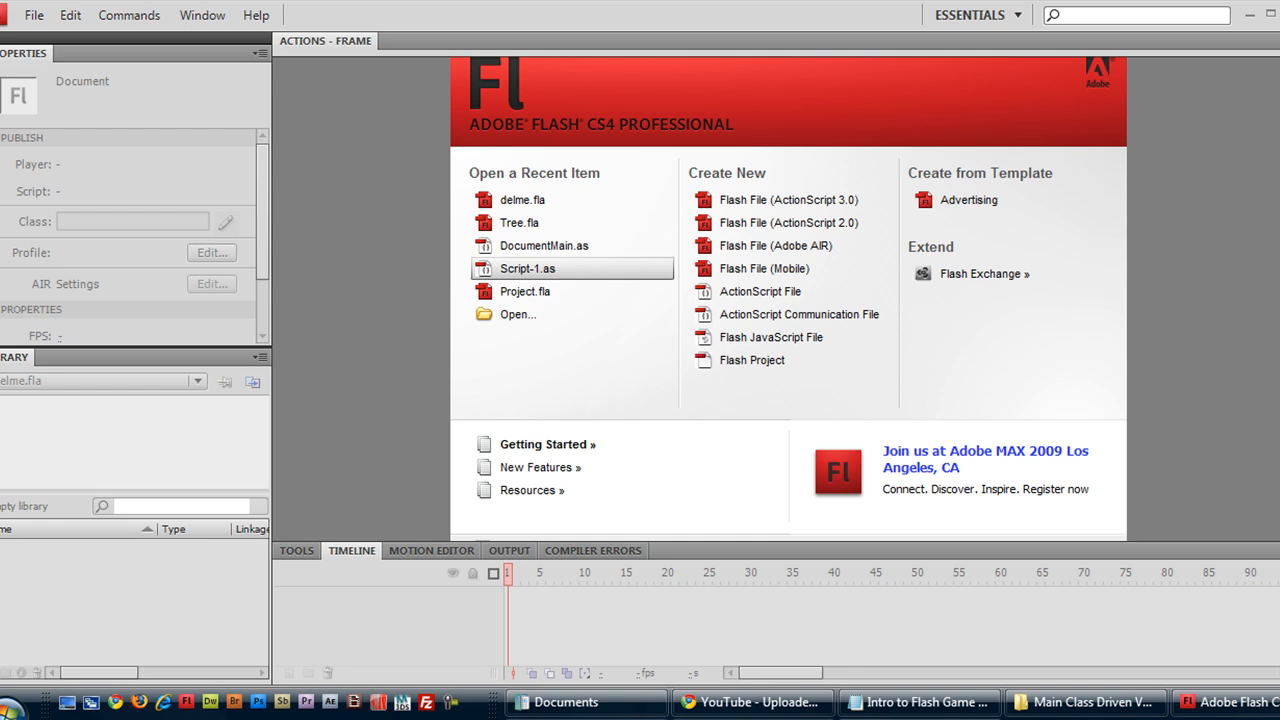
pyautogui.moveTo(196, 404)
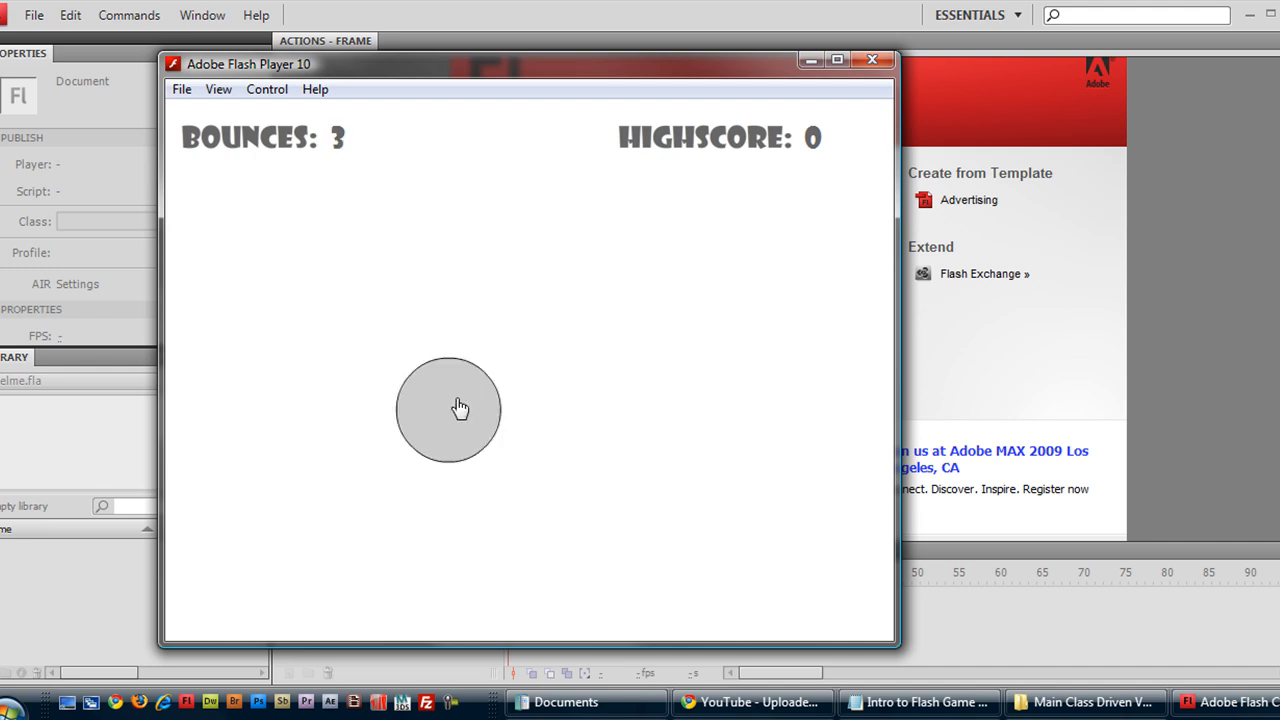
# Try the demo game by bouncing the ball, then close its preview.
pyautogui.click(448, 408)
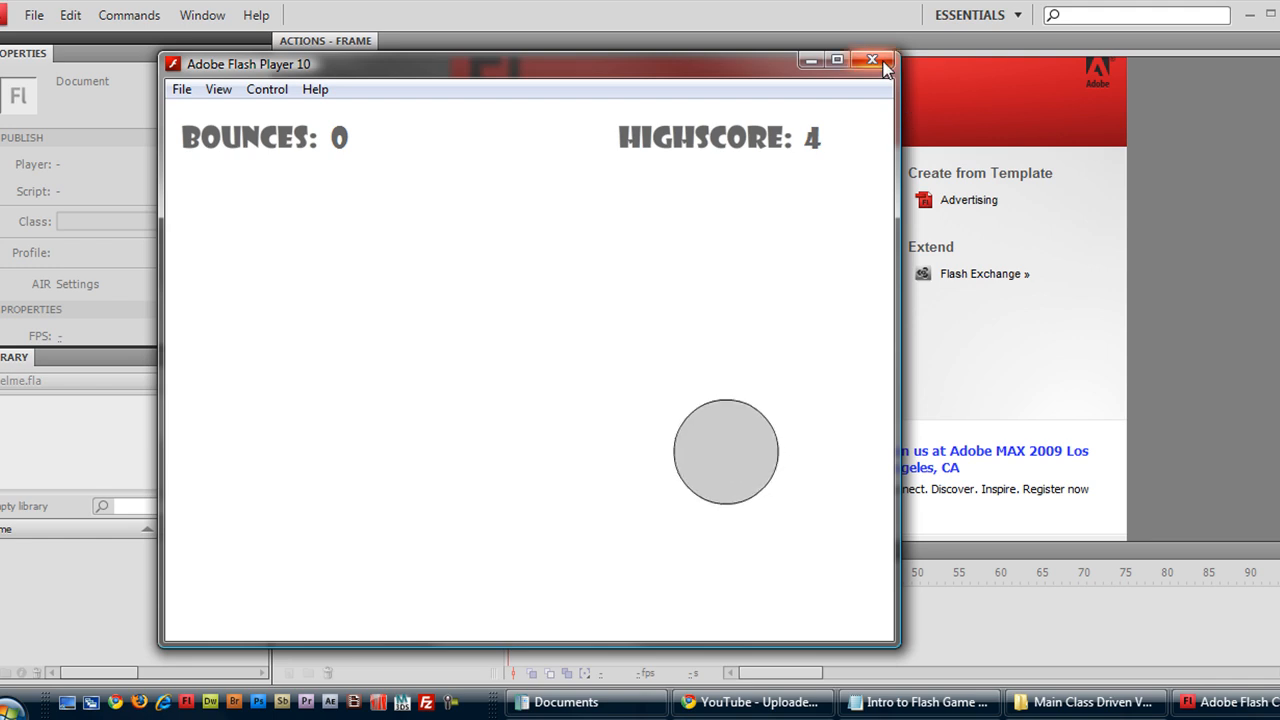
pyautogui.click(872, 60)
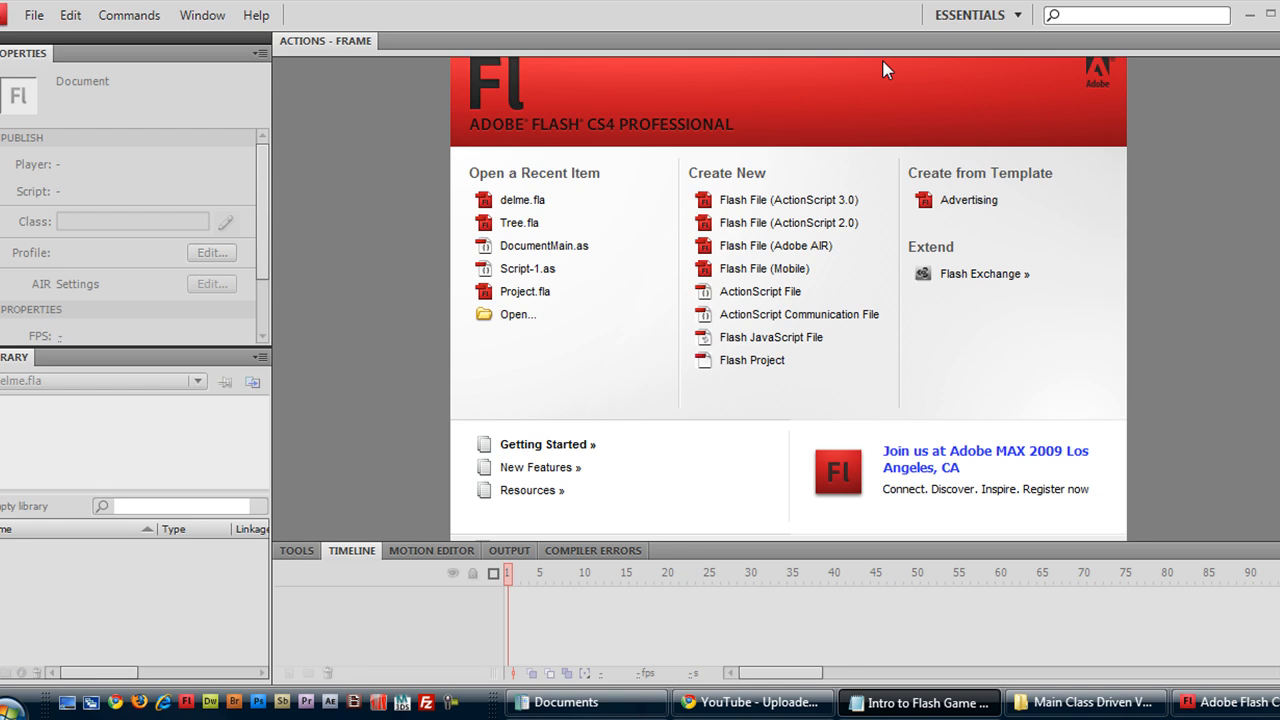
pyautogui.moveTo(816, 28)
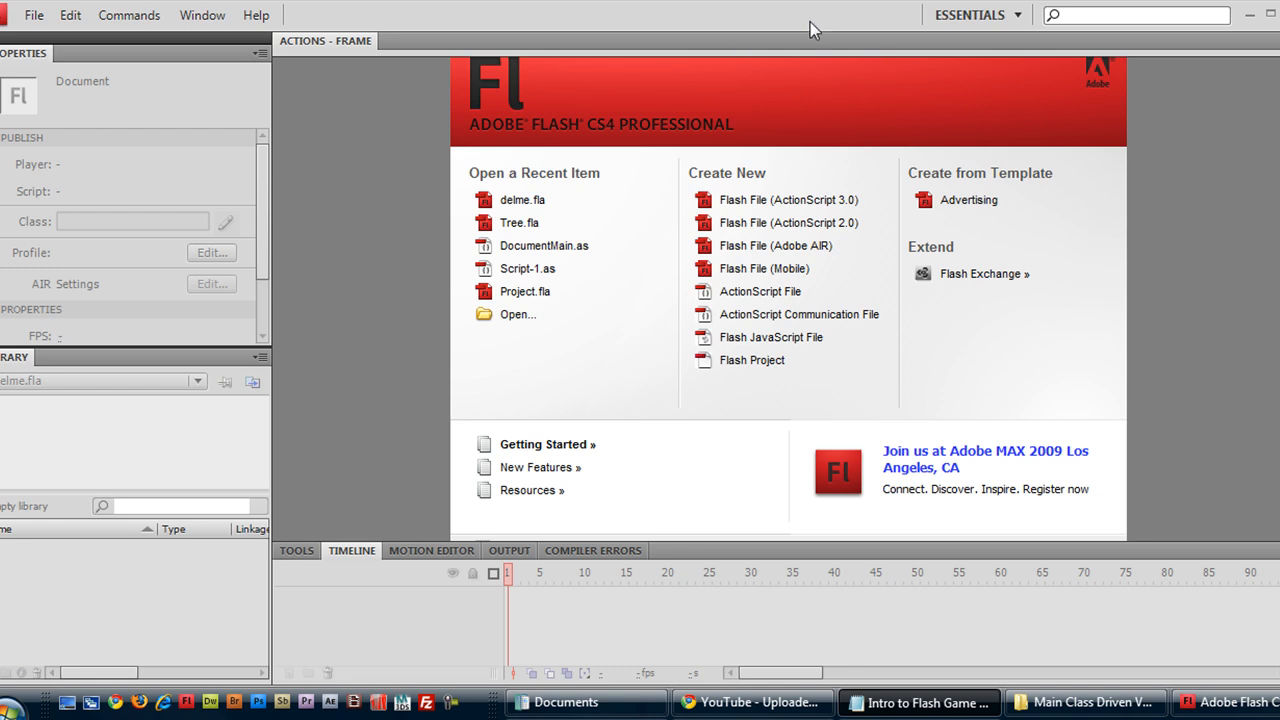
pyautogui.moveTo(780, 200)
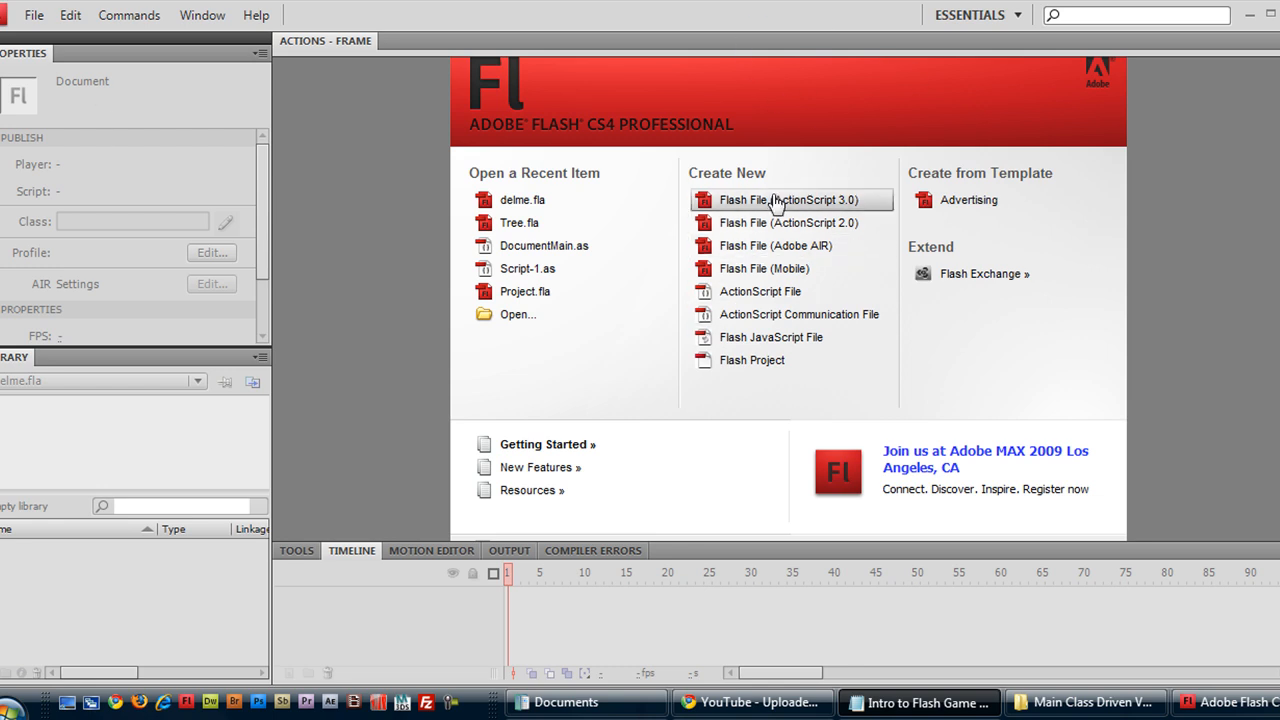
# Create a new ActionScript 3.0 Flash document with document class DocumentMain, accepting the missing-class warning.
pyautogui.click(788, 200)
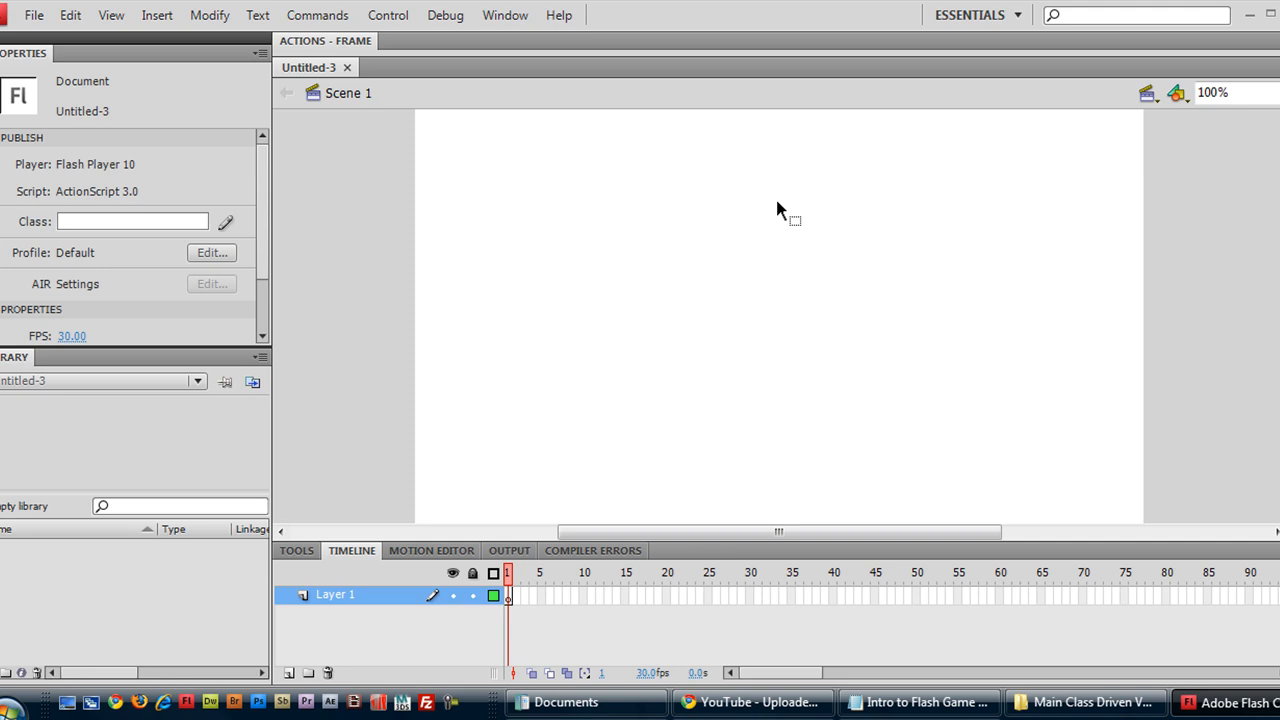
pyautogui.click(132, 220)
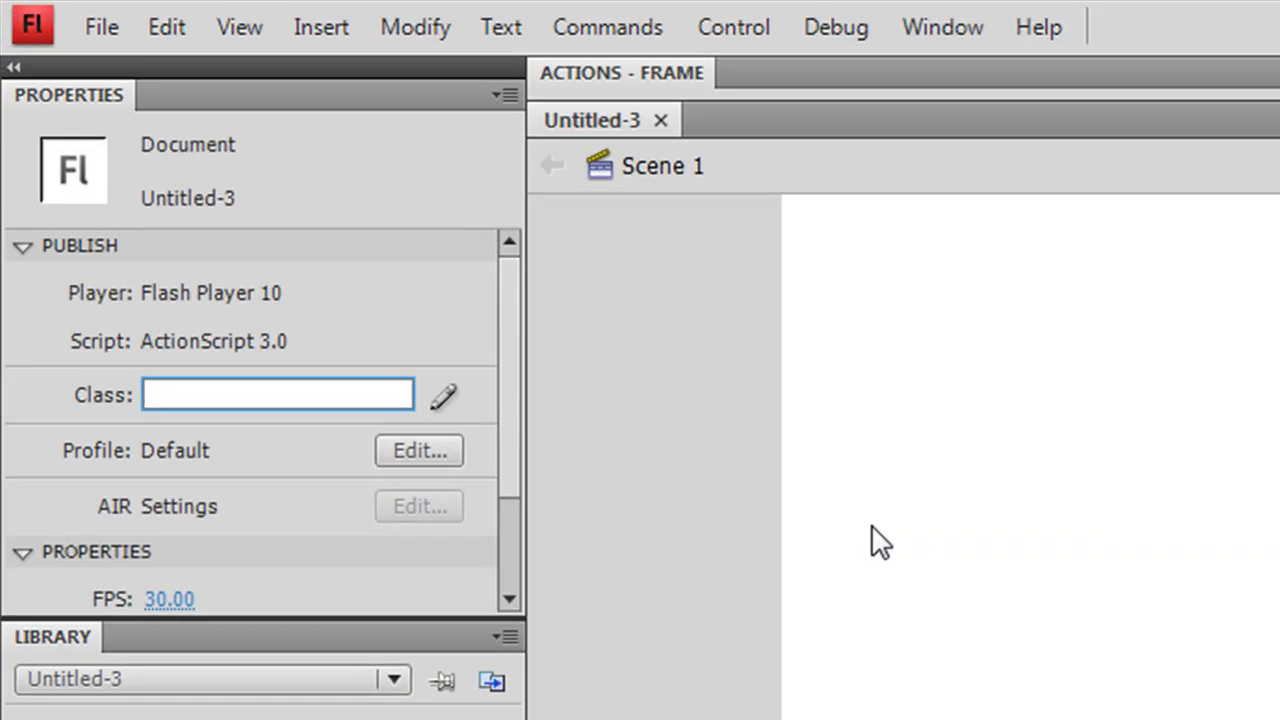
pyautogui.write('D')
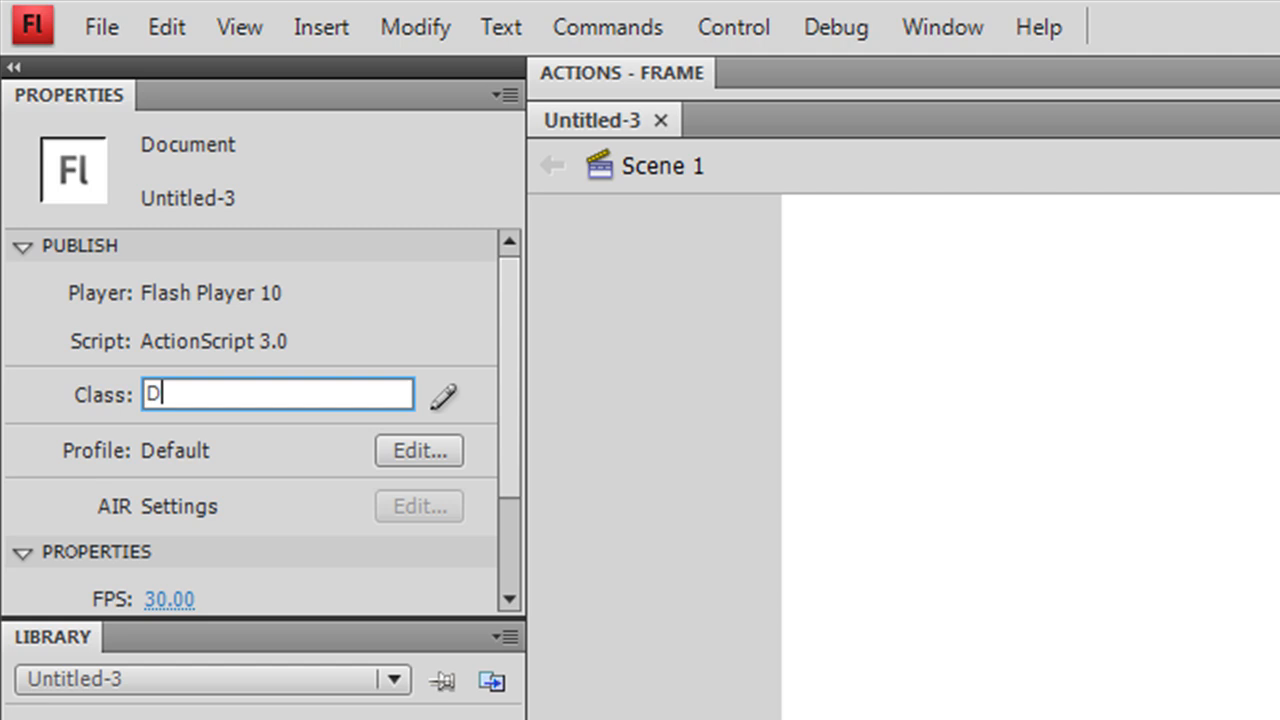
pyautogui.write('ocumentMain')
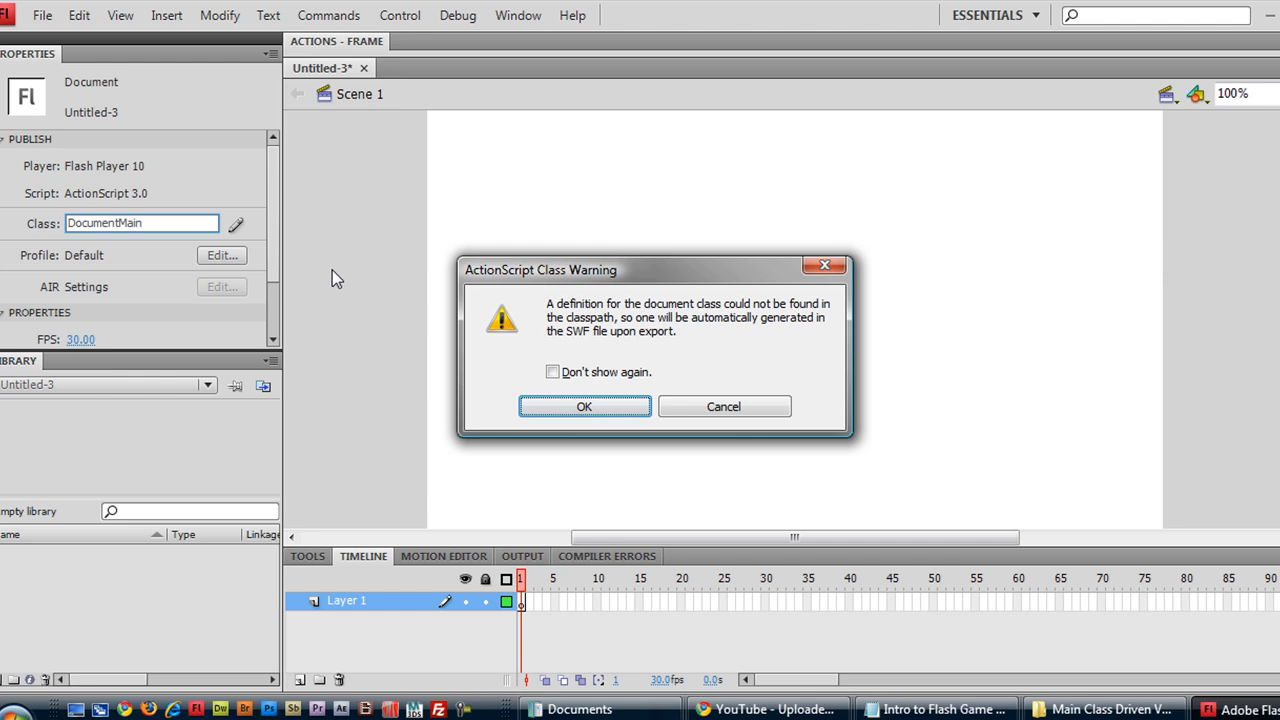
pyautogui.moveTo(490, 264)
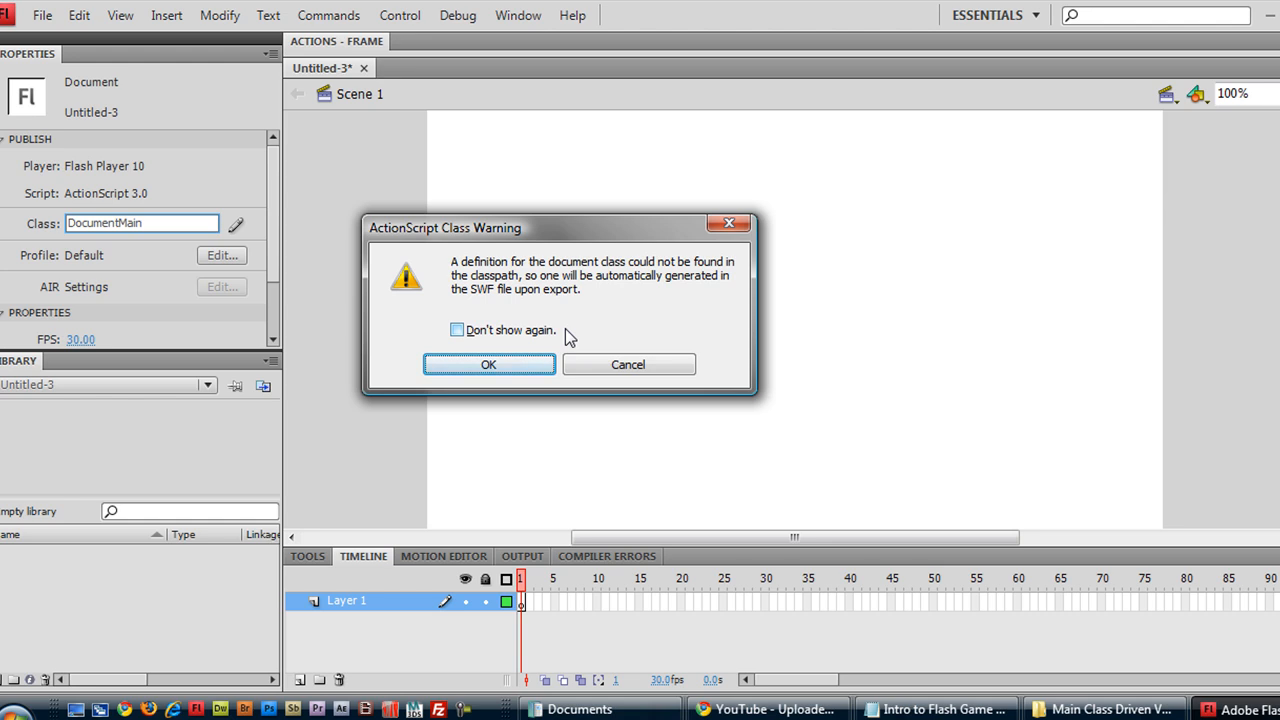
pyautogui.moveTo(568, 242)
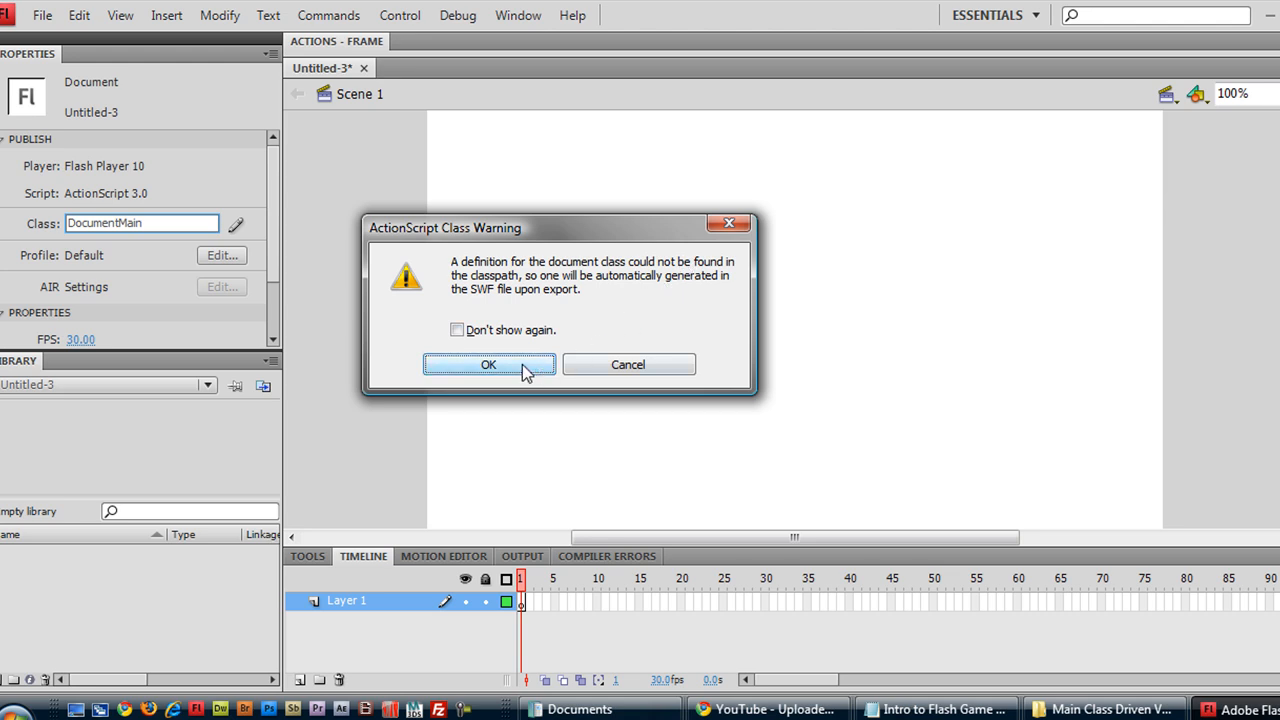
pyautogui.click(488, 364)
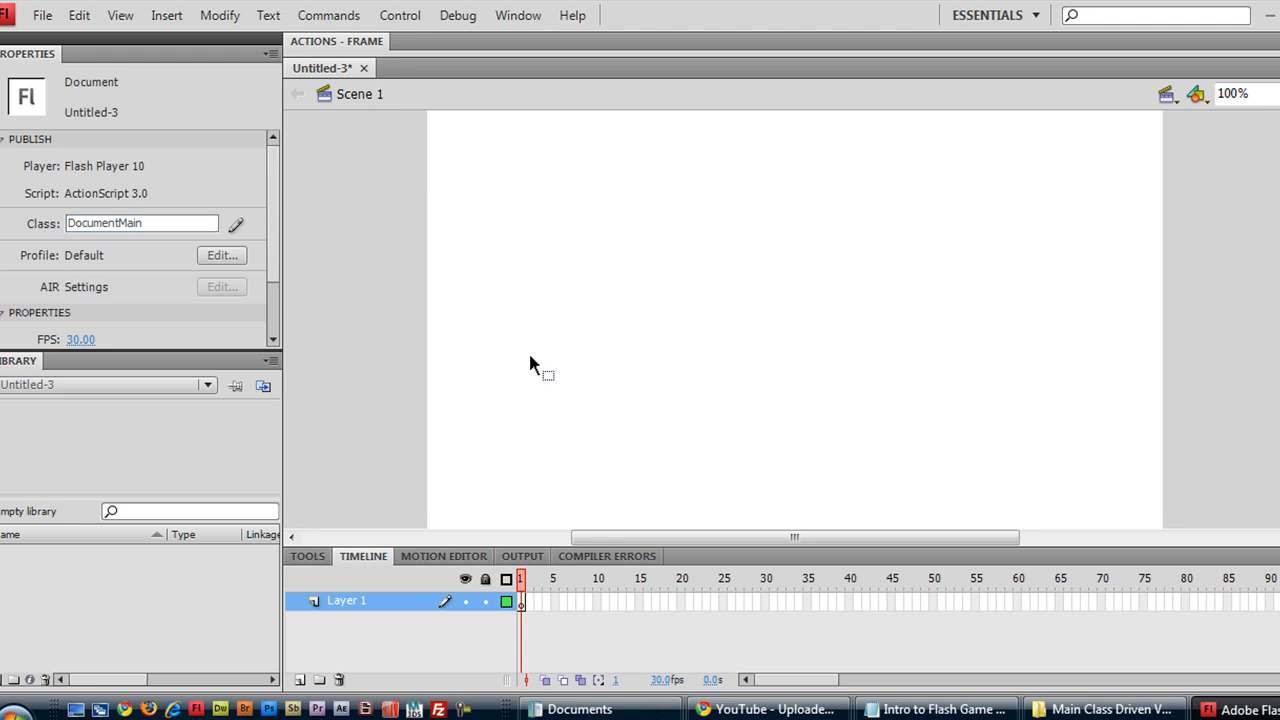
# Create a new ActionScript file and write the package block importing flash.display.MovieClip.
pyautogui.click(42, 16)
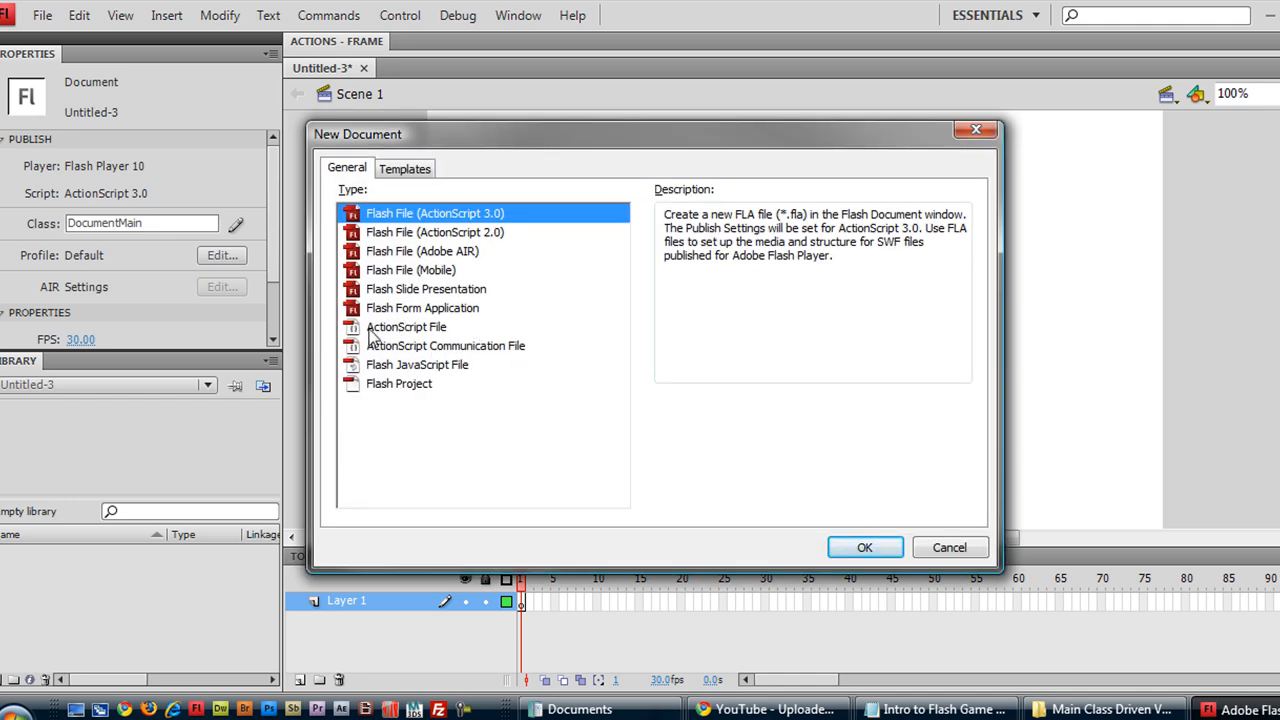
pyautogui.click(864, 548)
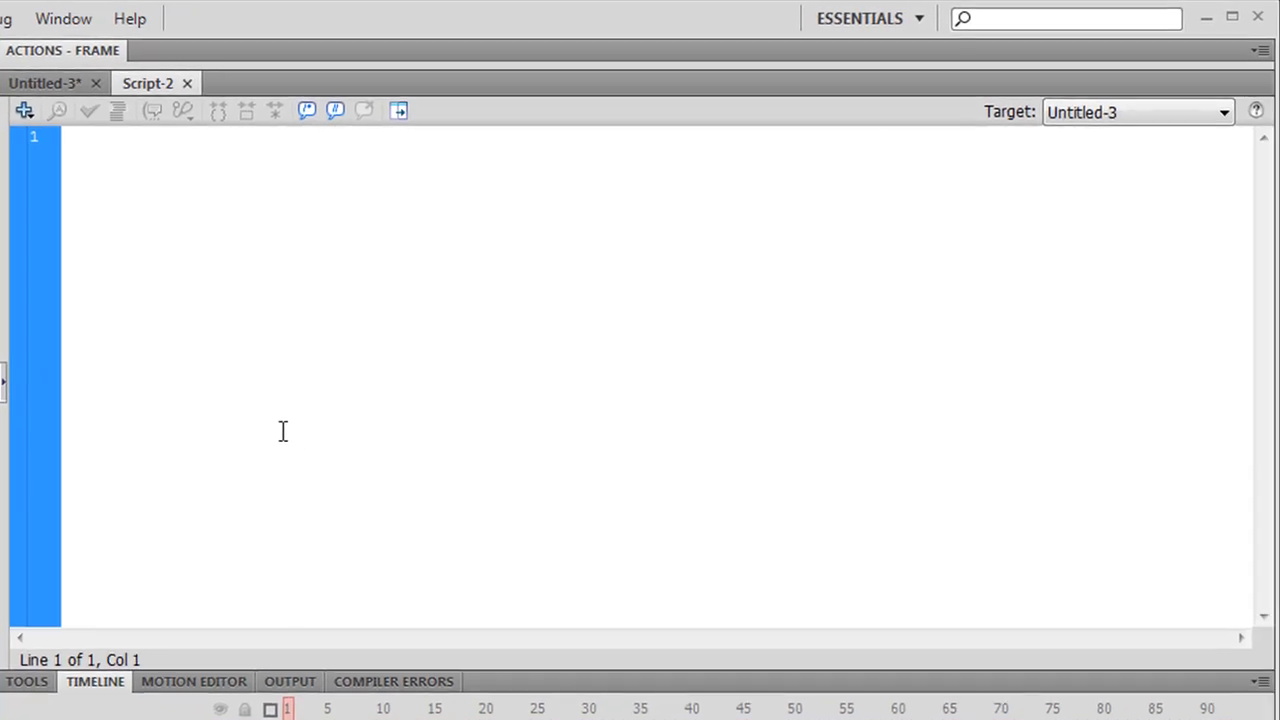
pyautogui.write('pack')
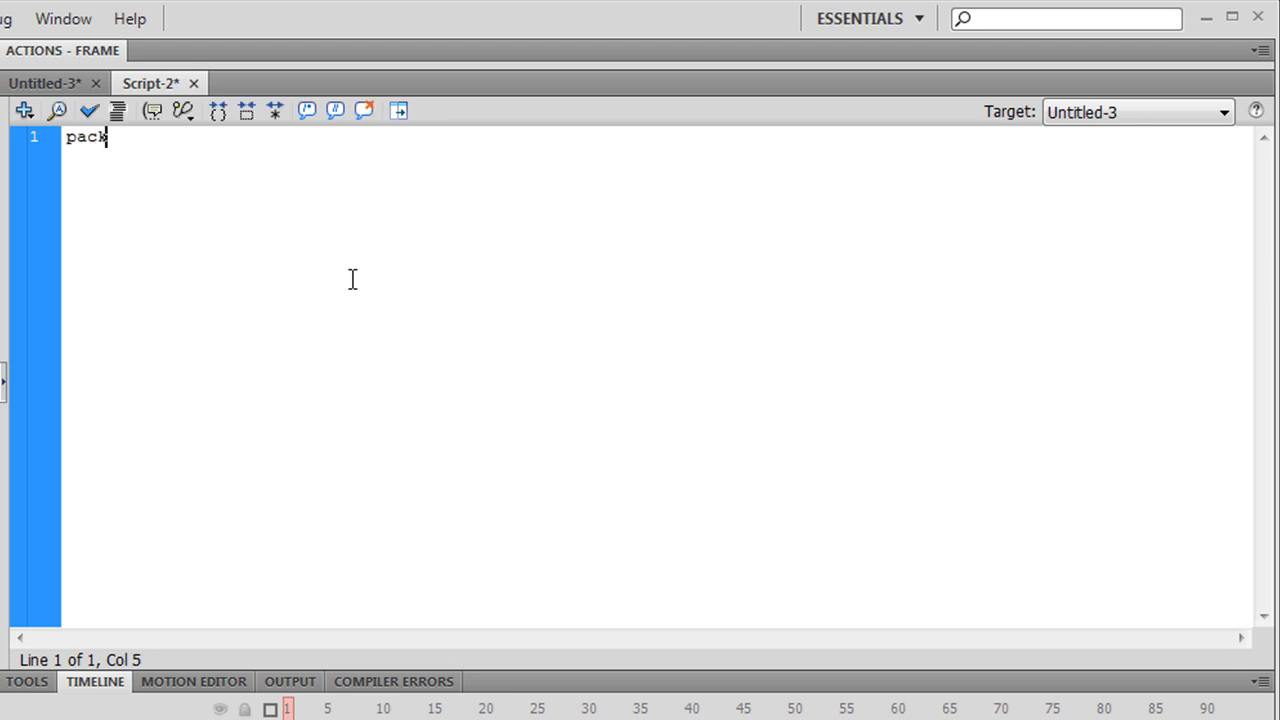
pyautogui.write('age')
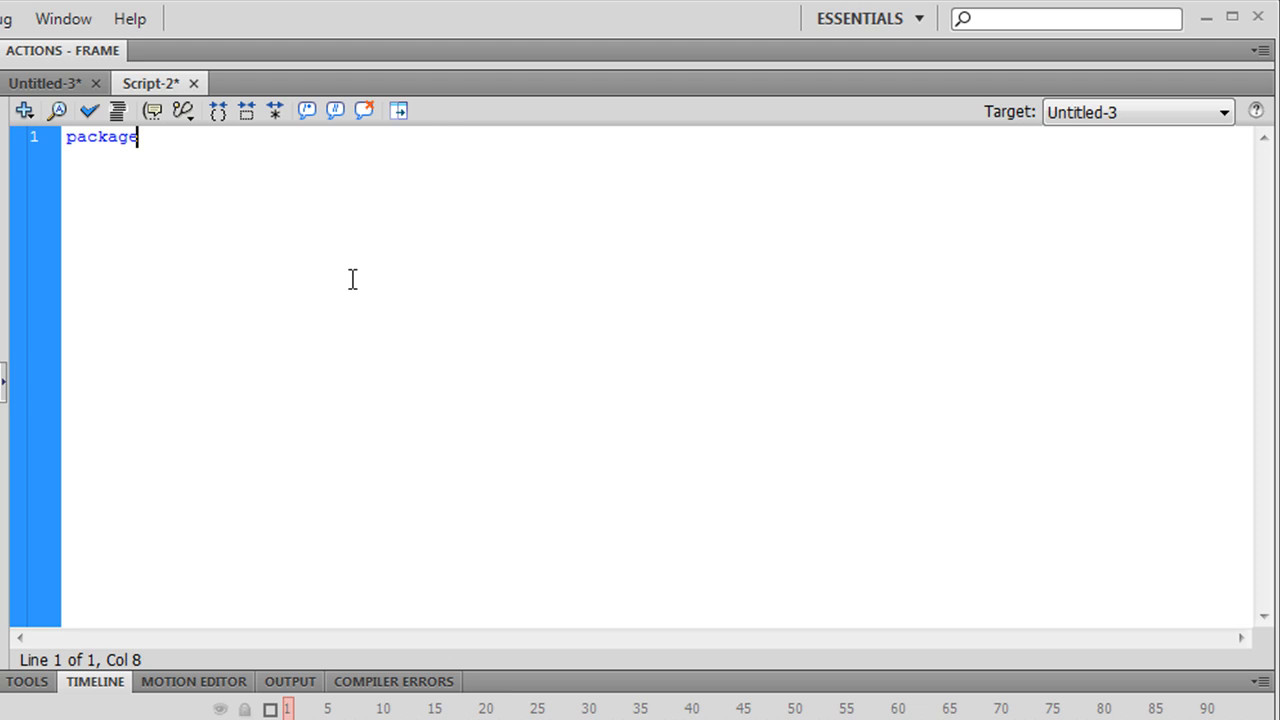
pyautogui.write('{')
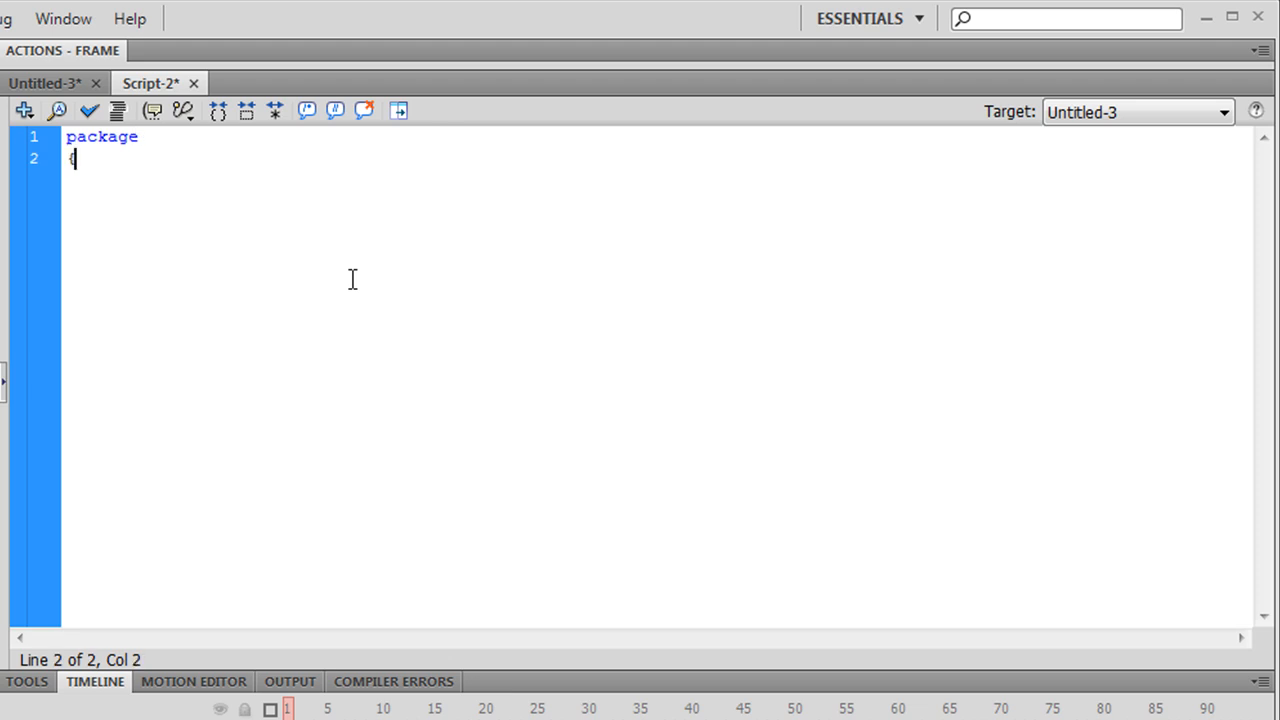
pyautogui.press('Return')
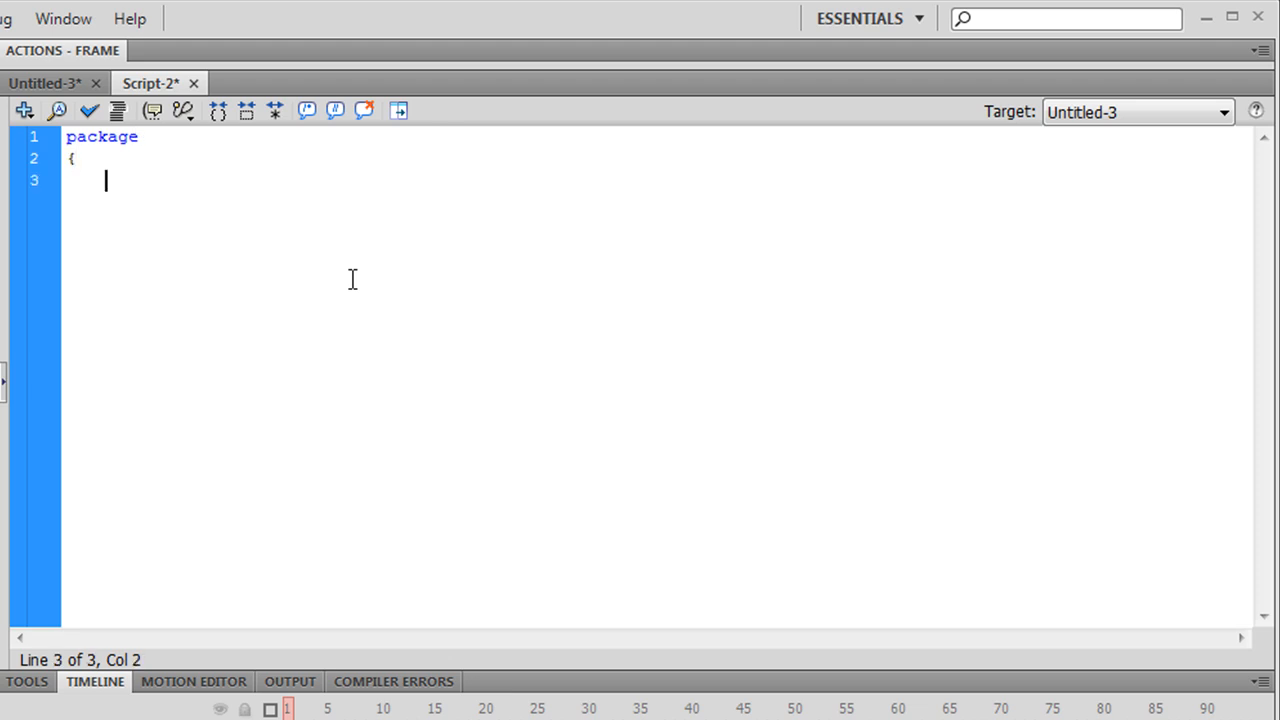
pyautogui.write('import')
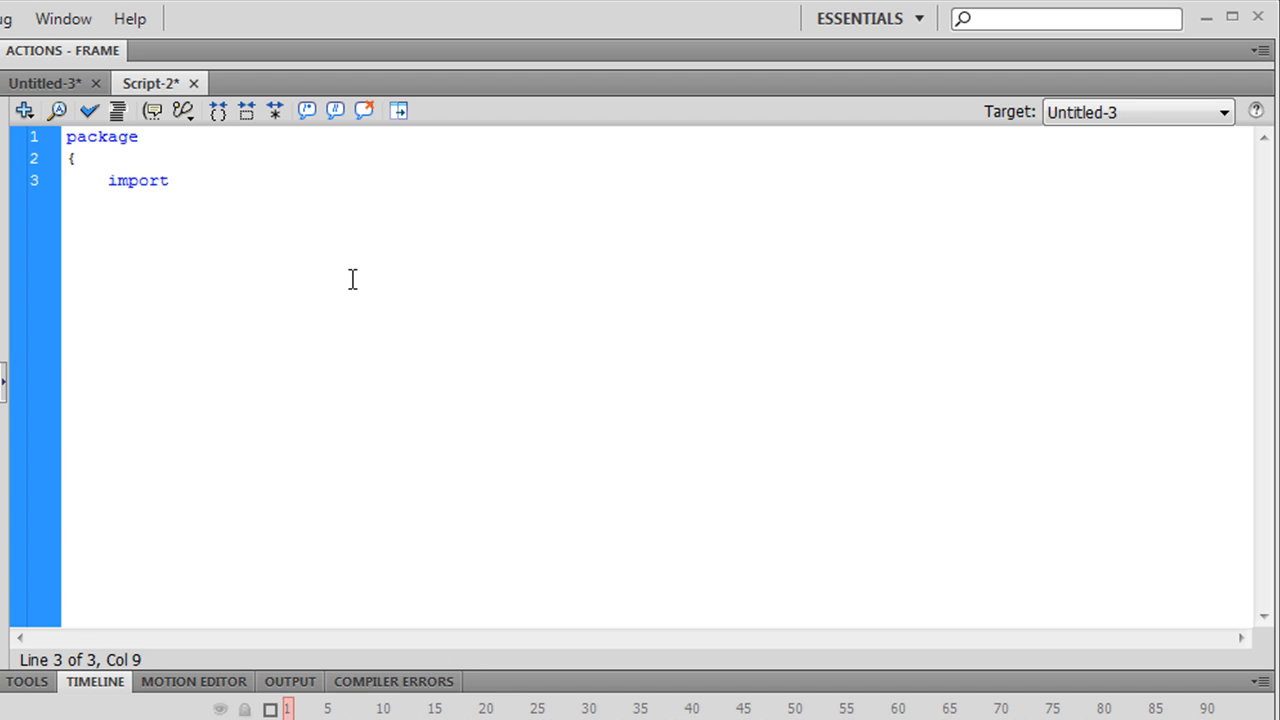
pyautogui.write('flash.display.MovieCli')
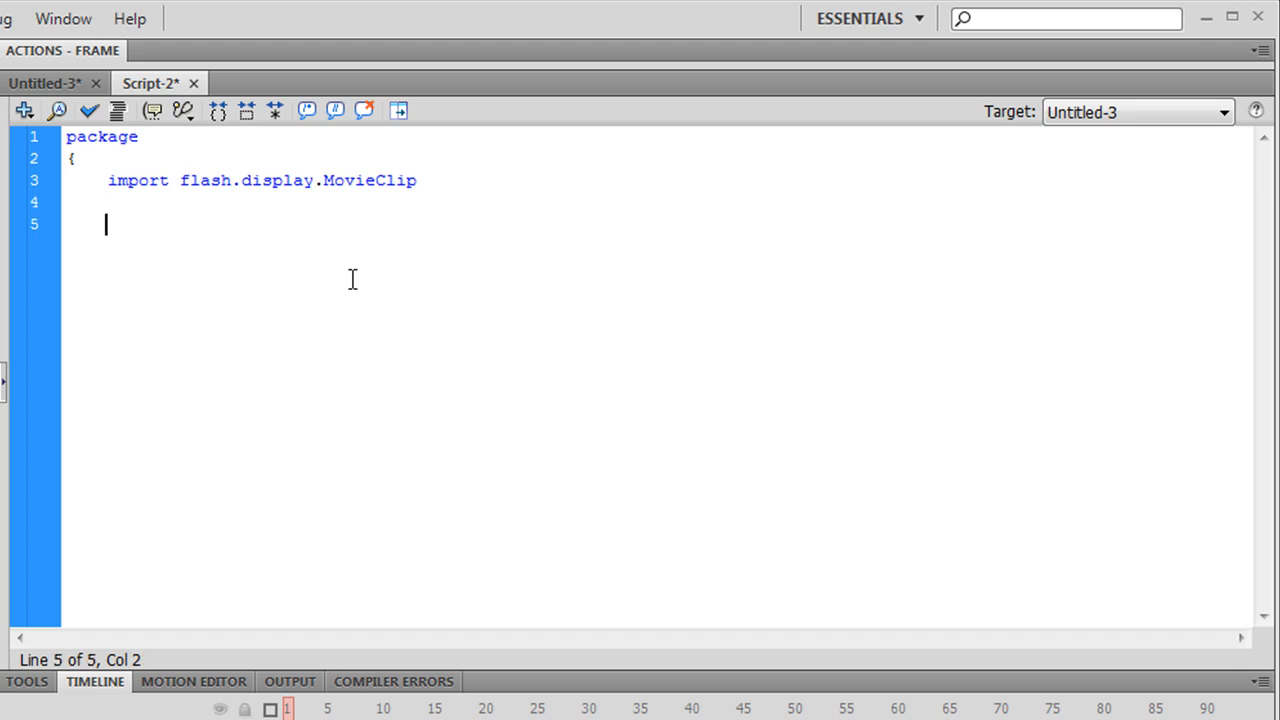
# Declare public class DocumentMain extending MovieClip.
pyautogui.write('publi')
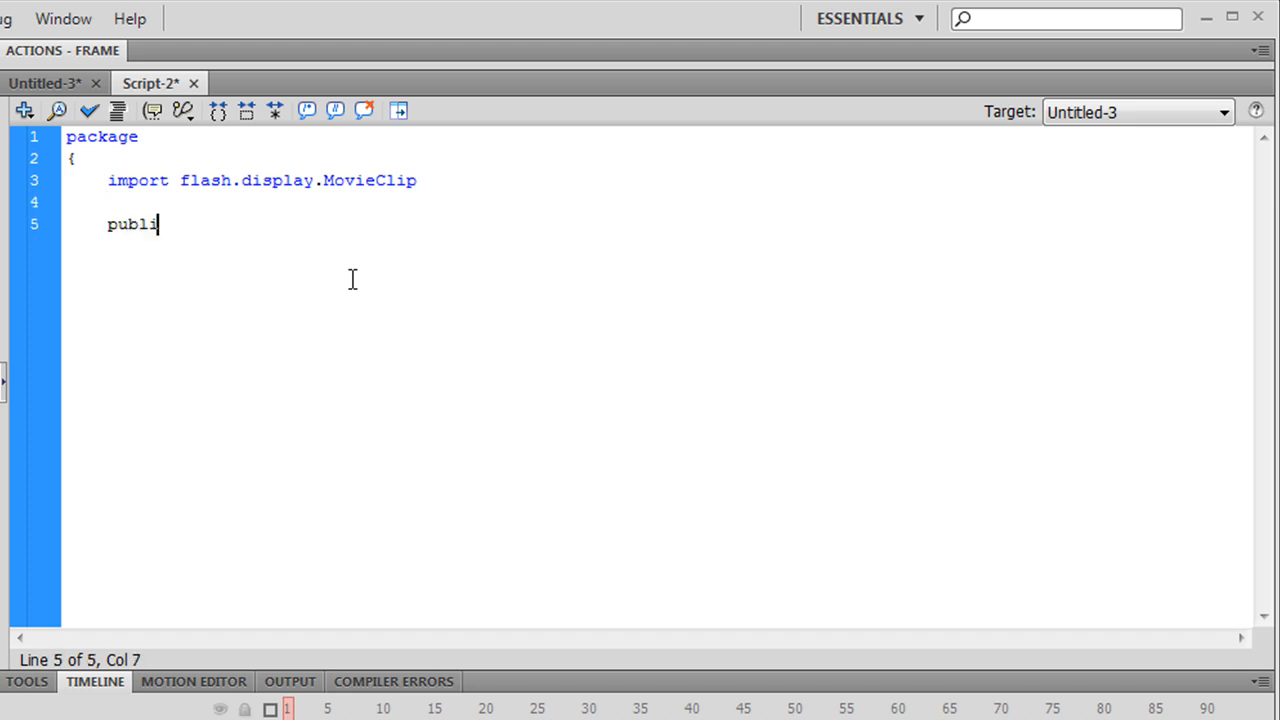
pyautogui.write('c class Document')
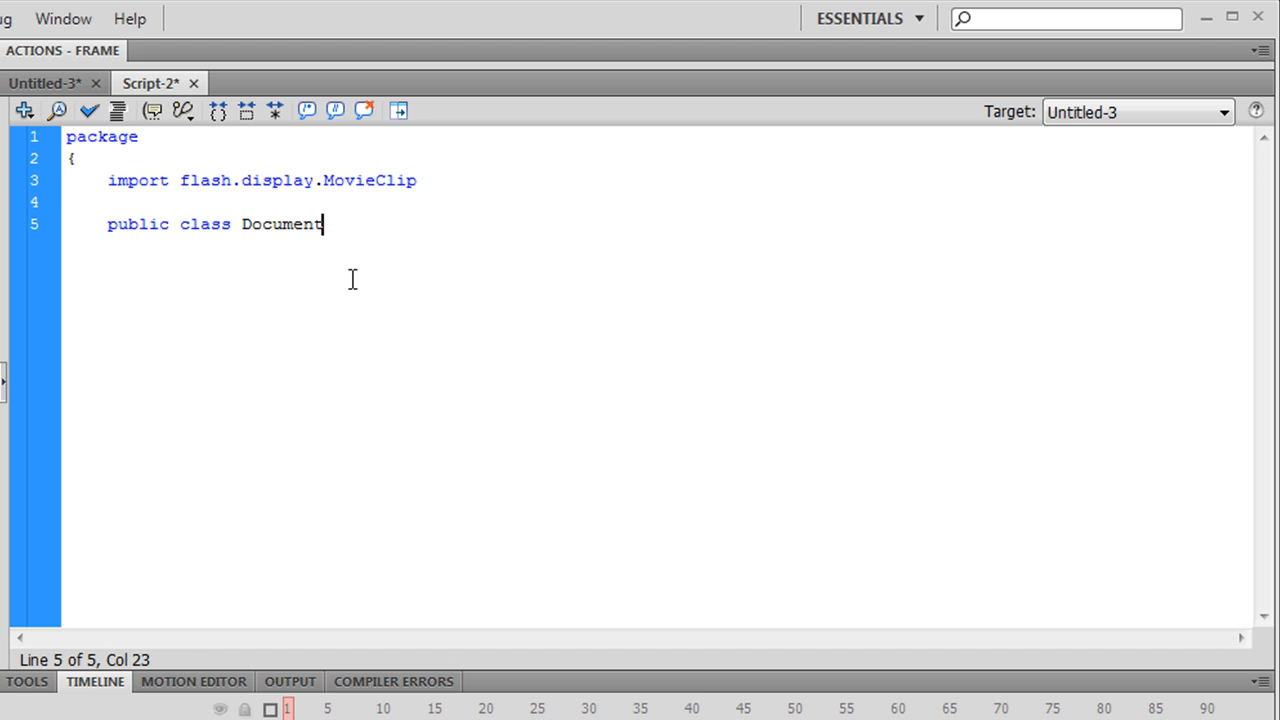
pyautogui.write('Main')
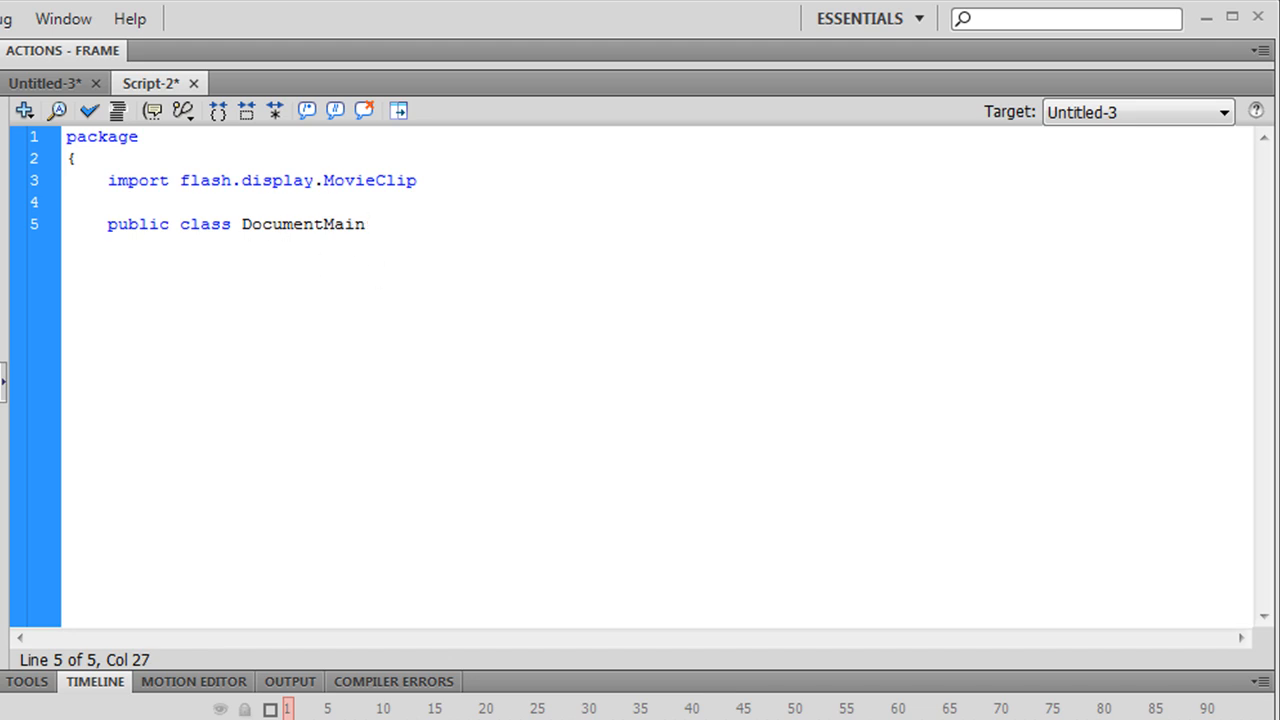
pyautogui.write('exte')
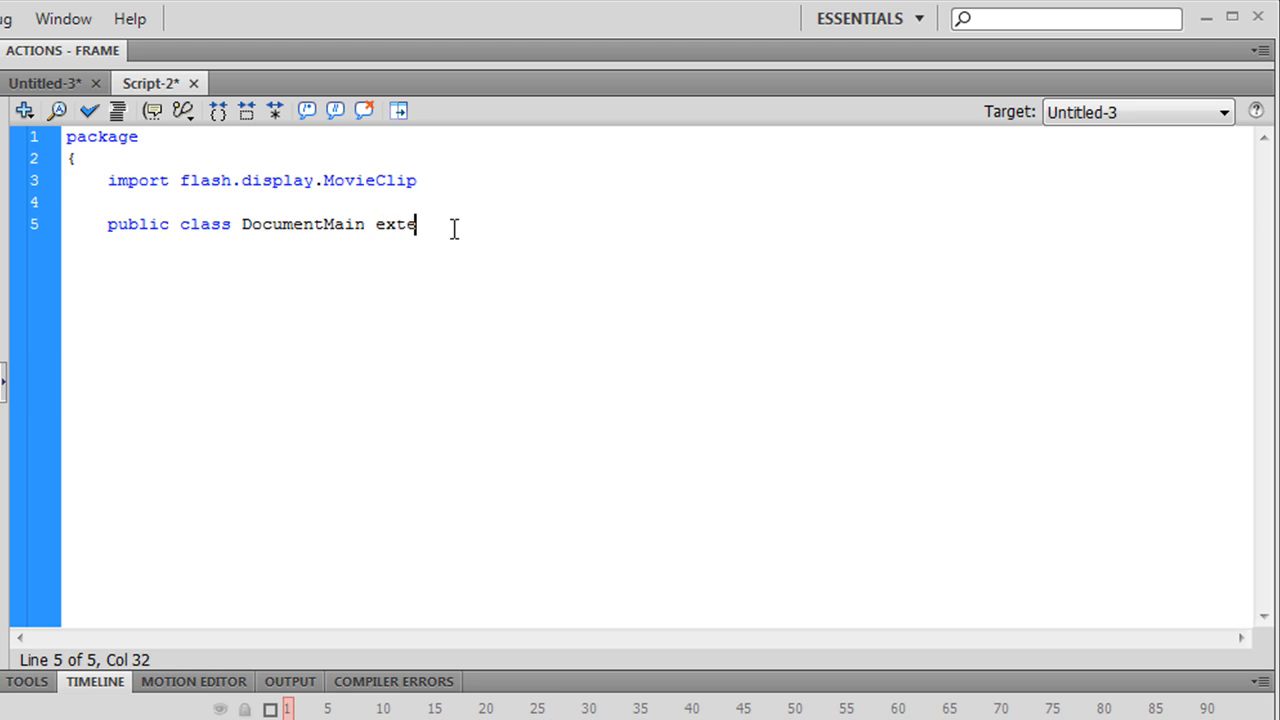
pyautogui.write('nds MovieC')
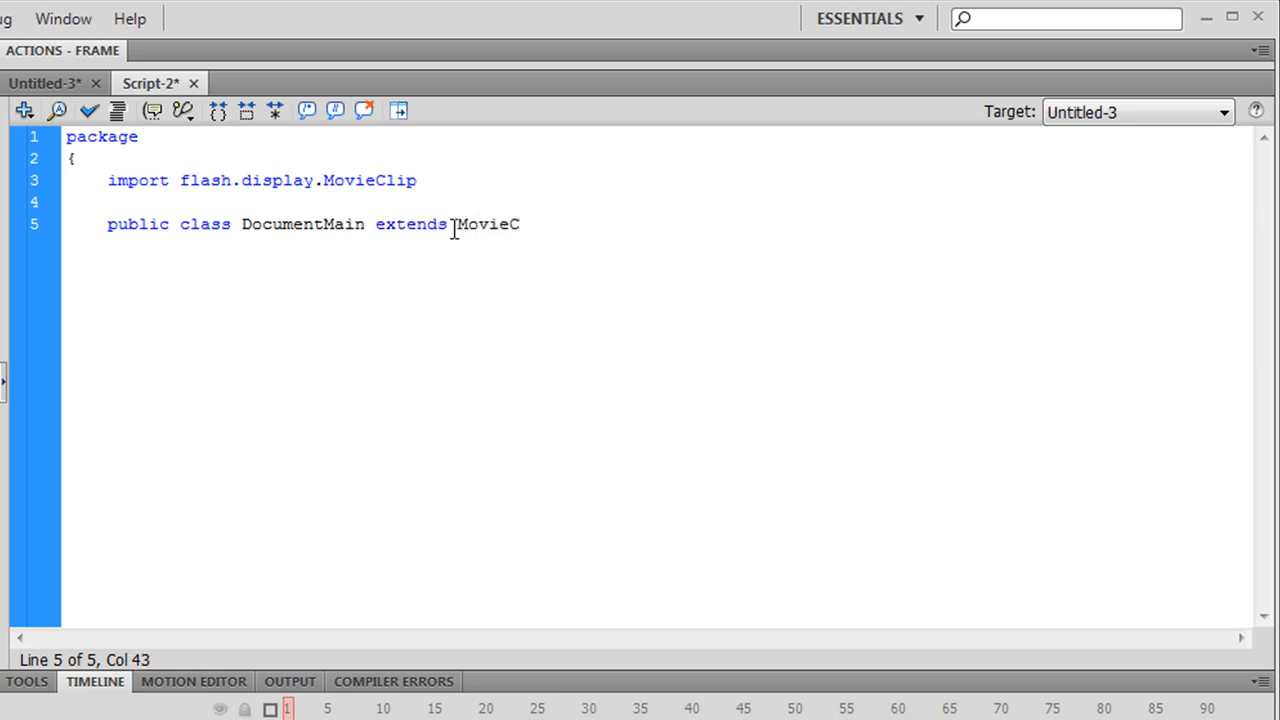
pyautogui.write('lip')
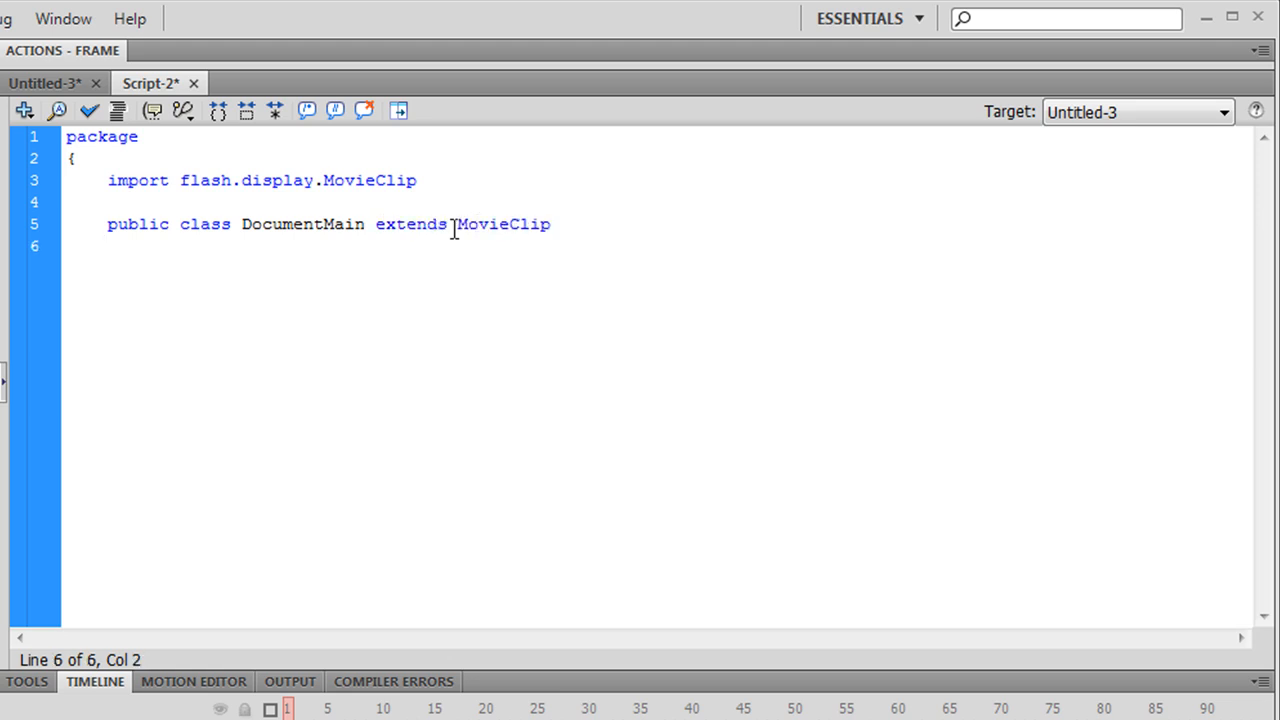
pyautogui.write('{')
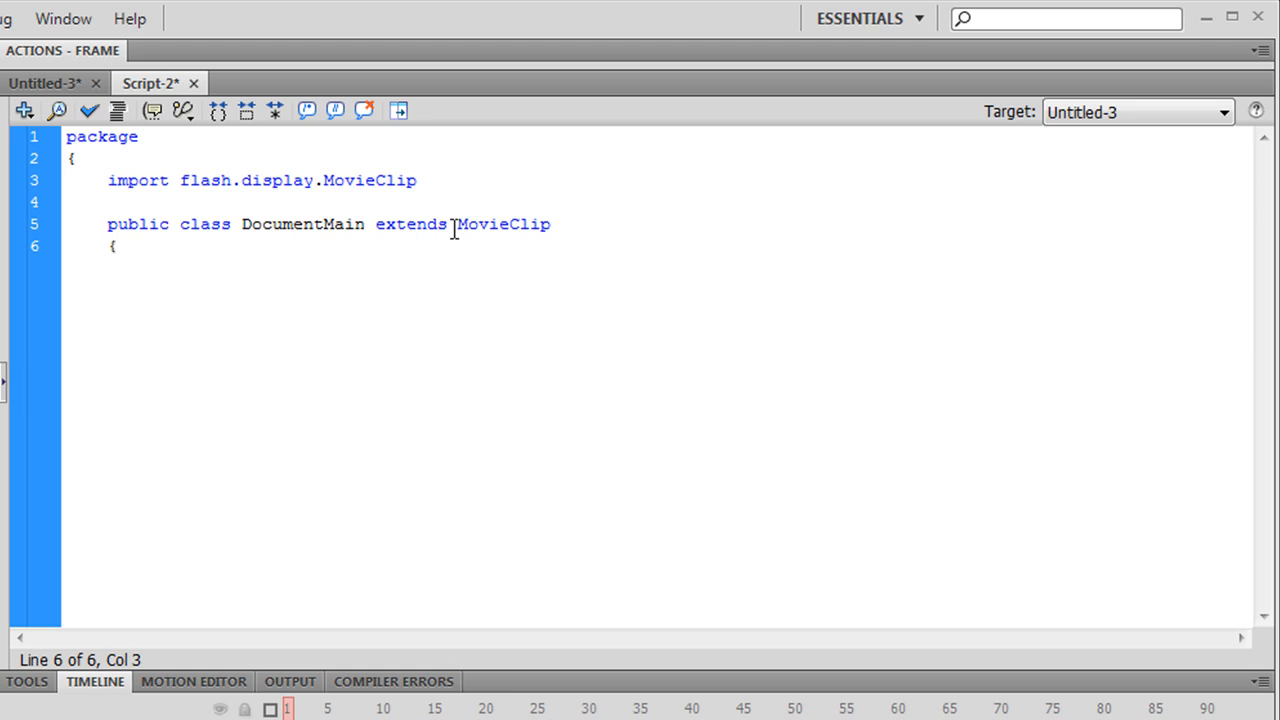
# Declare the public constructor function DocumentMain():void.
pyautogui.write('public c')
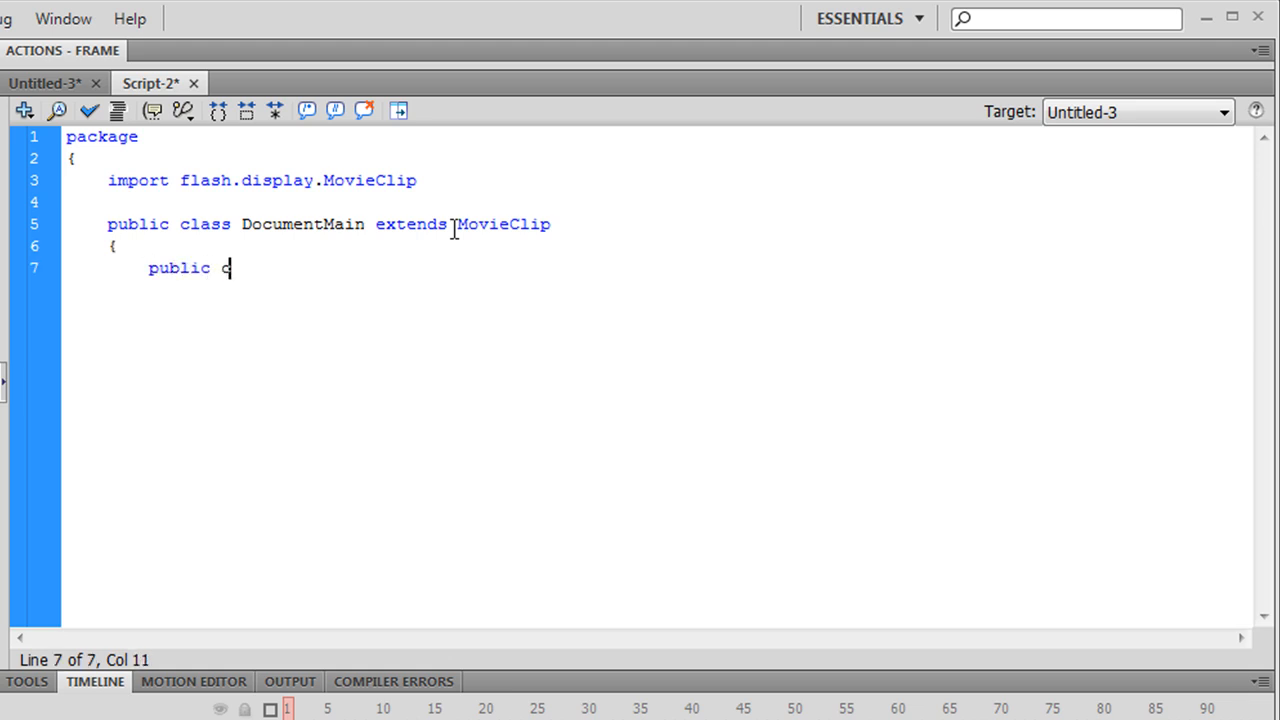
pyautogui.write('function Docum')
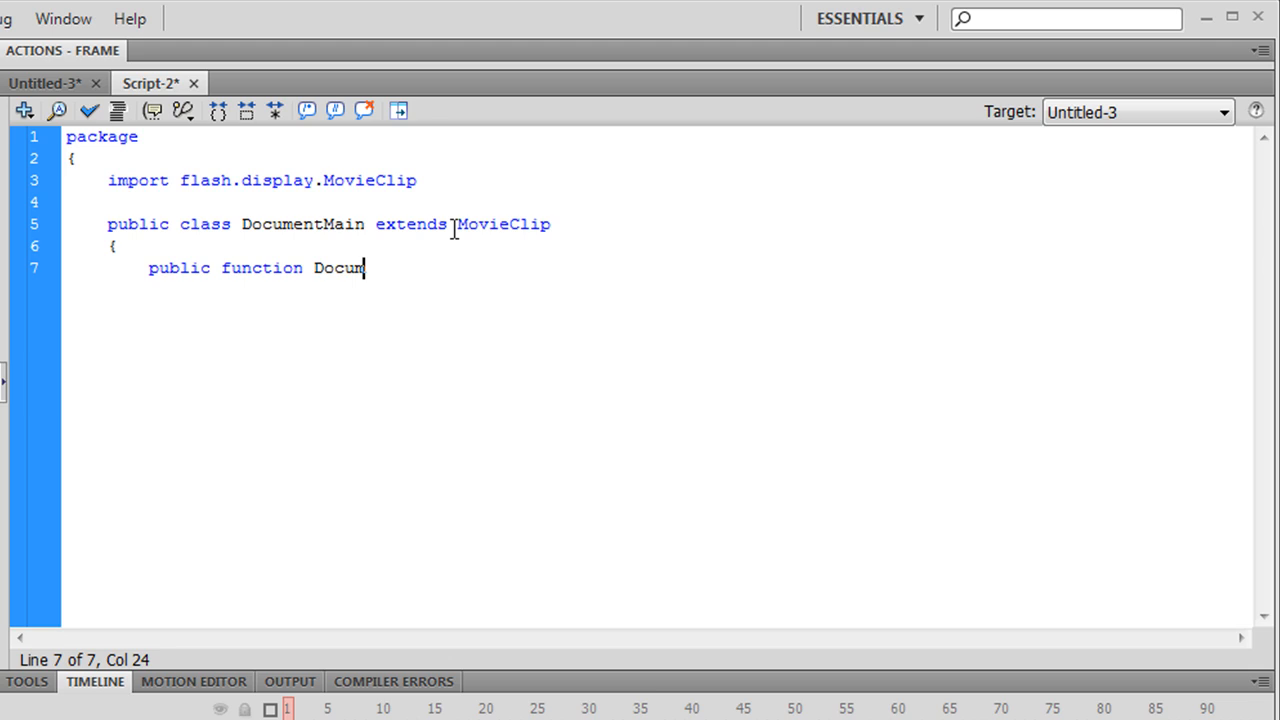
pyautogui.write('entMain')
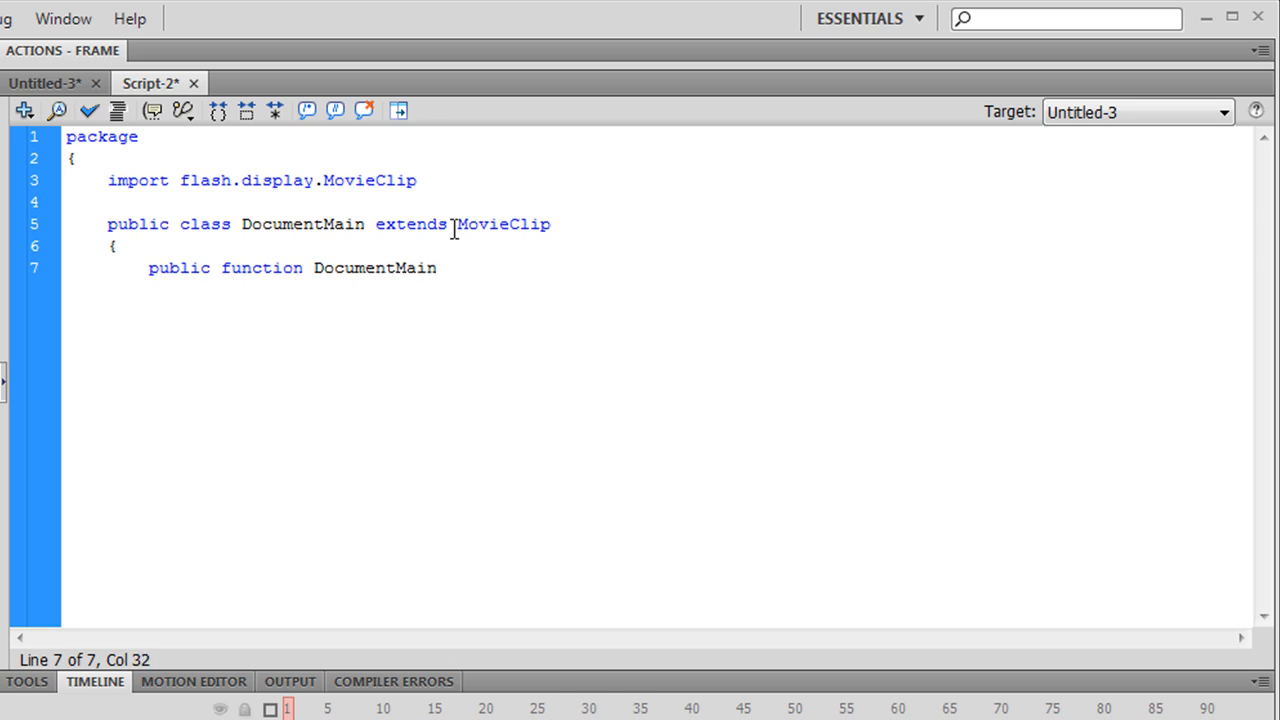
pyautogui.write('():')
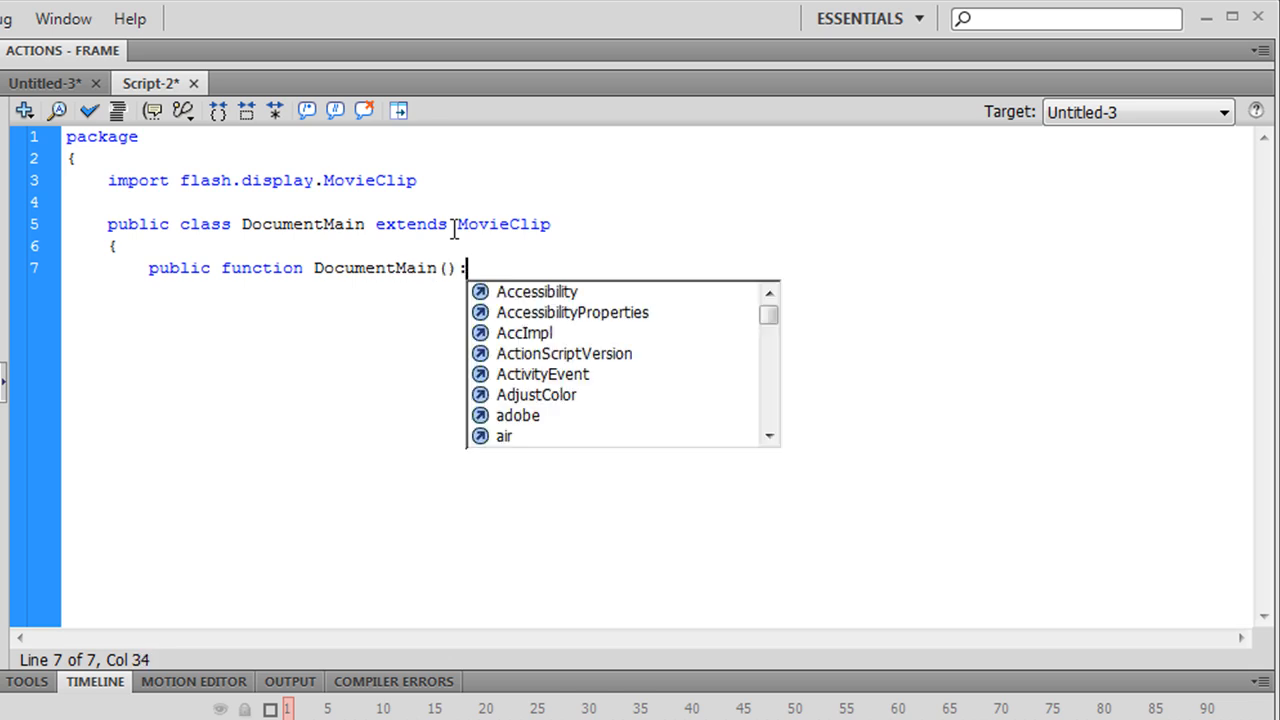
pyautogui.write('void')
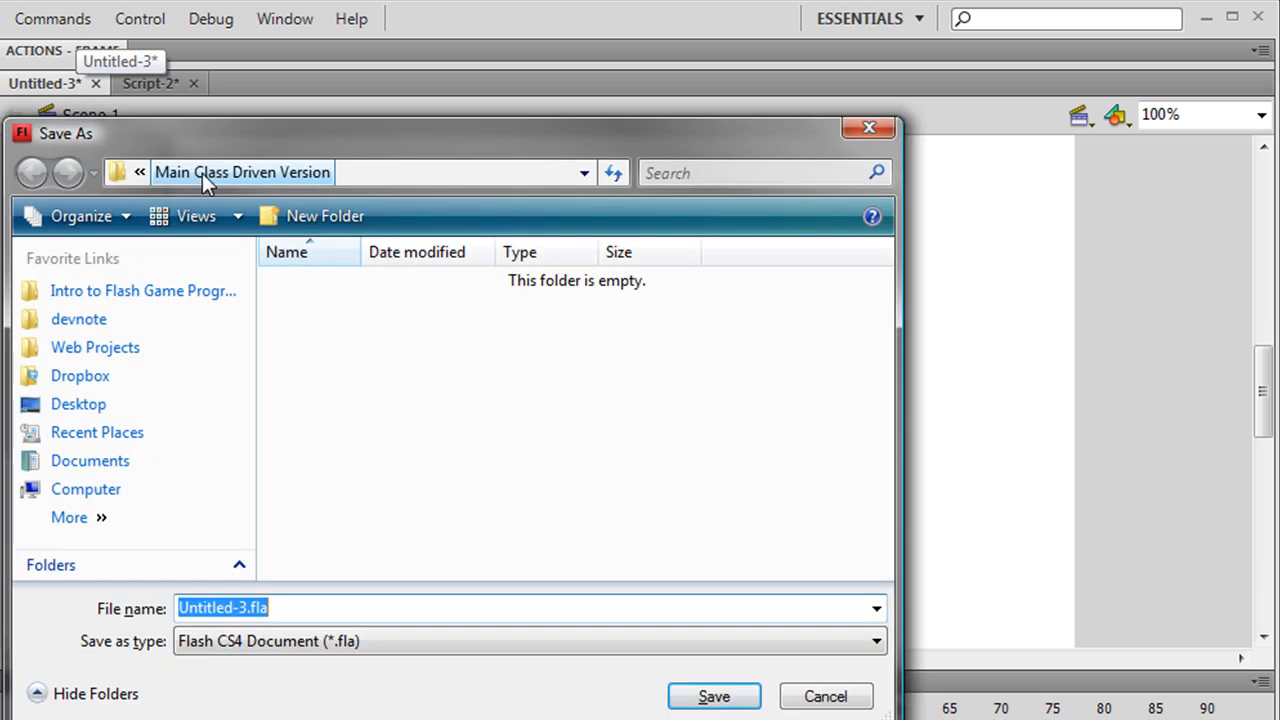
# Save the Flash document as Project.fla and show the document's properties.
pyautogui.write('P')
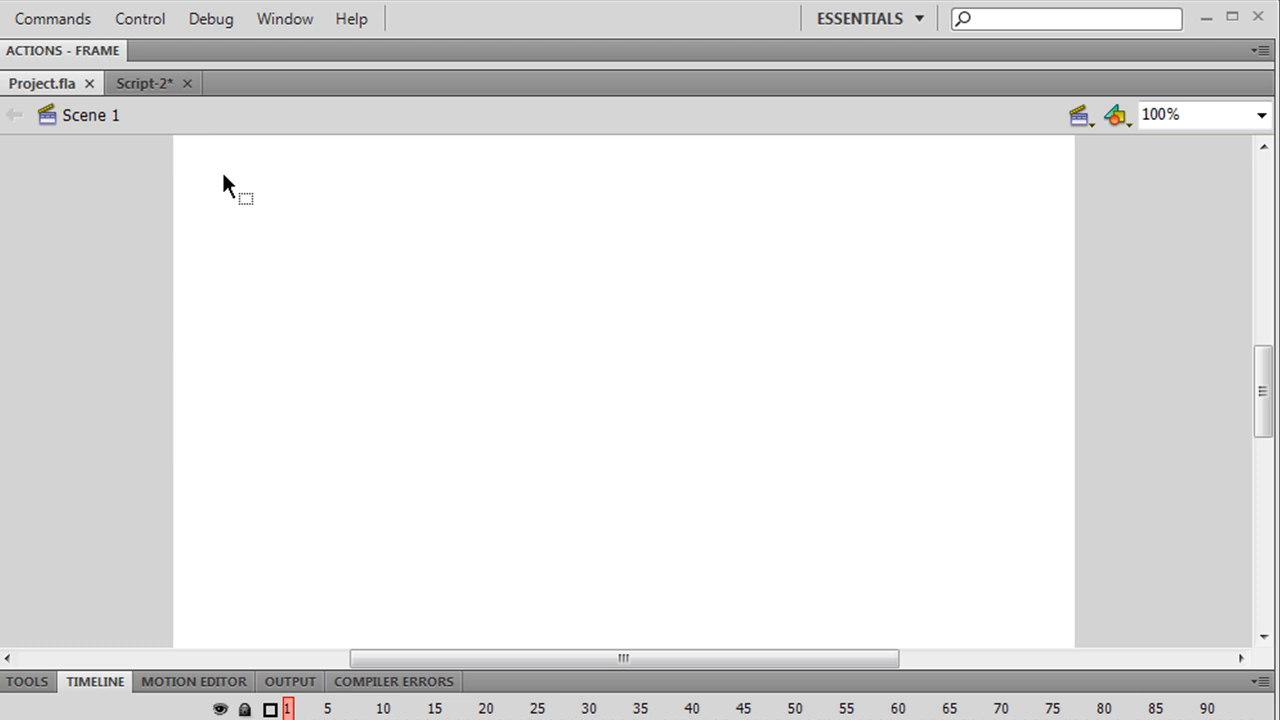
pyautogui.click(144, 84)
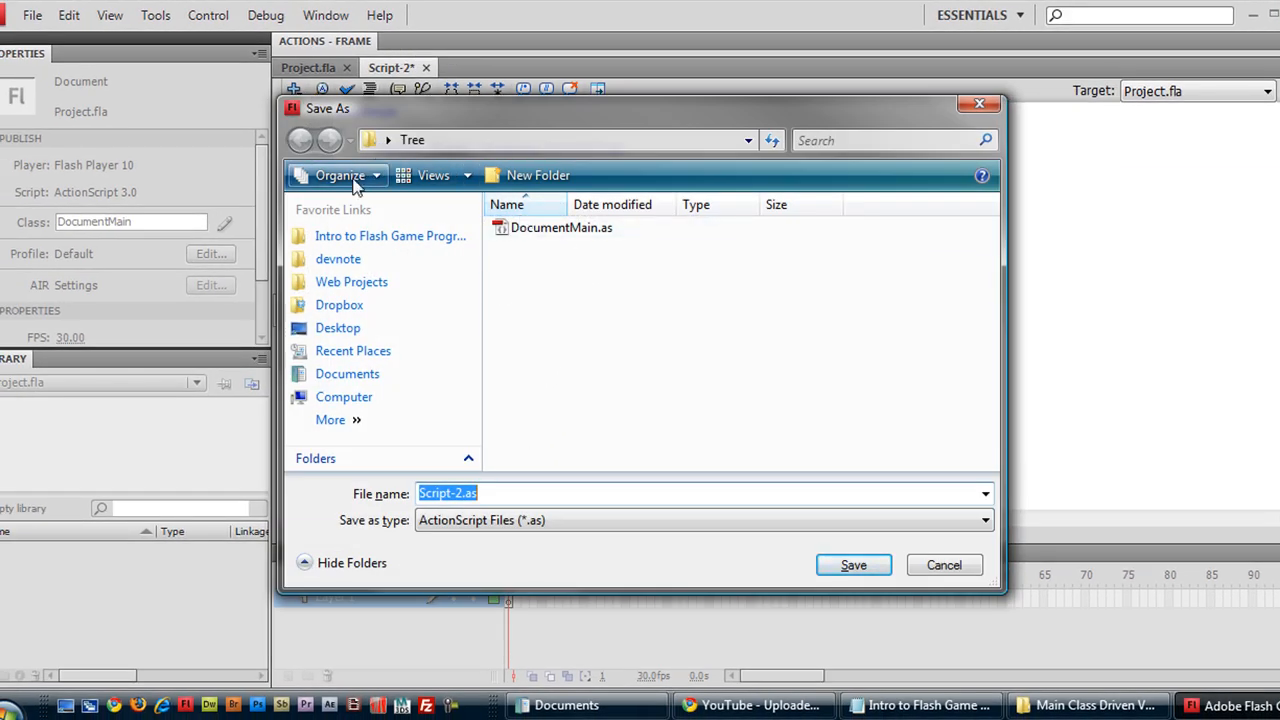
# Save the script as DocumentMain.as inside the Main Class Driven Version folder.
pyautogui.doubleClick(390, 236)
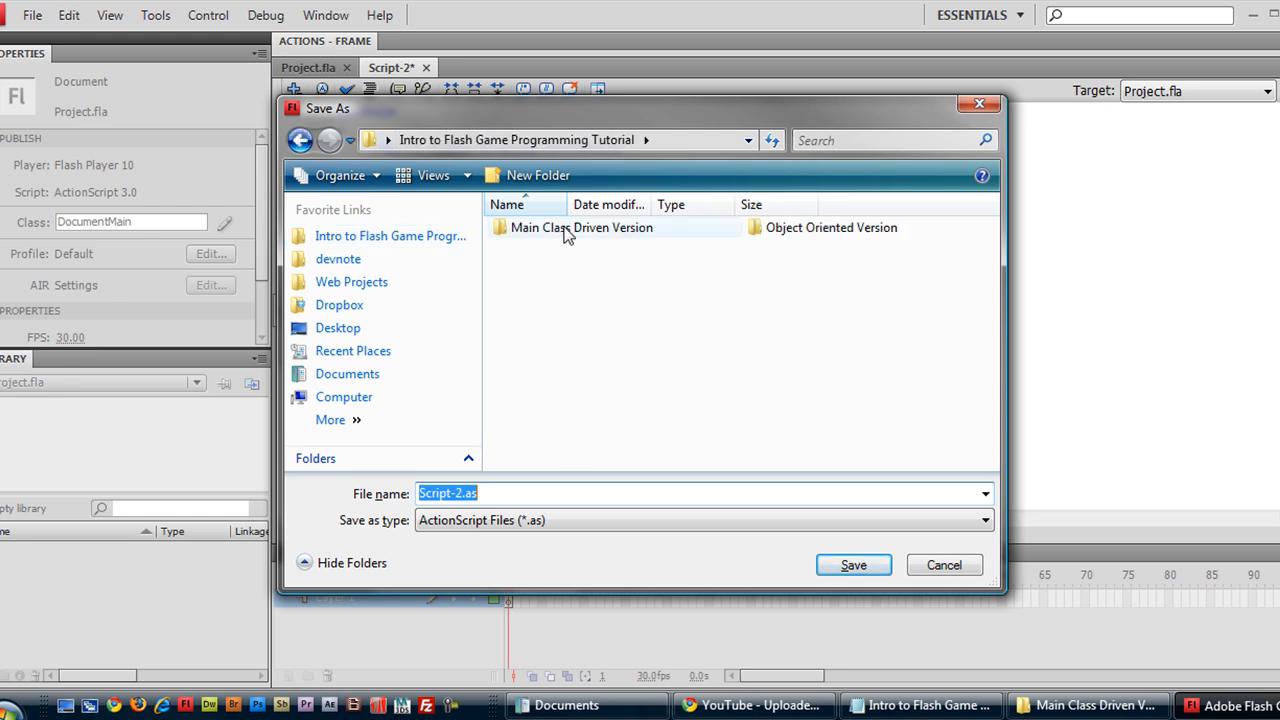
pyautogui.doubleClick(580, 228)
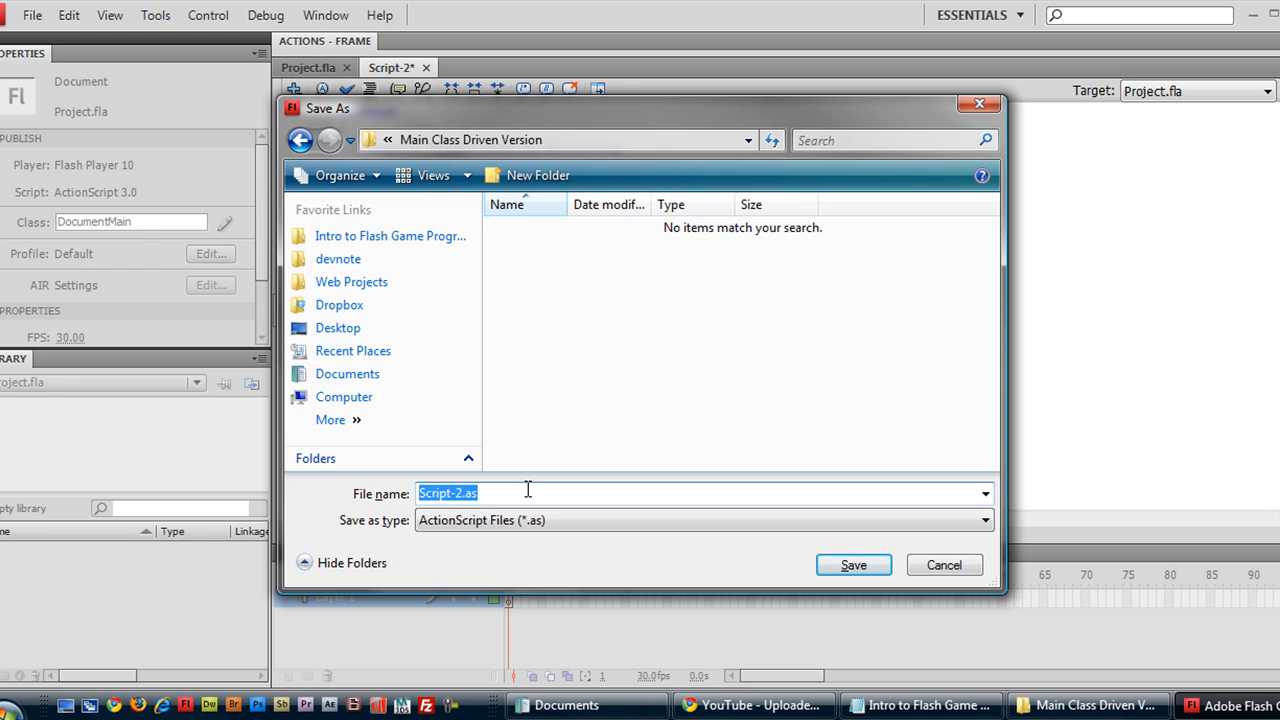
pyautogui.write('DocumentMain')
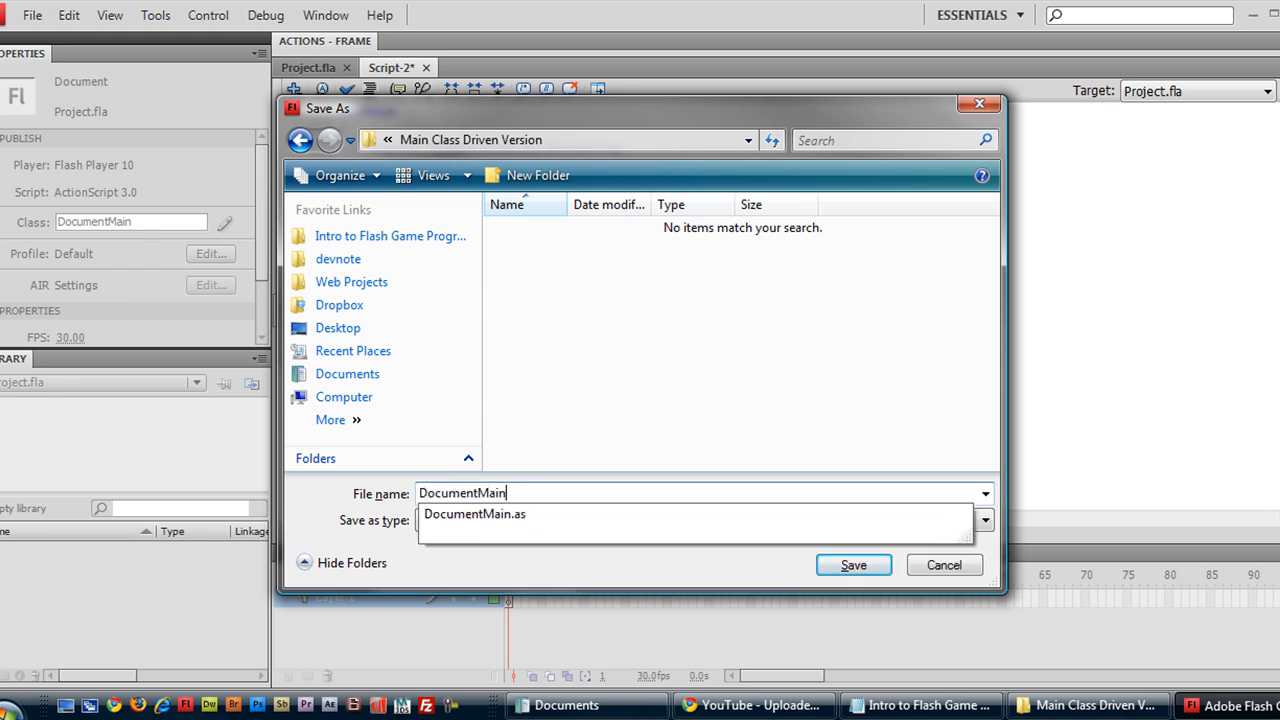
pyautogui.click(852, 564)
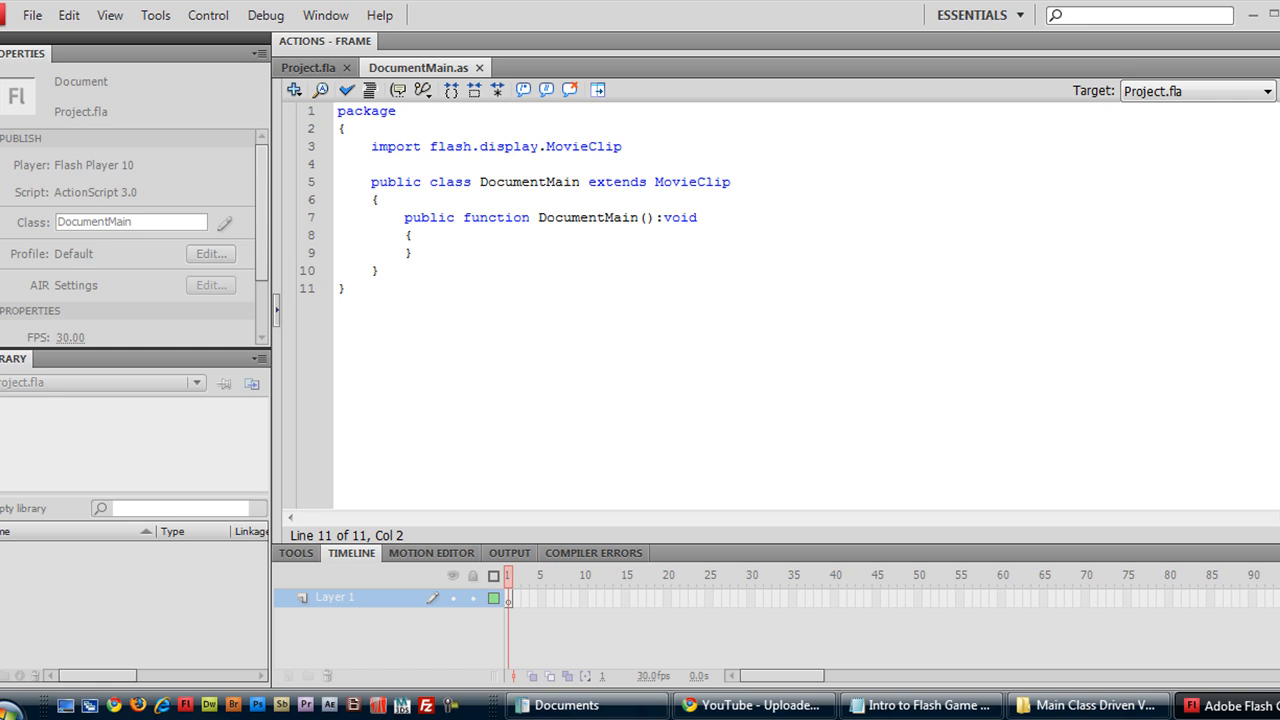
# Return to the Project.fla stage and start a static text box on it.
pyautogui.click(308, 68)
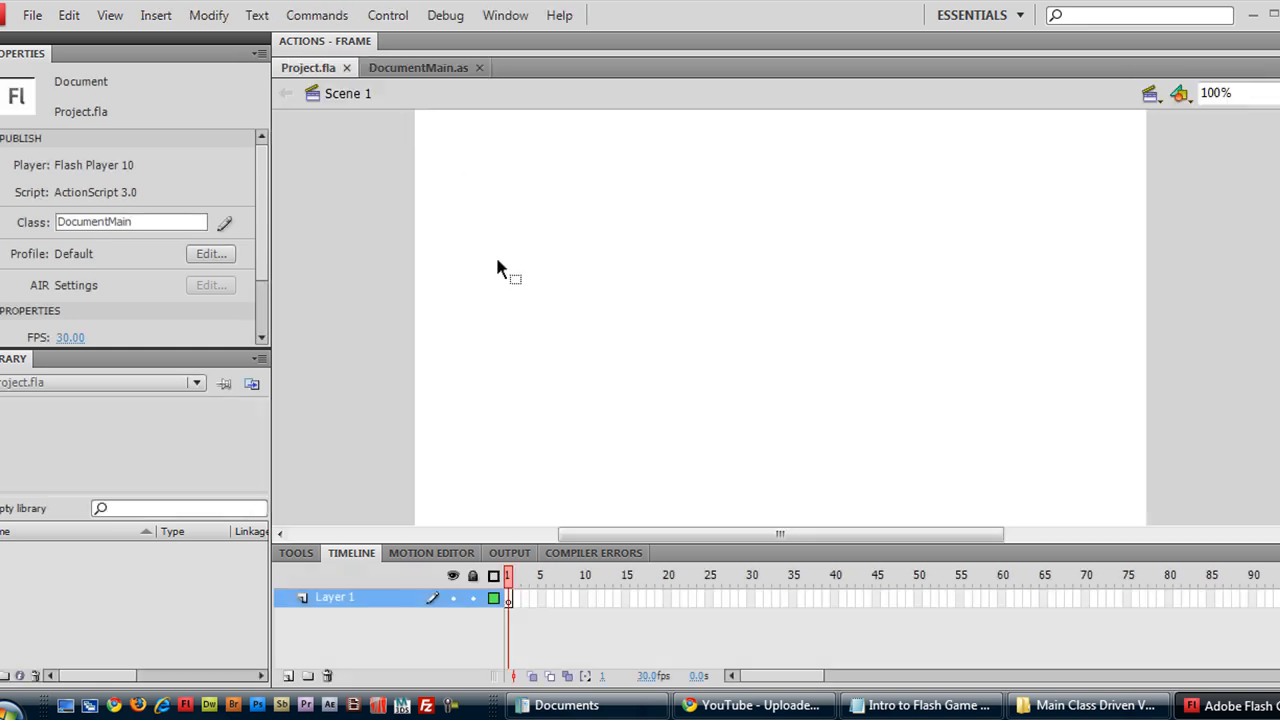
pyautogui.moveTo(308, 68)
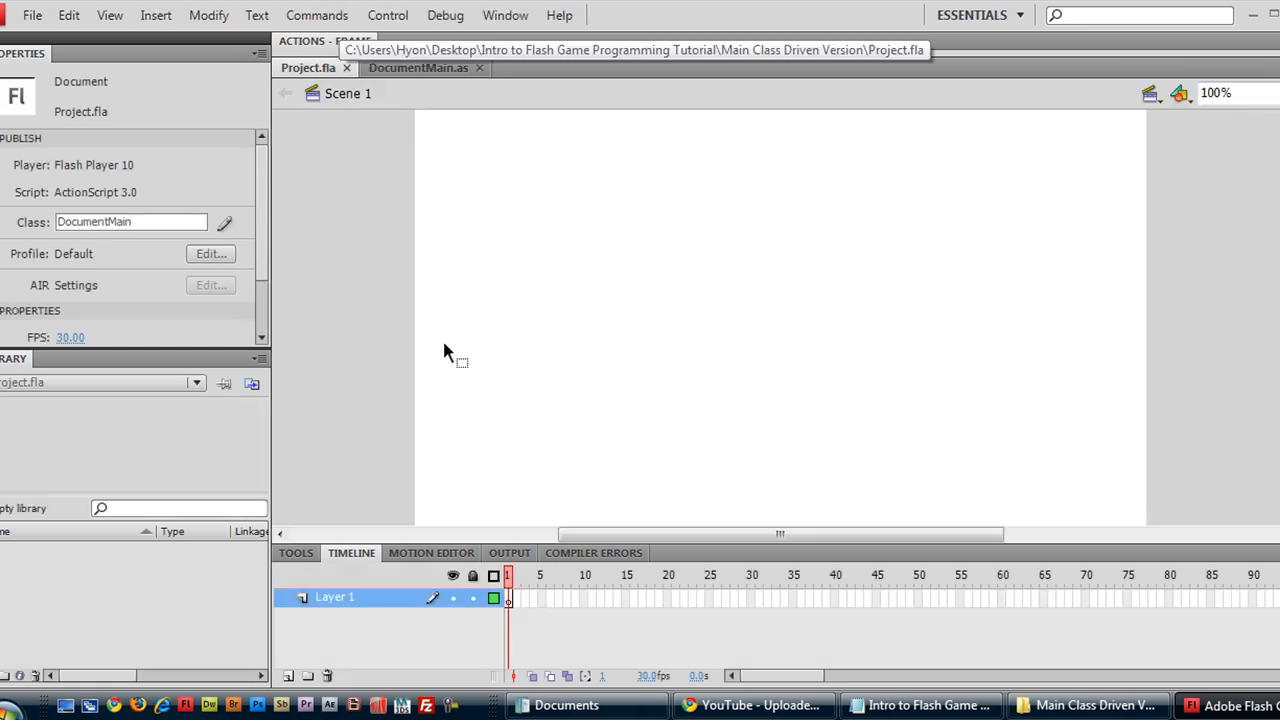
pyautogui.click(296, 552)
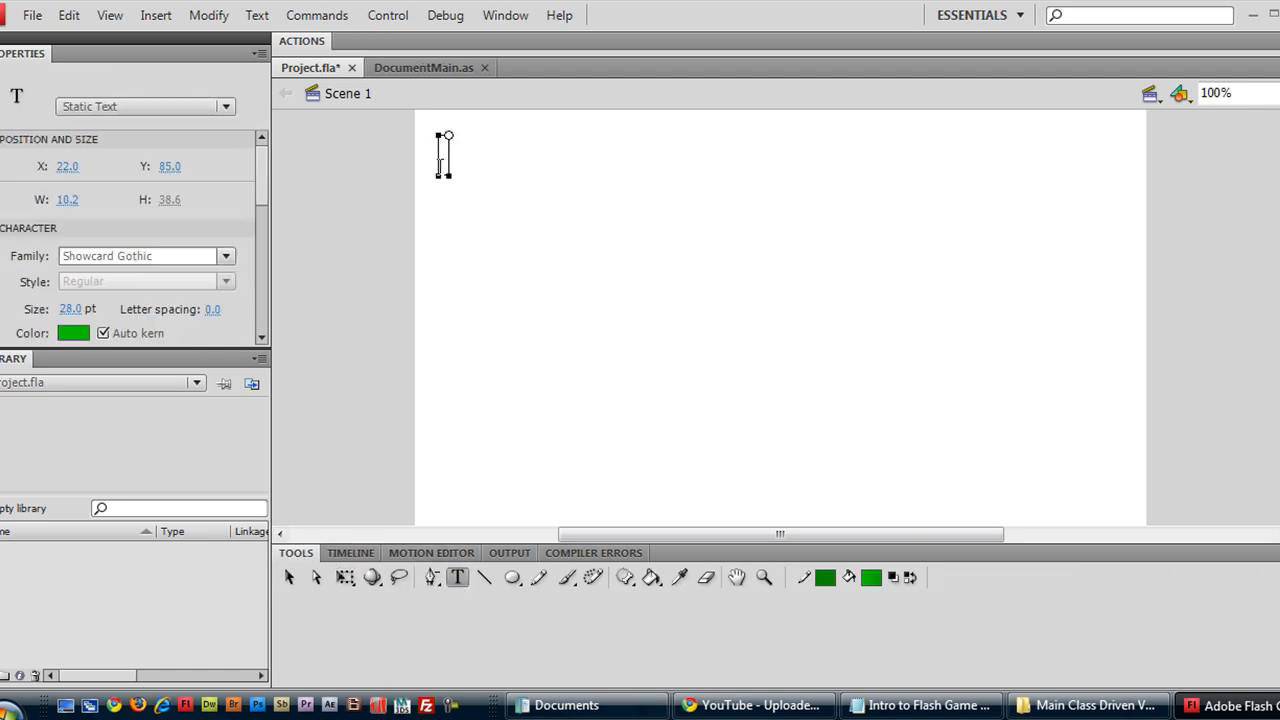
# Make the text colour dark grey and write the BOUNCES: label at the top left.
pyautogui.write('B')
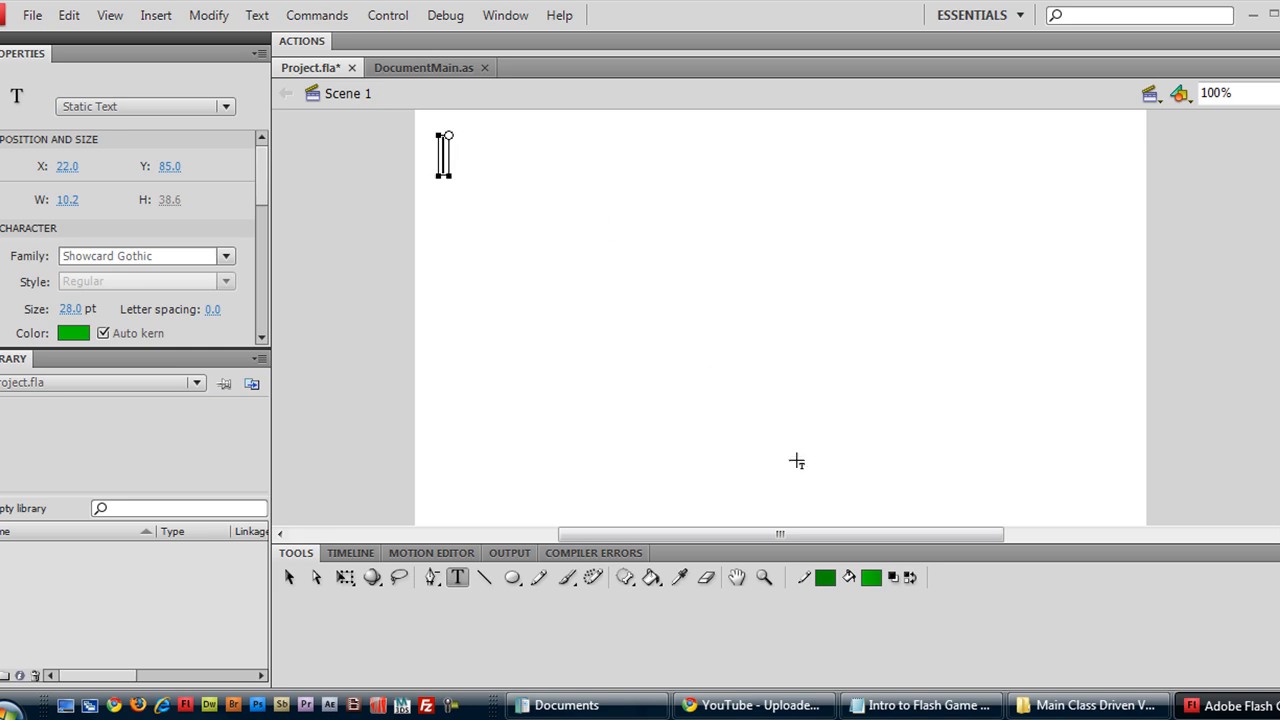
pyautogui.click(872, 576)
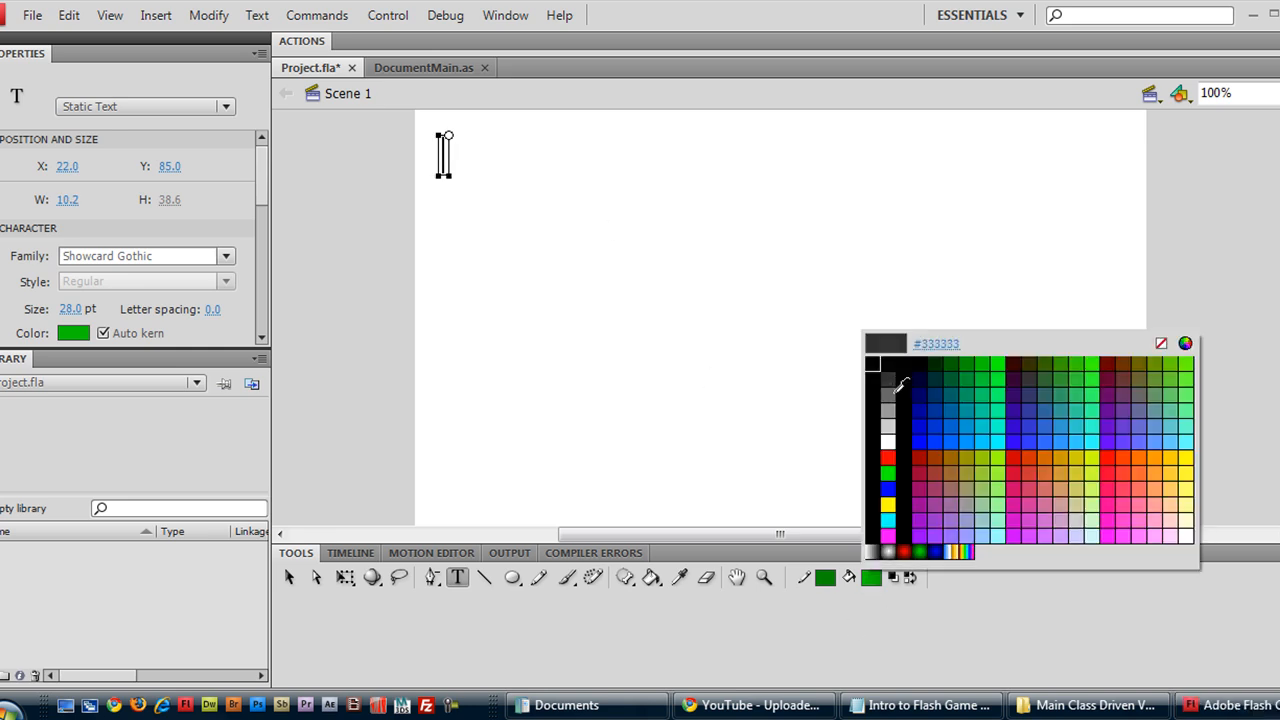
pyautogui.click(888, 384)
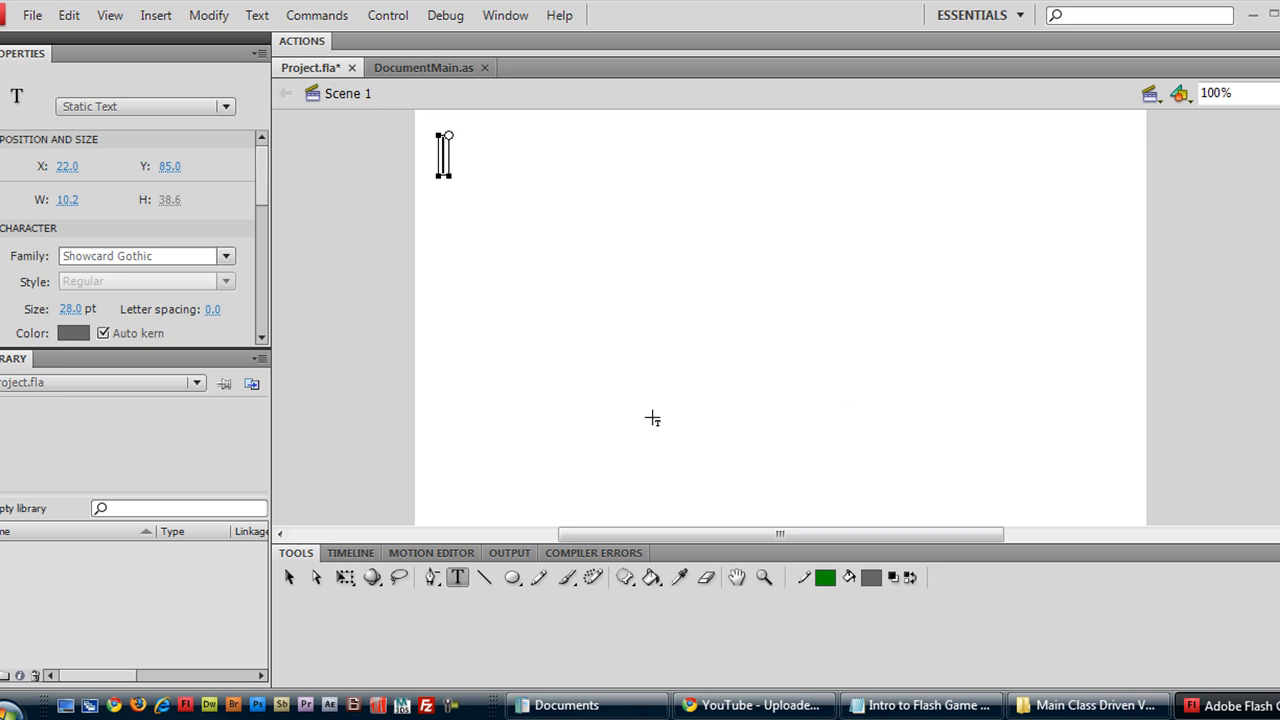
pyautogui.write('BOUNCES')
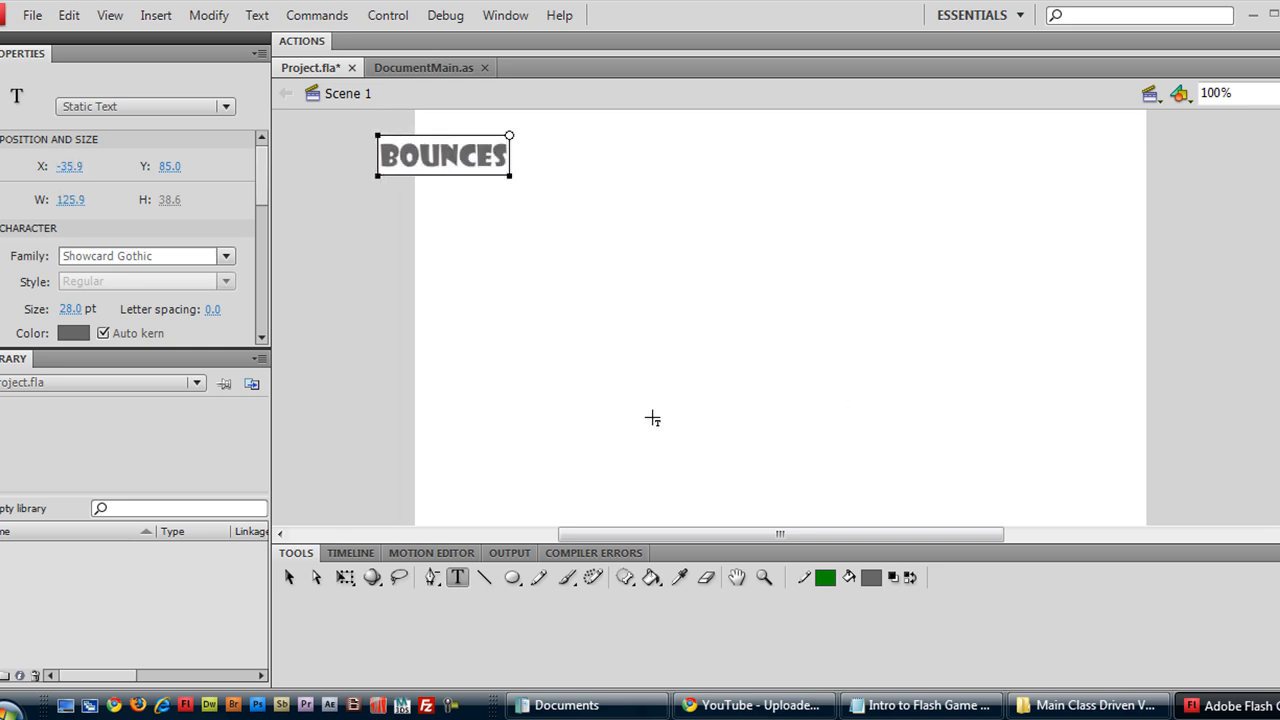
pyautogui.write(':')
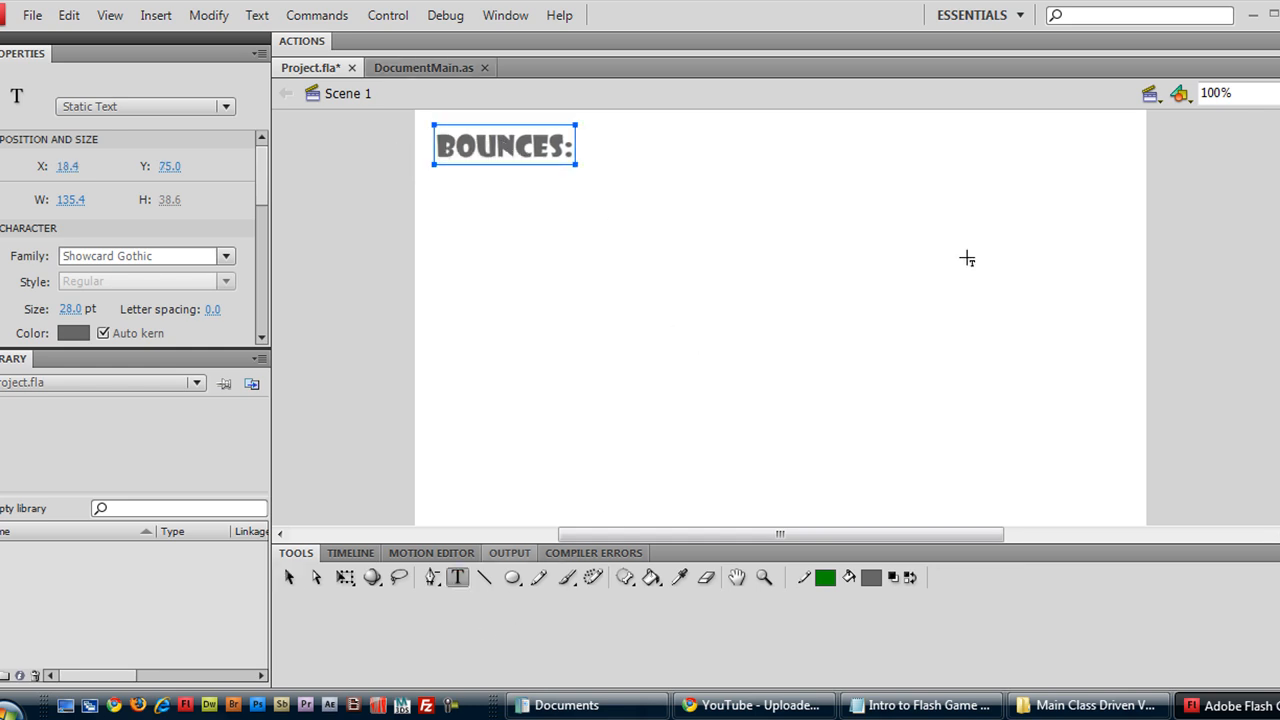
# Add a HIGHSCORE: label at the top right and move it further left.
pyautogui.click(932, 144)
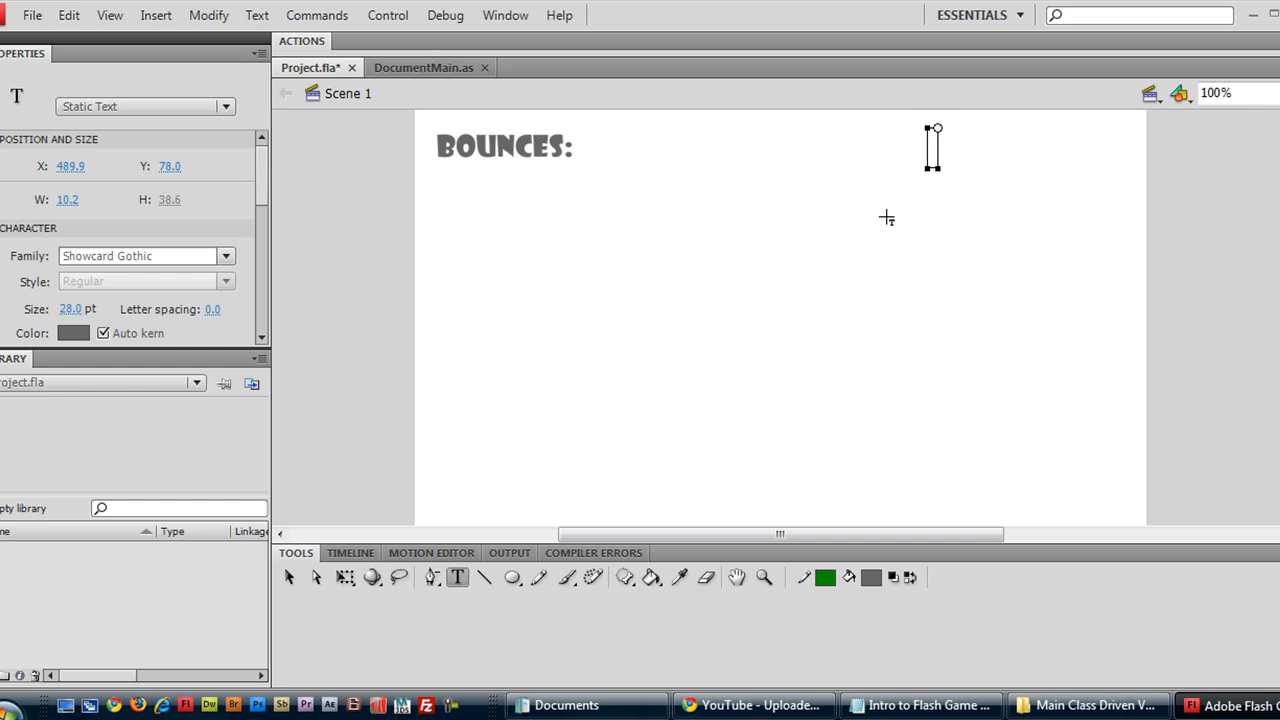
pyautogui.write('HIGHSCORE:')
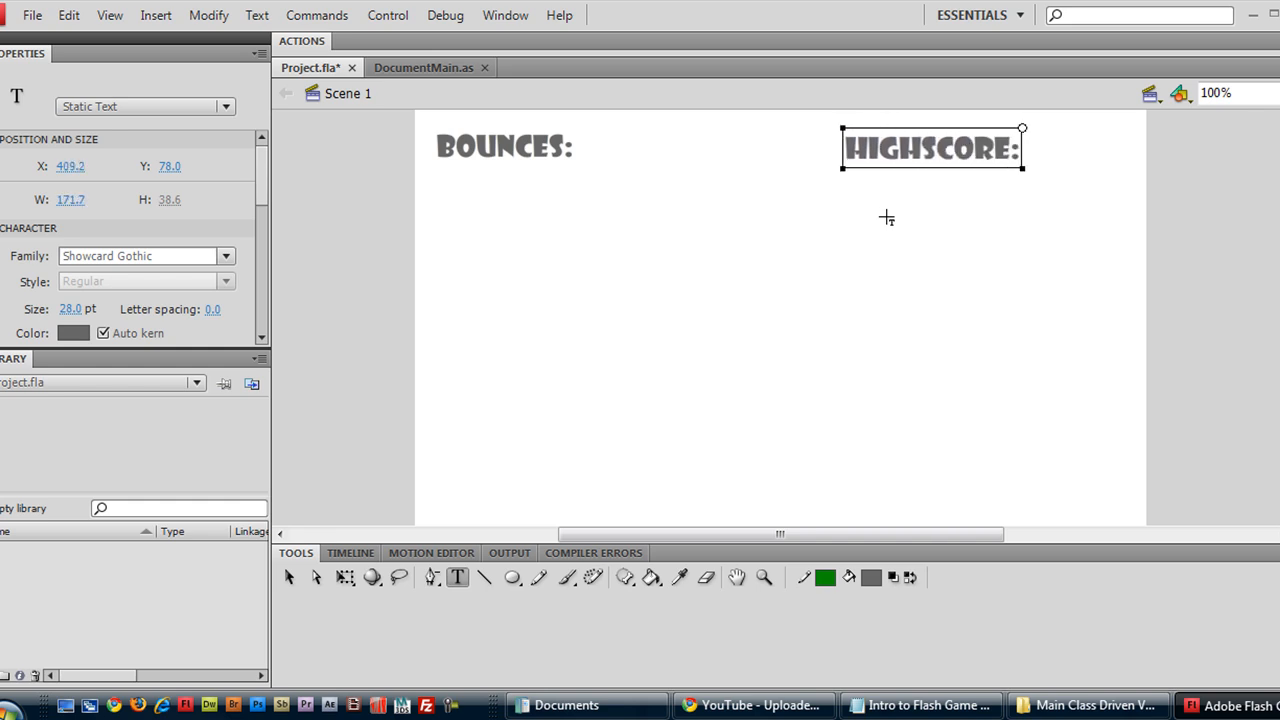
pyautogui.click(290, 576)
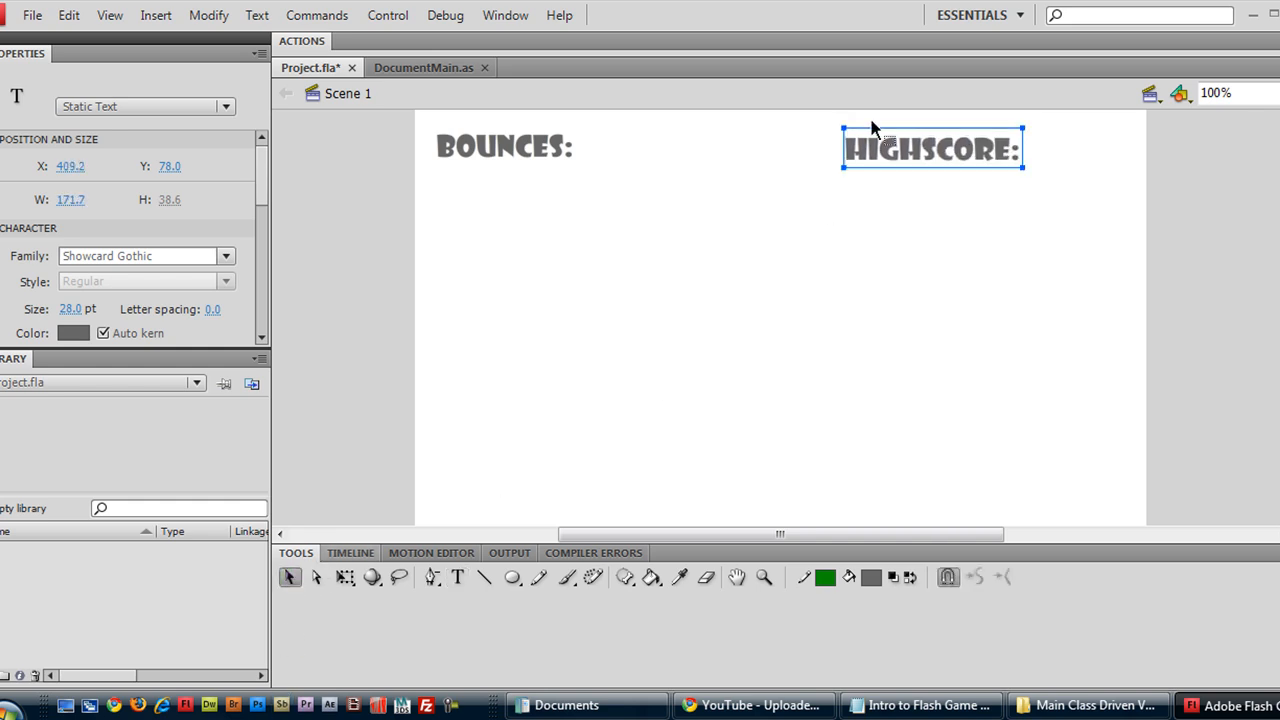
pyautogui.moveTo(930, 148); pyautogui.dragTo(960, 164)
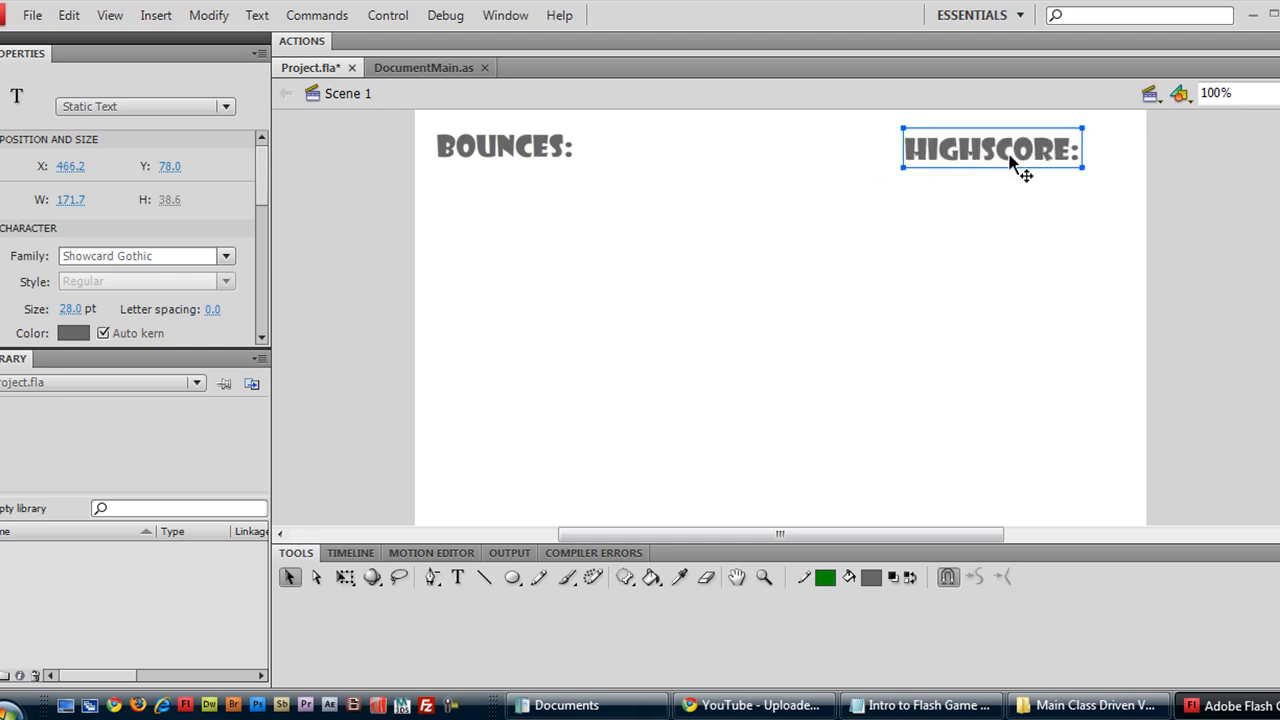
pyautogui.moveTo(992, 150); pyautogui.dragTo(950, 148)
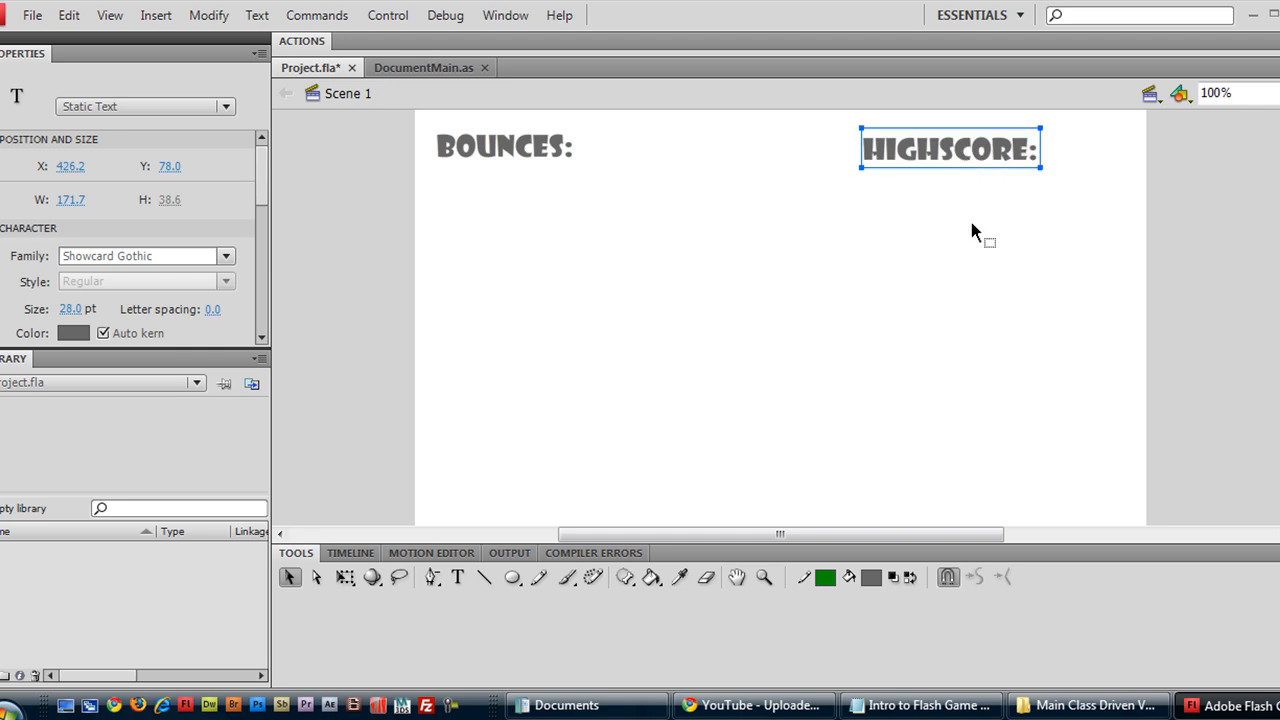
pyautogui.click(456, 576)
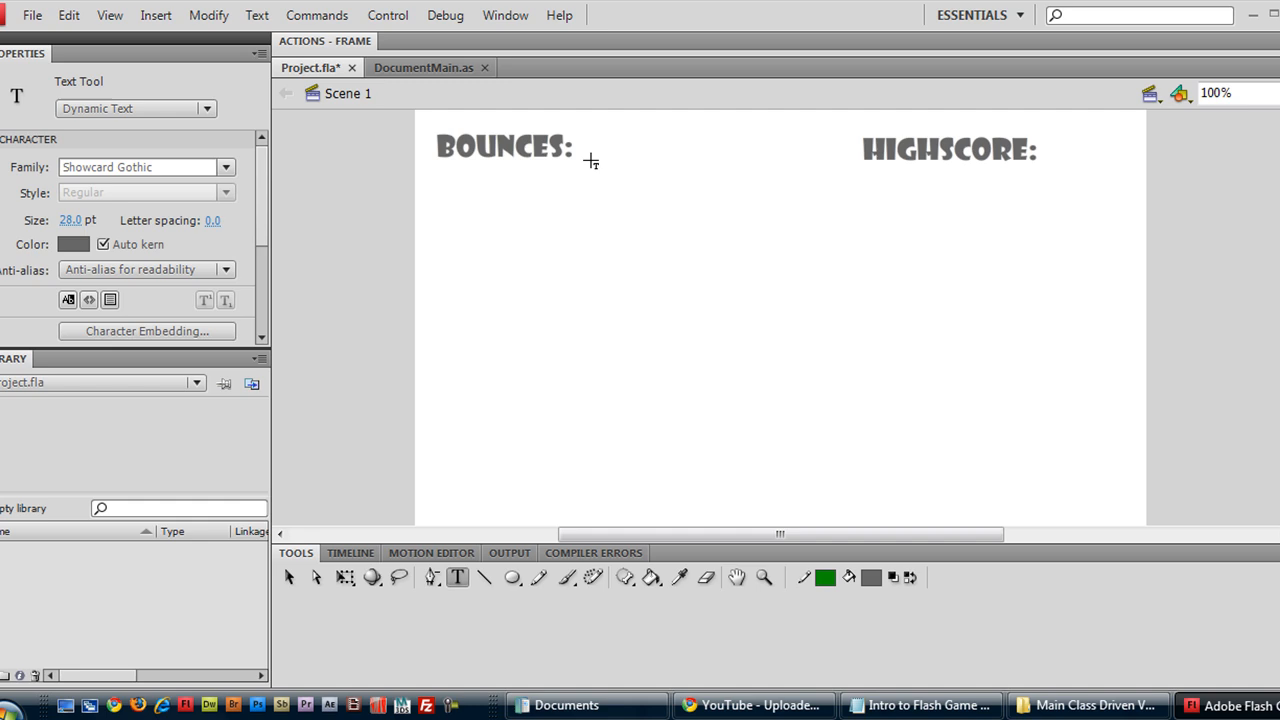
# Add a 0 field after BOUNCES: as dynamic text with instance name _bounces.
pyautogui.click(596, 148)
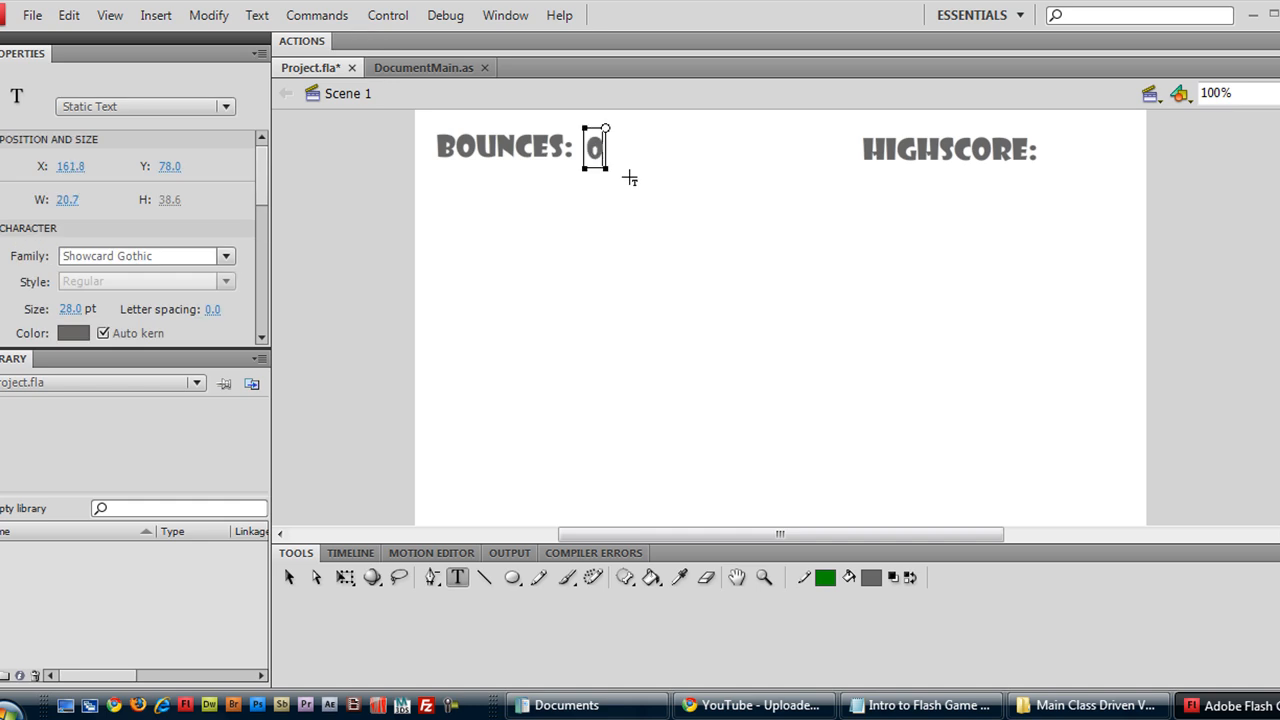
pyautogui.moveTo(144, 142)
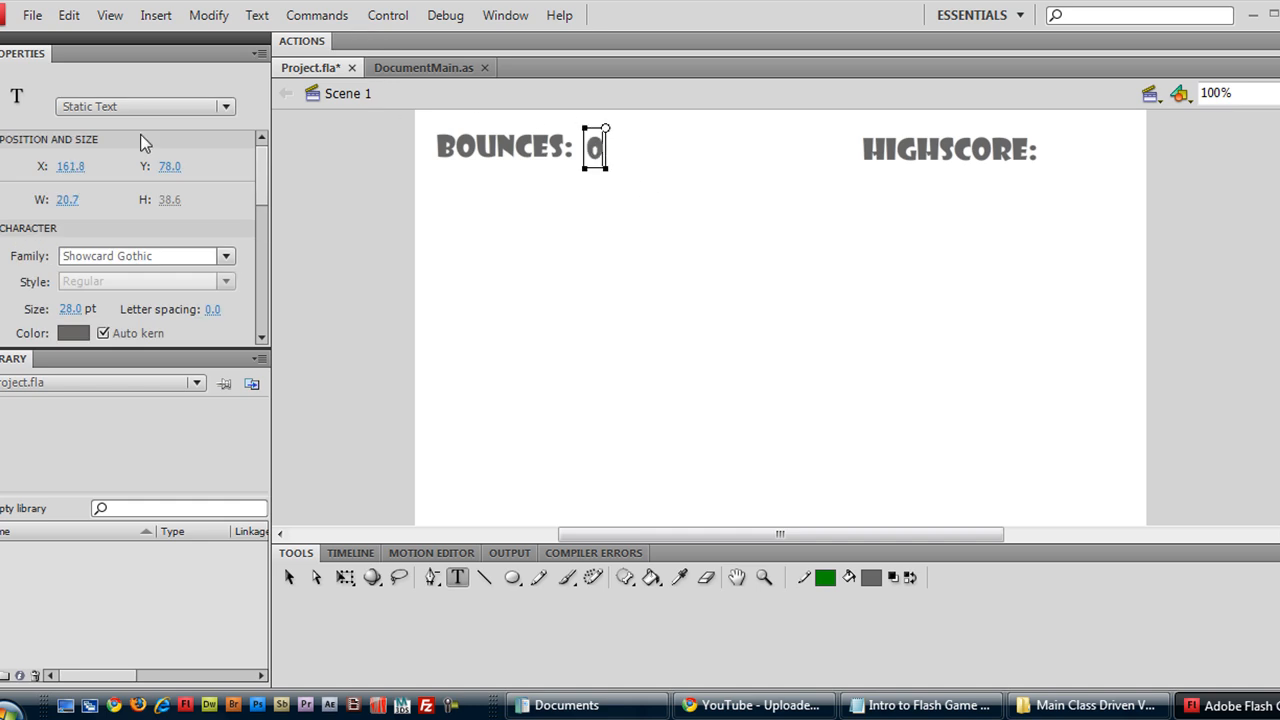
pyautogui.click(224, 106)
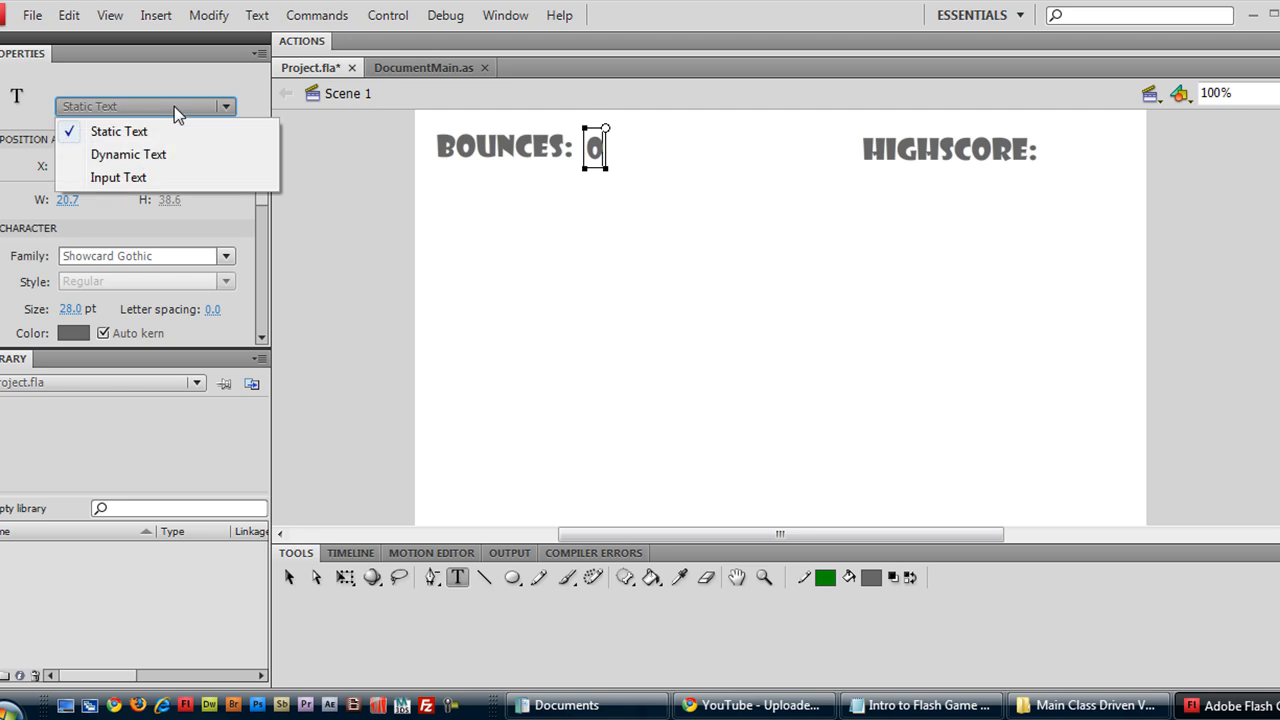
pyautogui.click(128, 154)
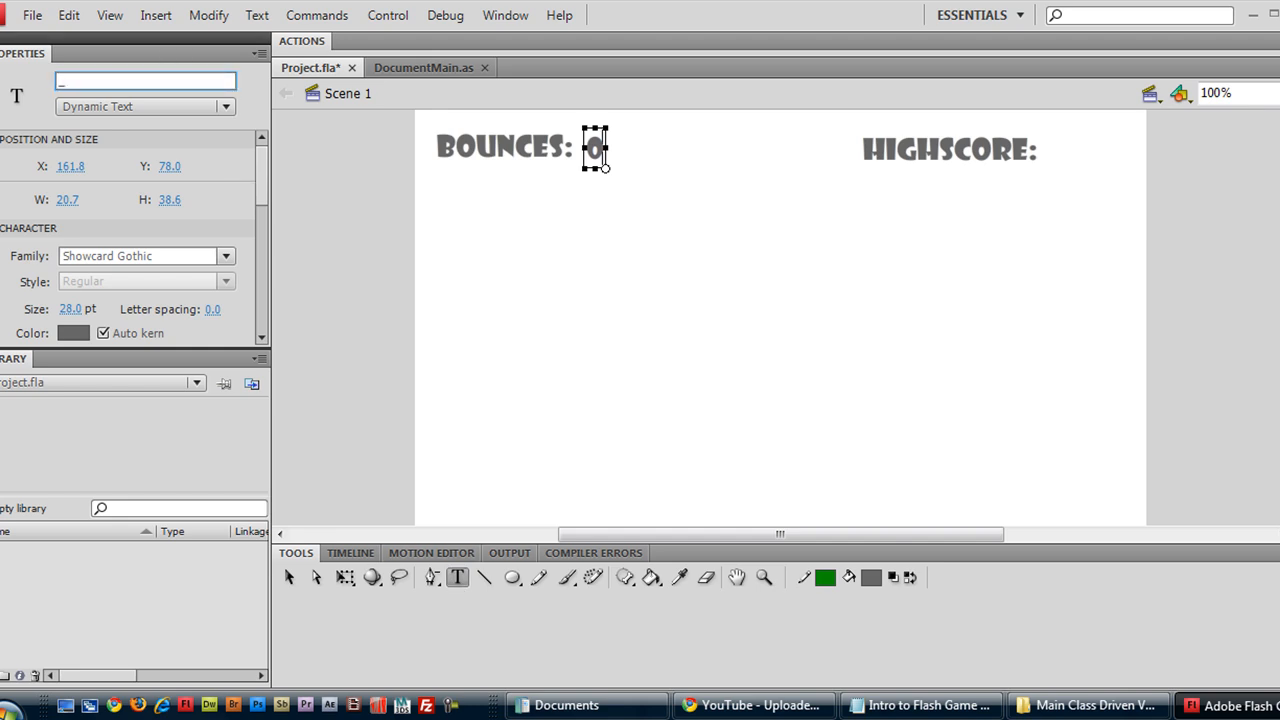
pyautogui.write('_bound')
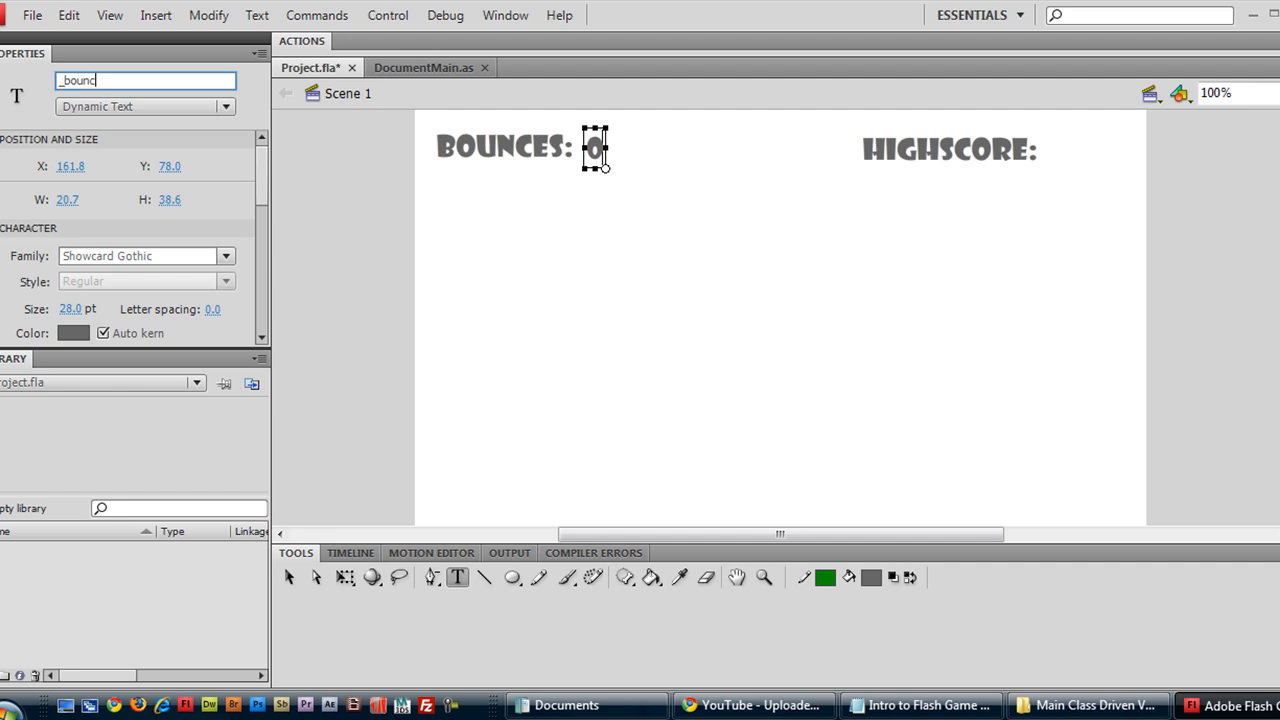
pyautogui.write('ces')
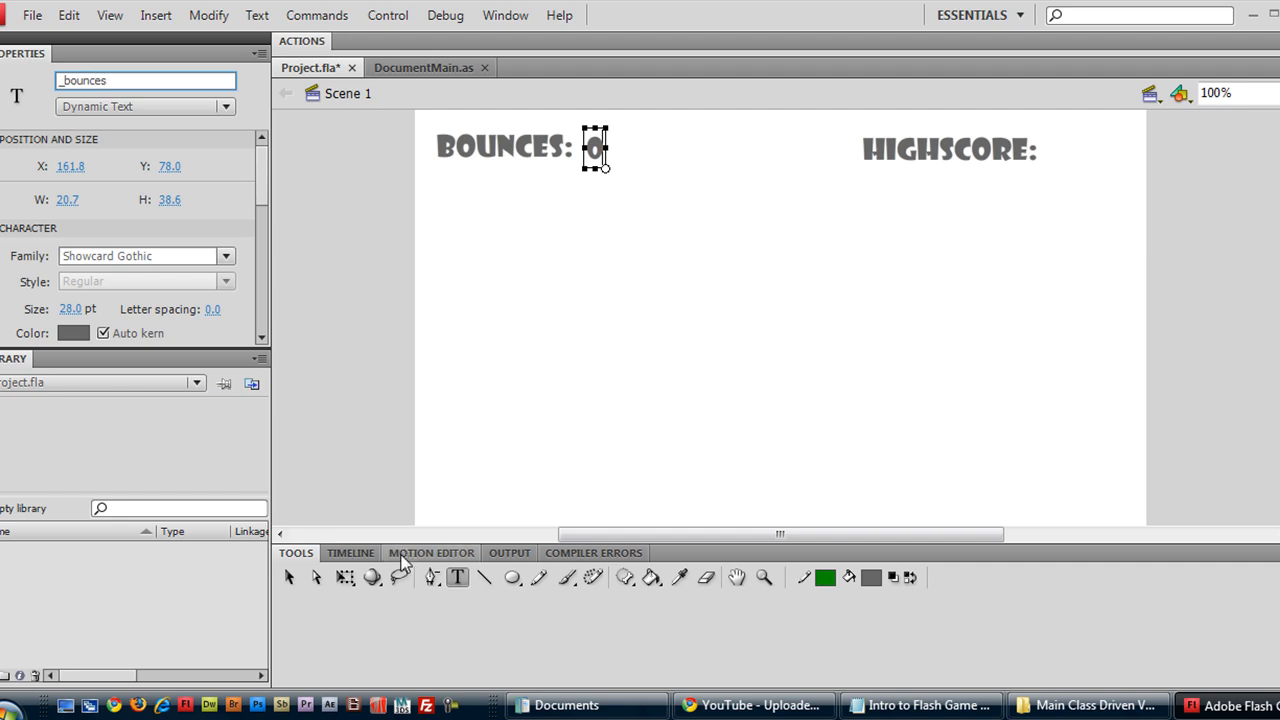
pyautogui.moveTo(1048, 136)
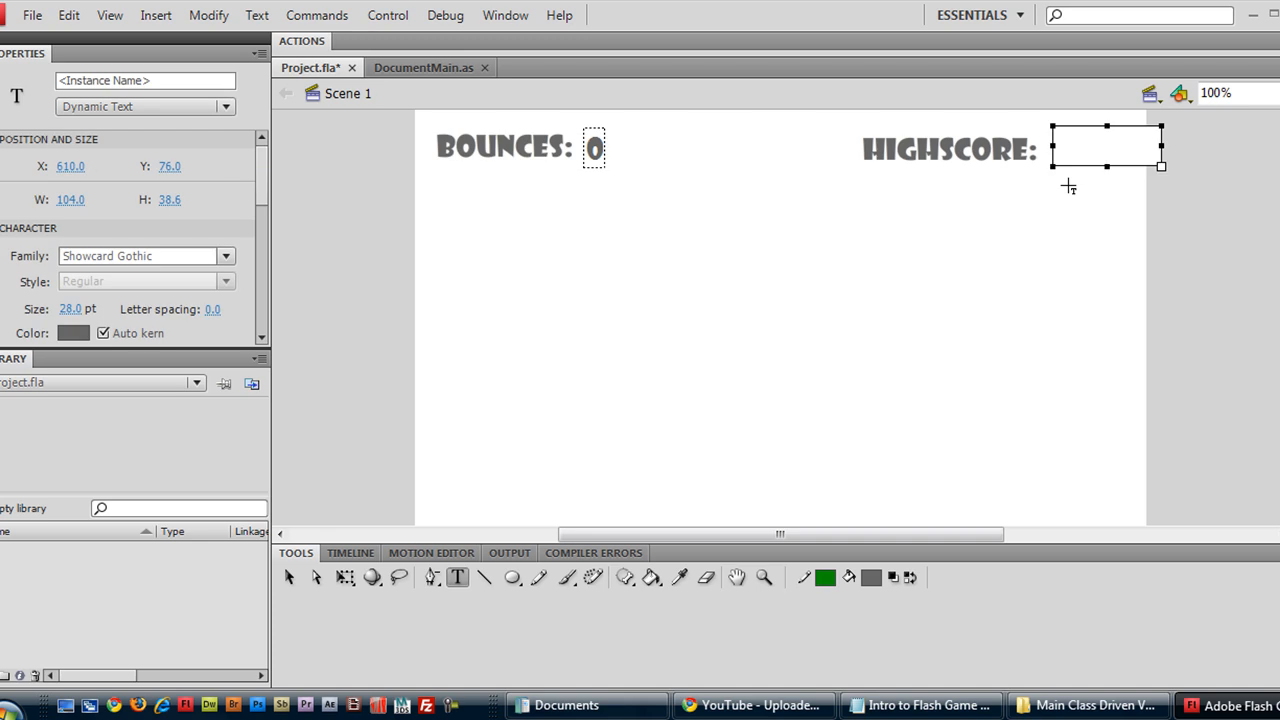
# Add a 0 dynamic field beside HIGHSCORE:, fitted to its text and named _highscore.
pyautogui.write('0')
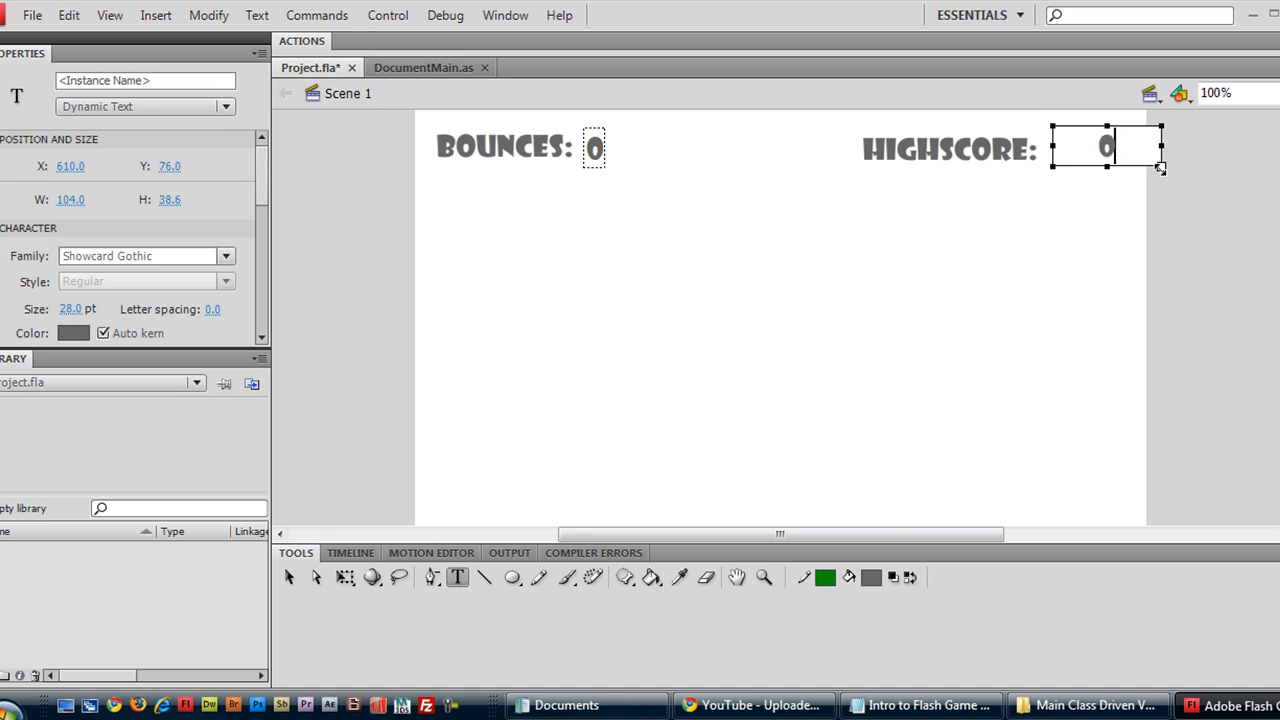
pyautogui.moveTo(1160, 168); pyautogui.dragTo(1082, 178)
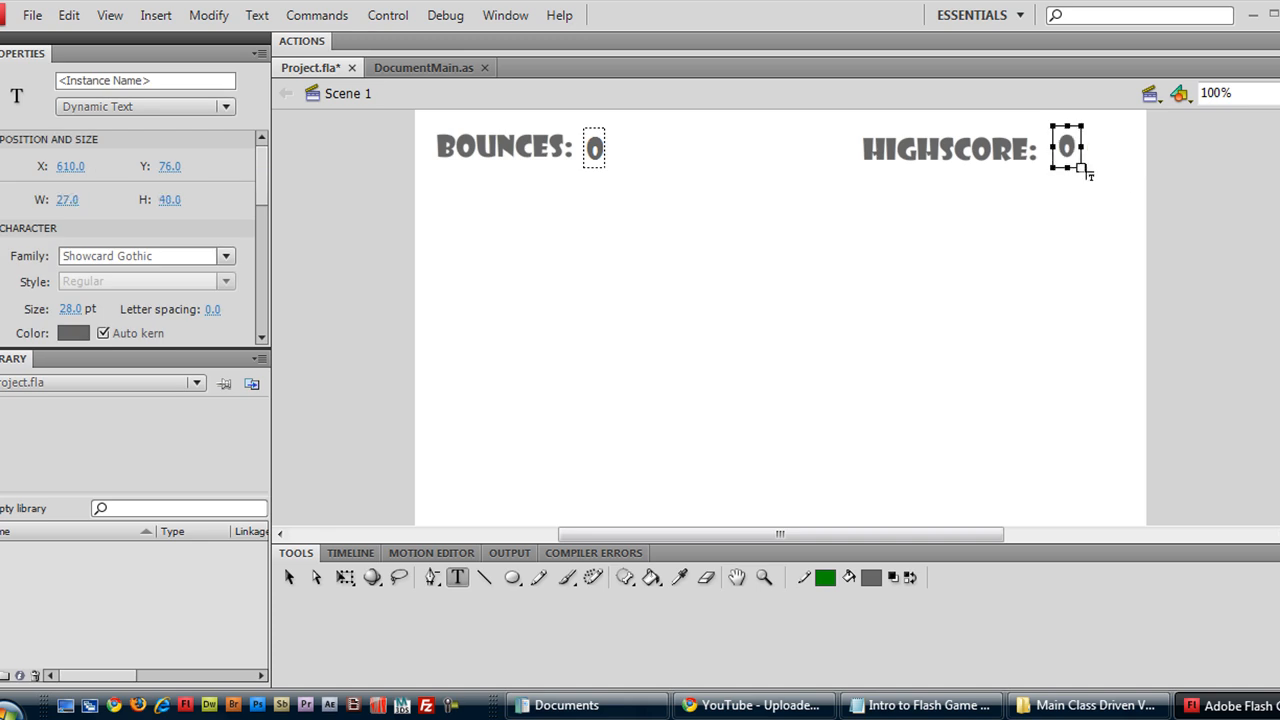
pyautogui.moveTo(896, 276)
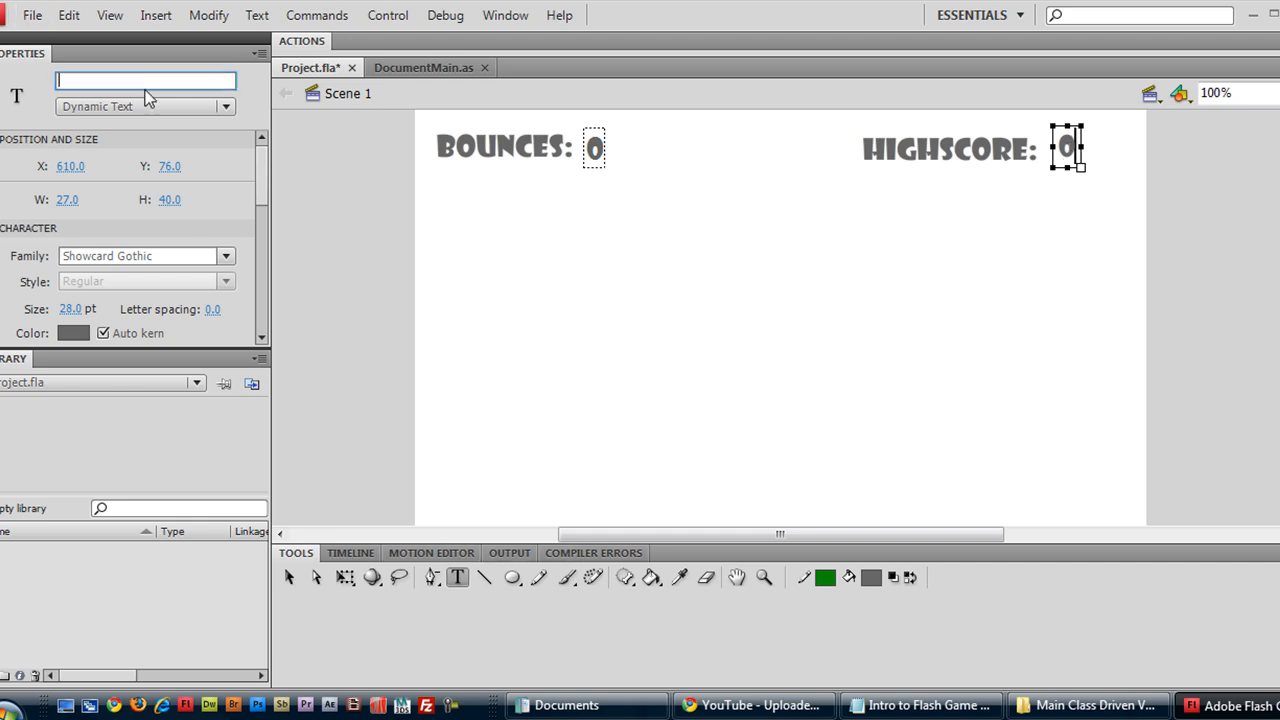
pyautogui.write('_highs')
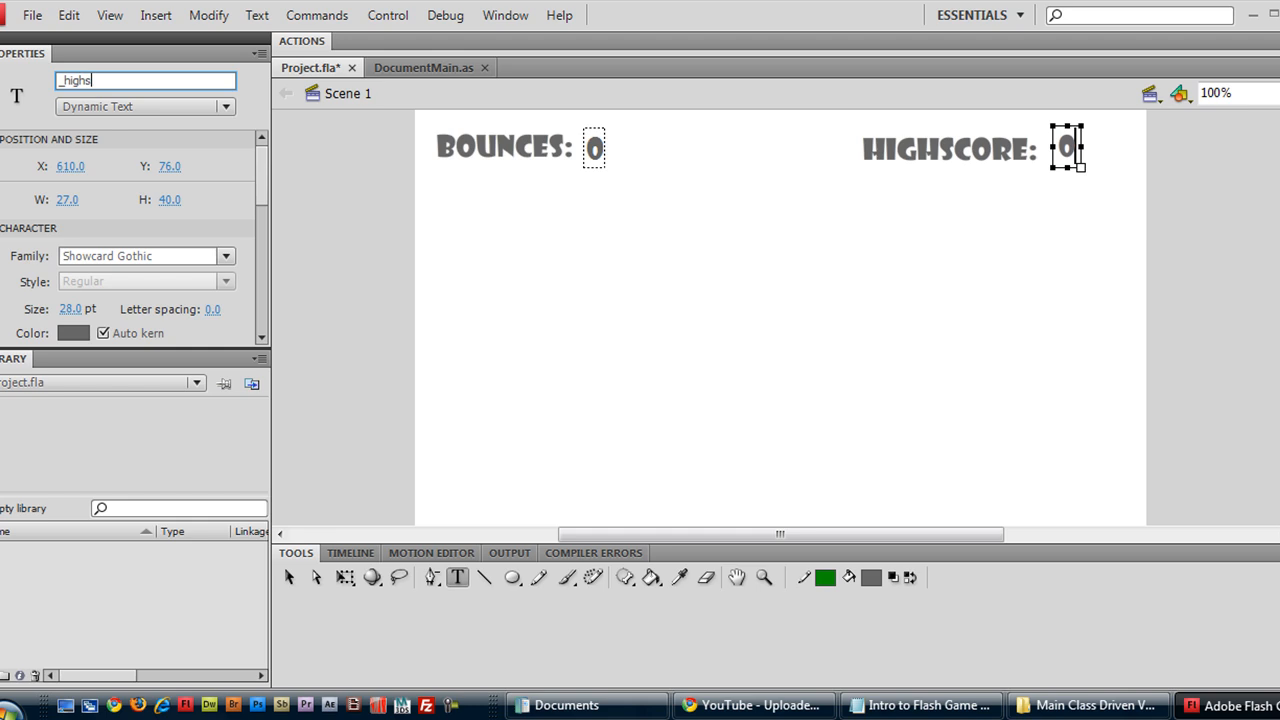
pyautogui.write('core')
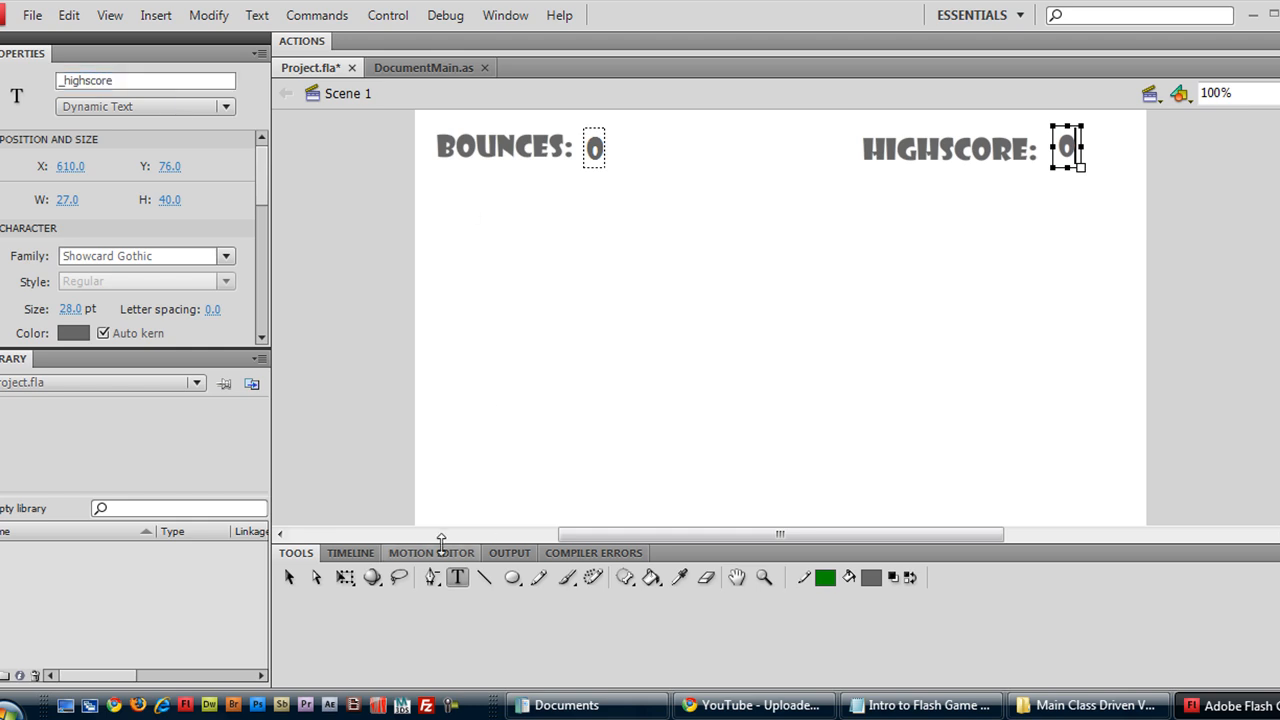
# Widen the bounces and highscore score fields so their 0 is left-aligned.
pyautogui.click(594, 148)
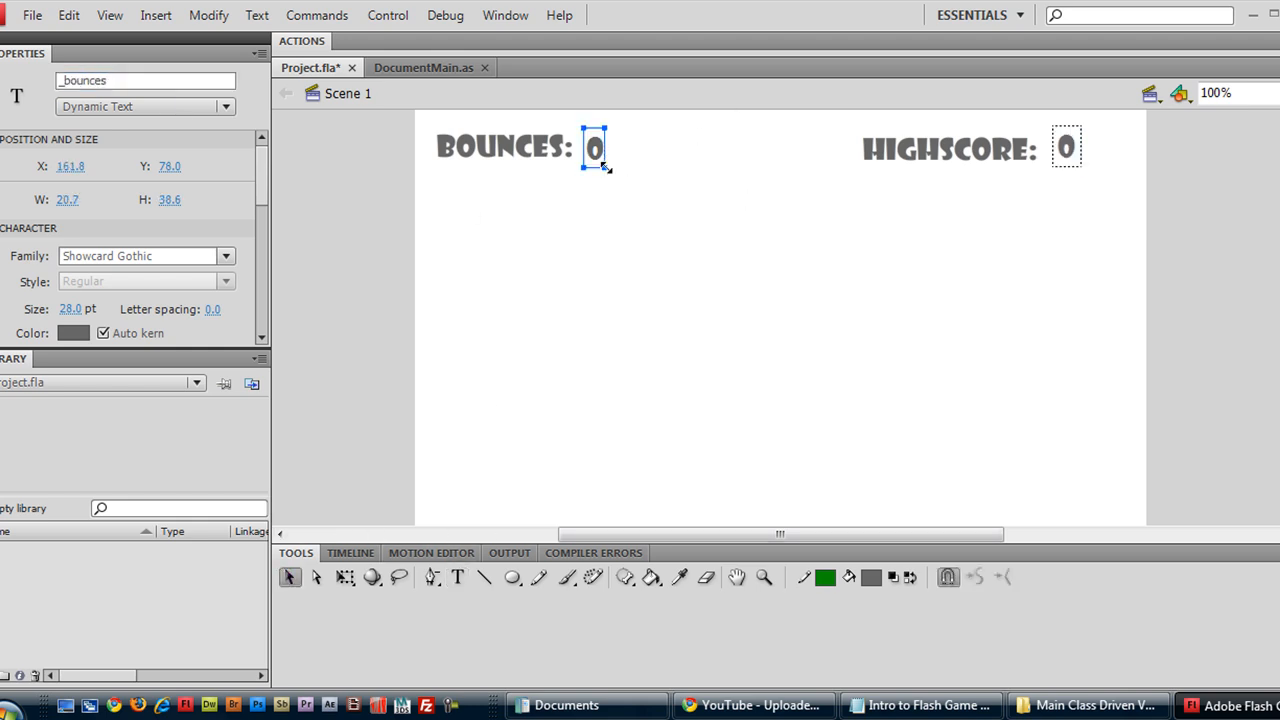
pyautogui.moveTo(608, 168); pyautogui.dragTo(680, 160)
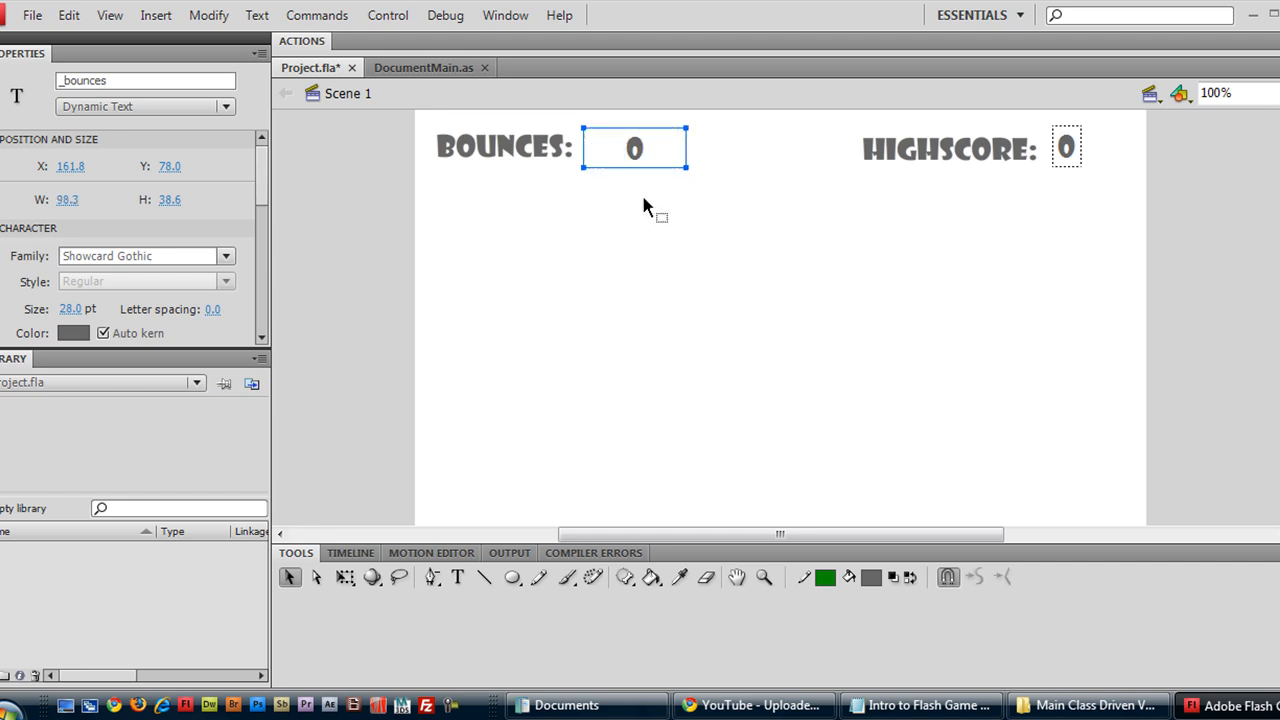
pyautogui.scroll(-3)
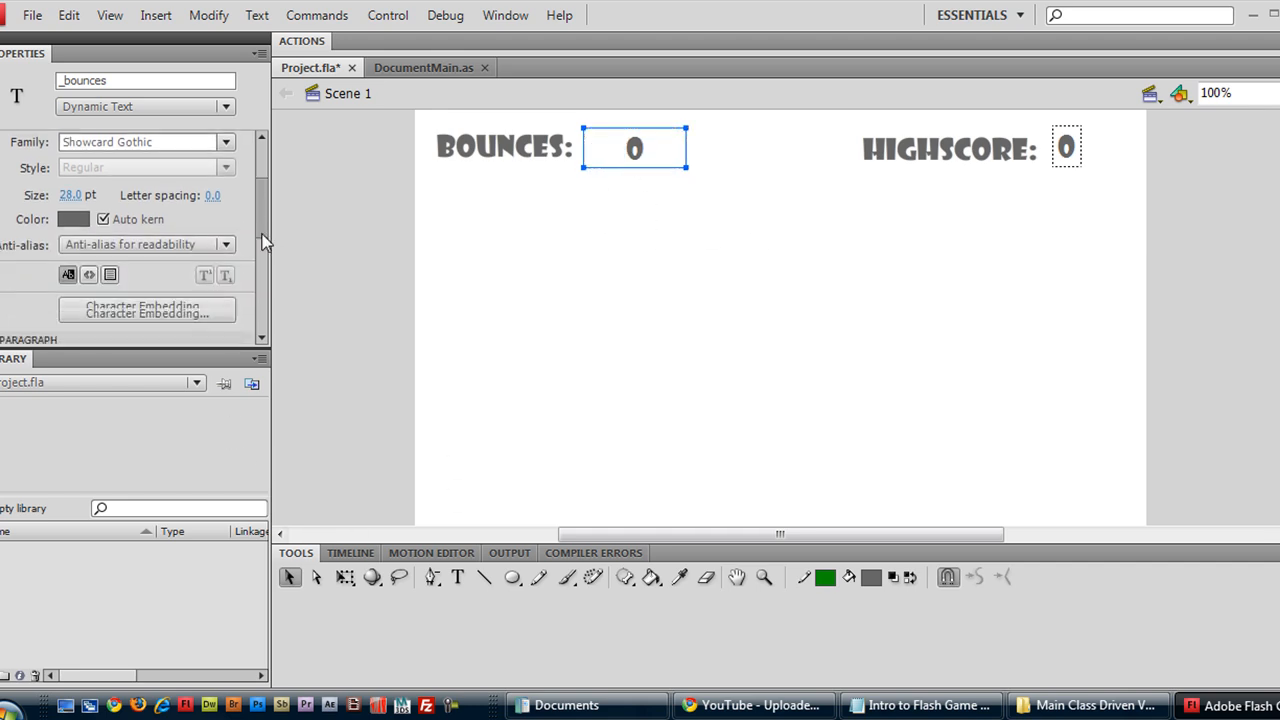
pyautogui.scroll(-3)
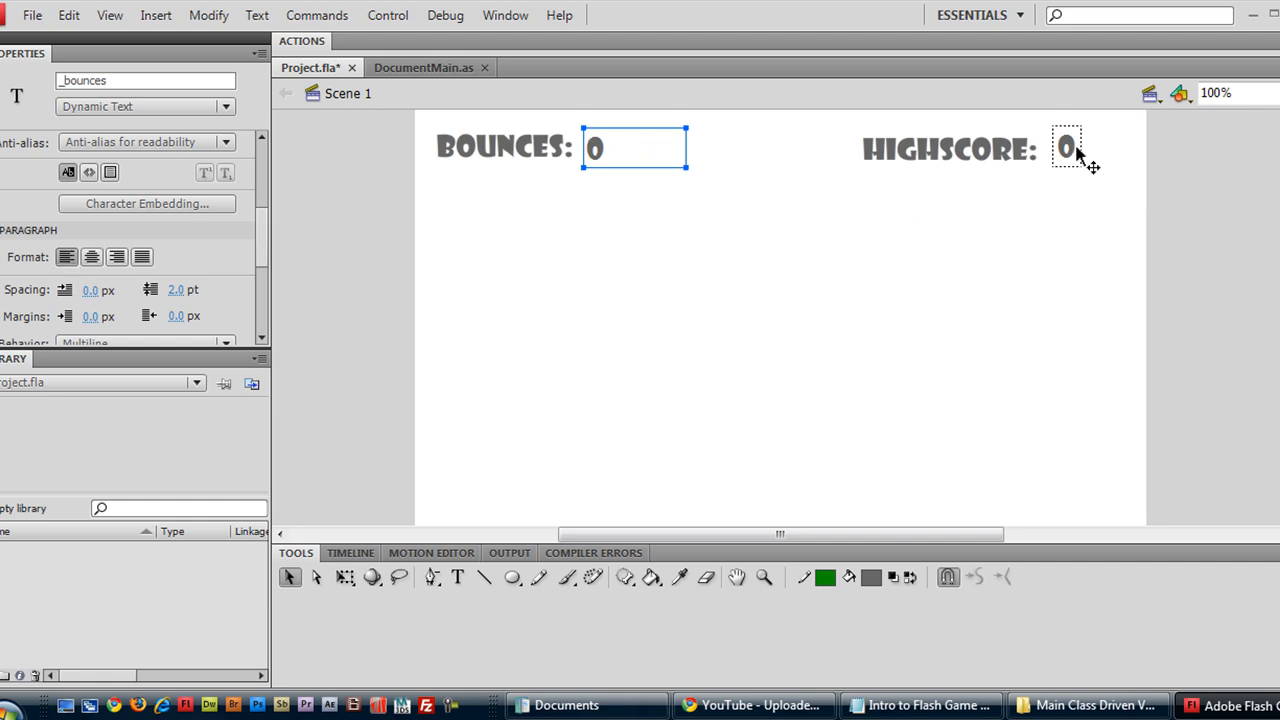
pyautogui.click(1068, 148)
pyautogui.write('_highscore')
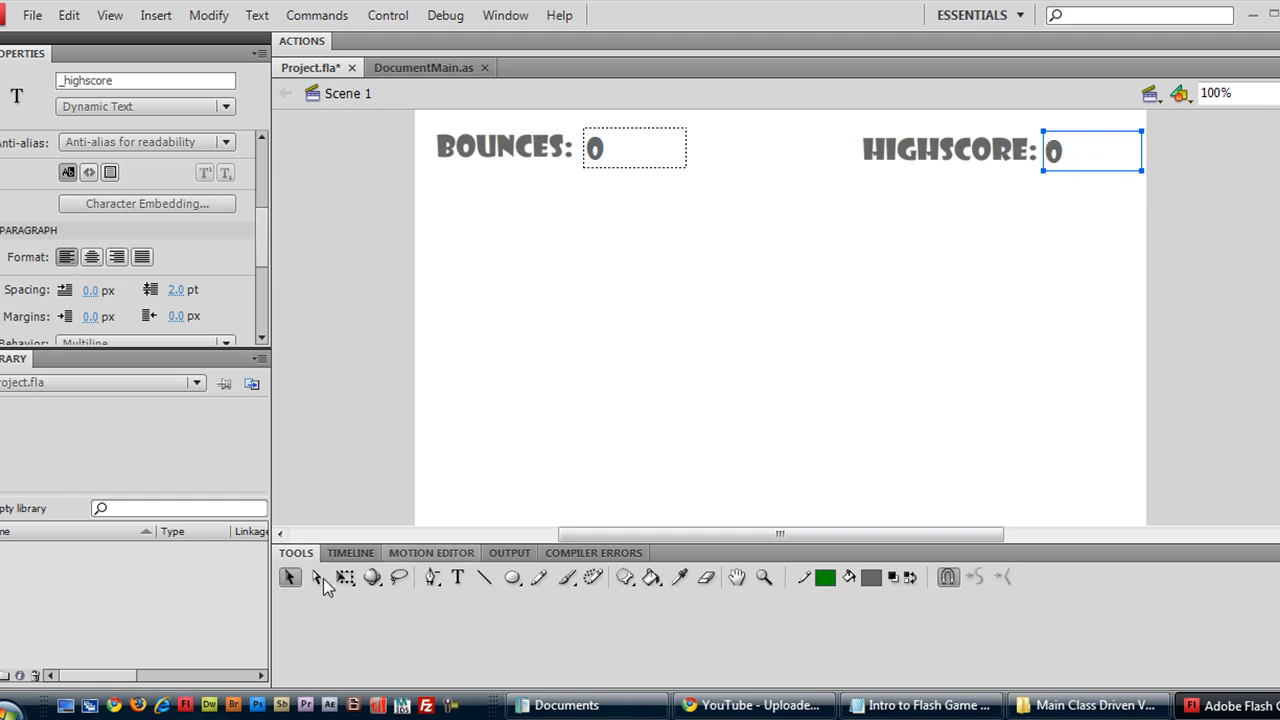
# Draw a circle with a dark grey outline and light grey fill below the score fields.
pyautogui.click(512, 576)
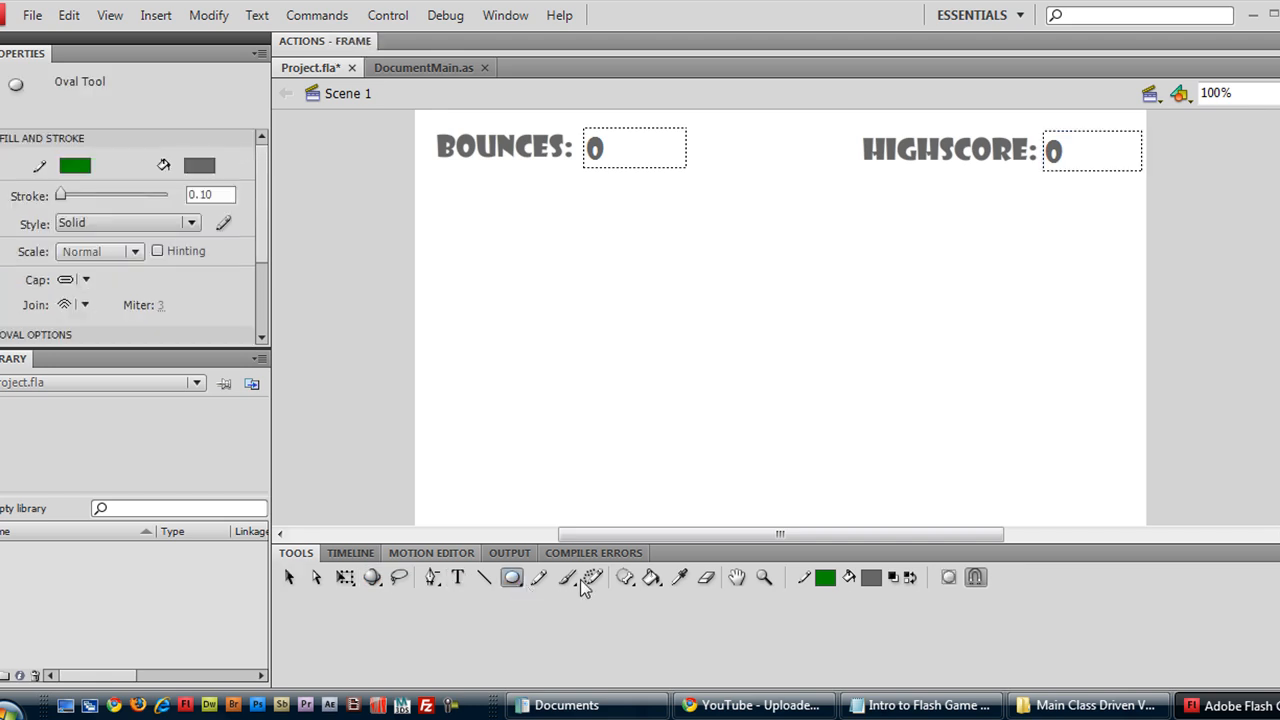
pyautogui.click(824, 576)
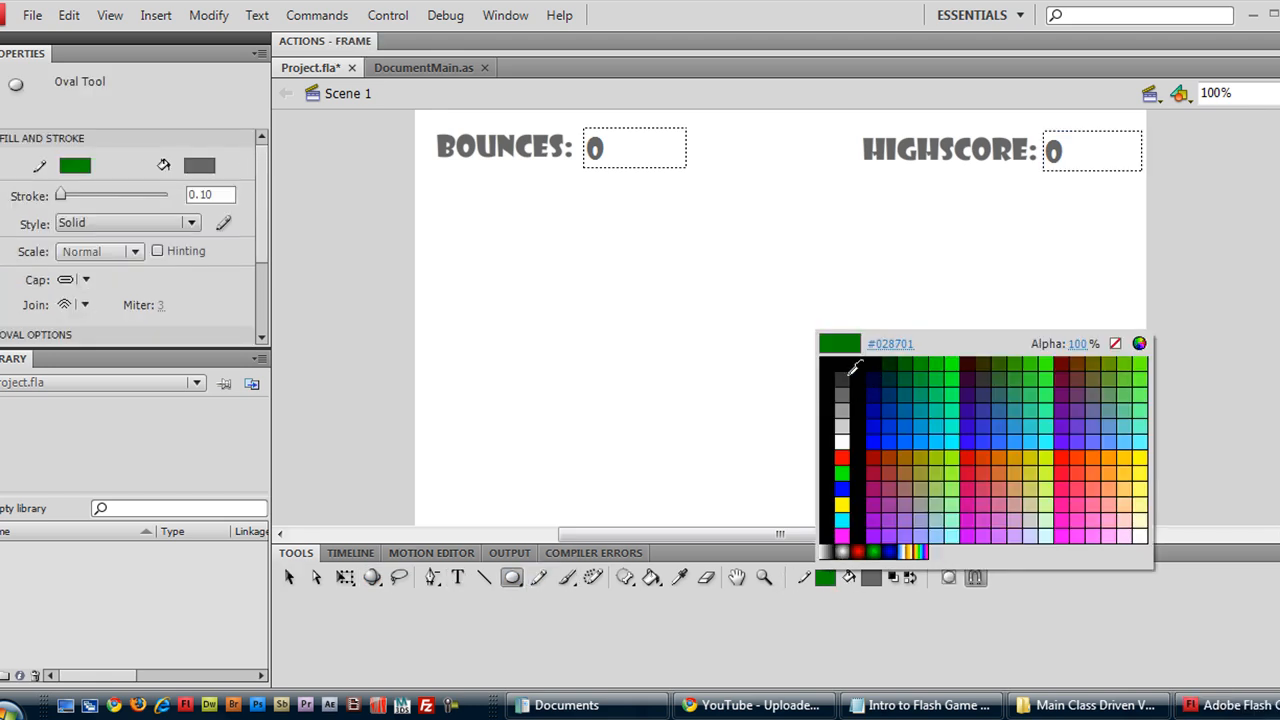
pyautogui.click(840, 392)
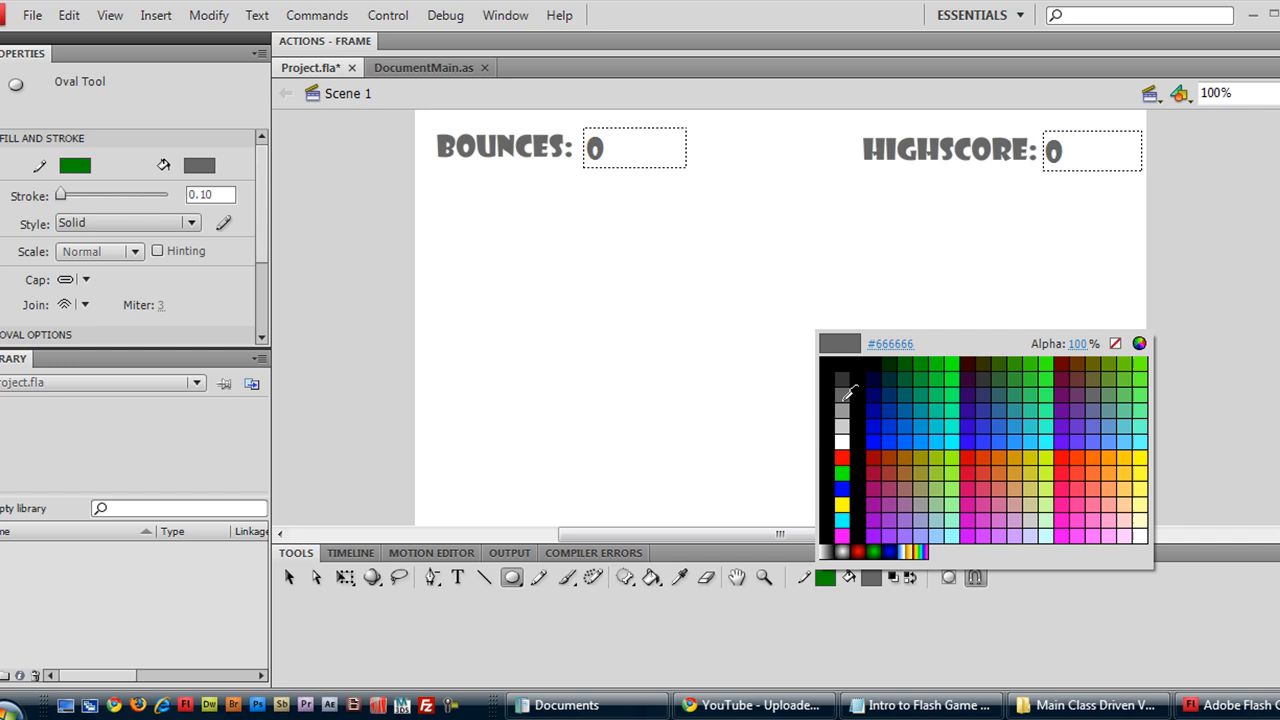
pyautogui.click(844, 376)
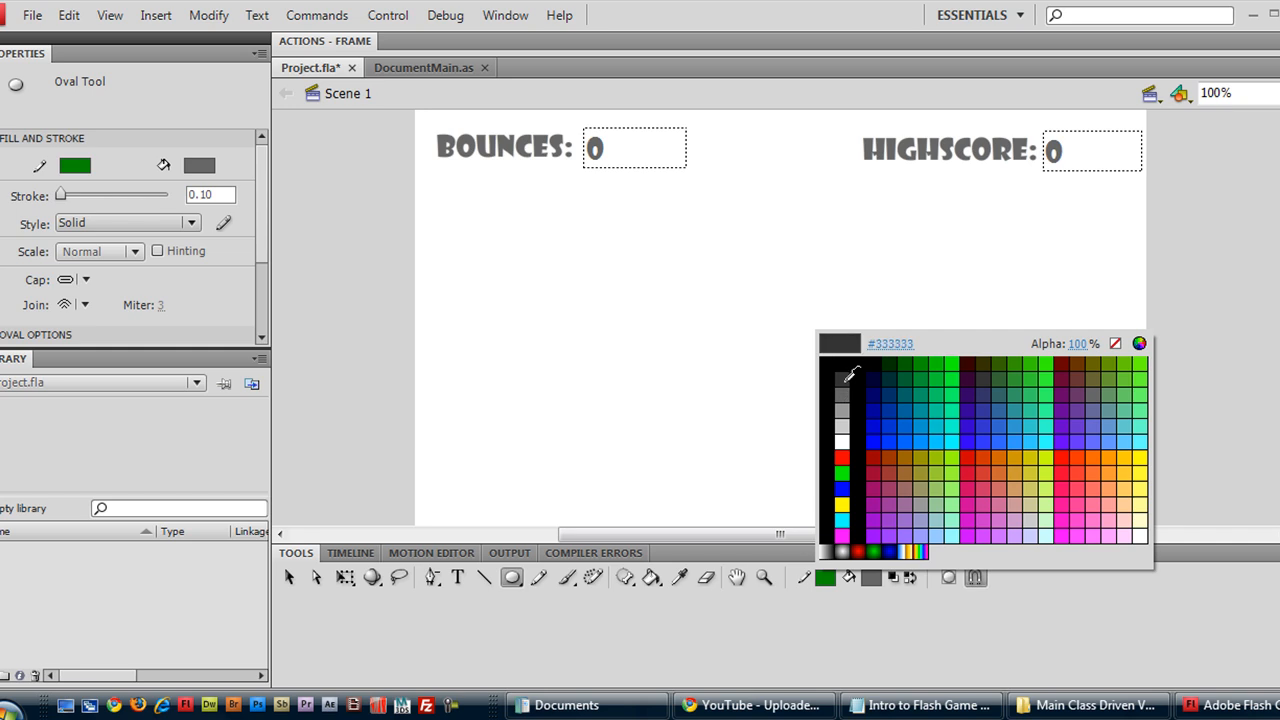
pyautogui.click(888, 396)
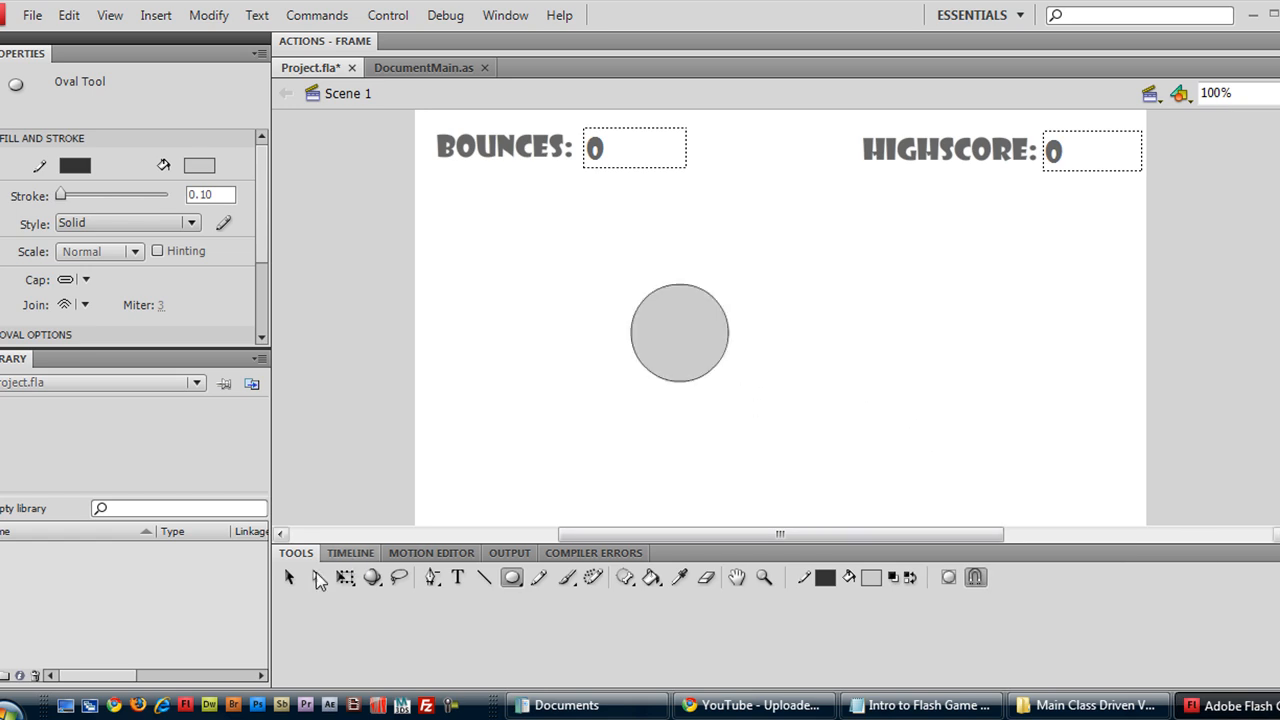
pyautogui.click(680, 332)
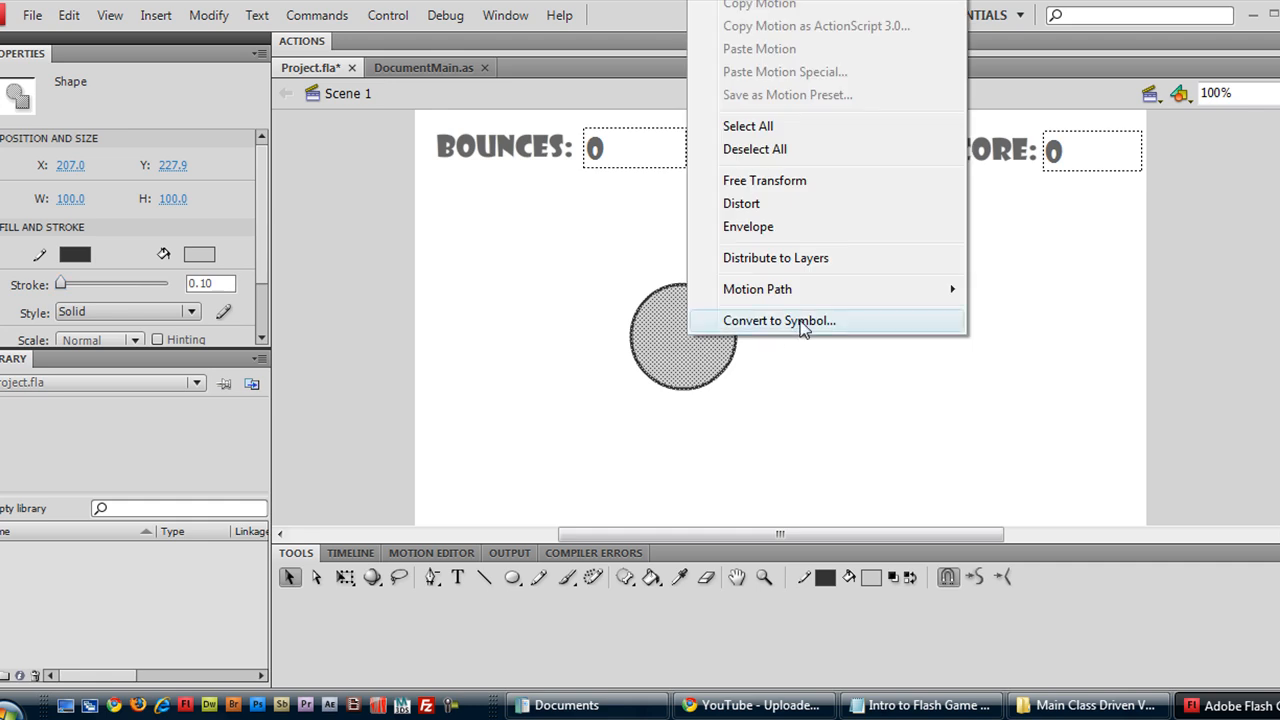
# Convert the circle to a Ball movie clip symbol exported for ActionScript in frame 1, accepting the class warning.
pyautogui.click(780, 320)
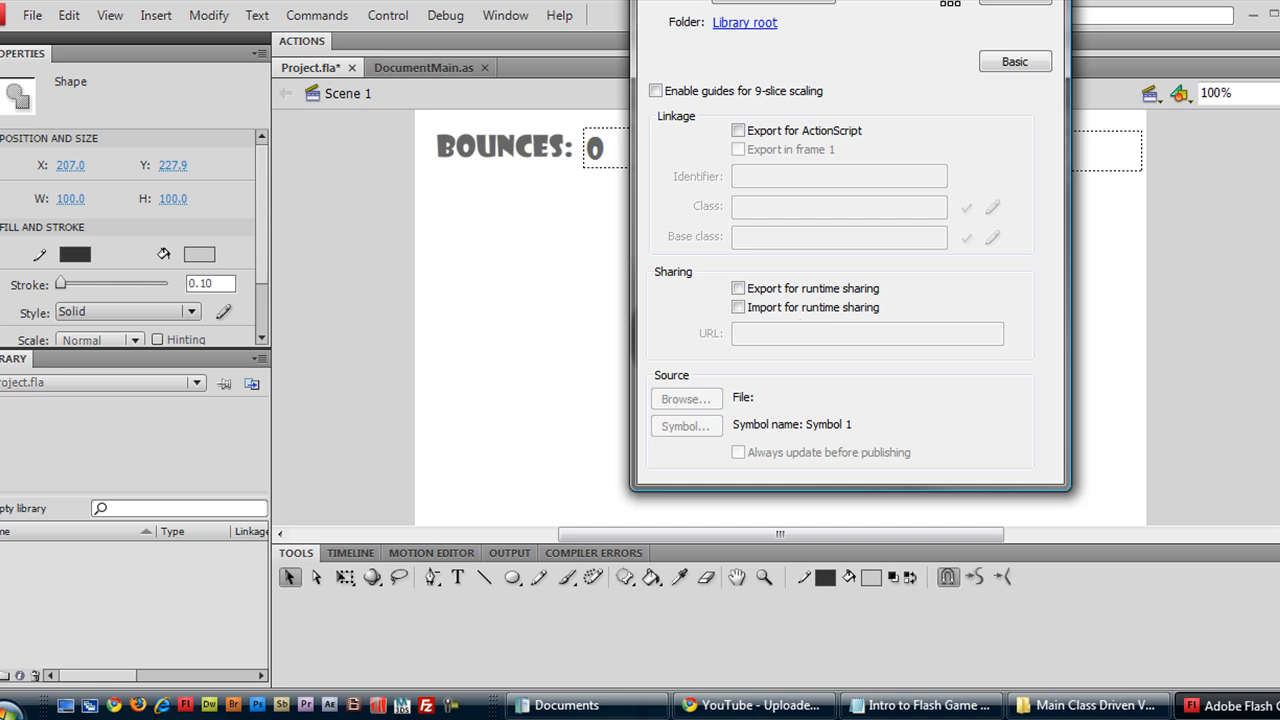
pyautogui.click(738, 132)
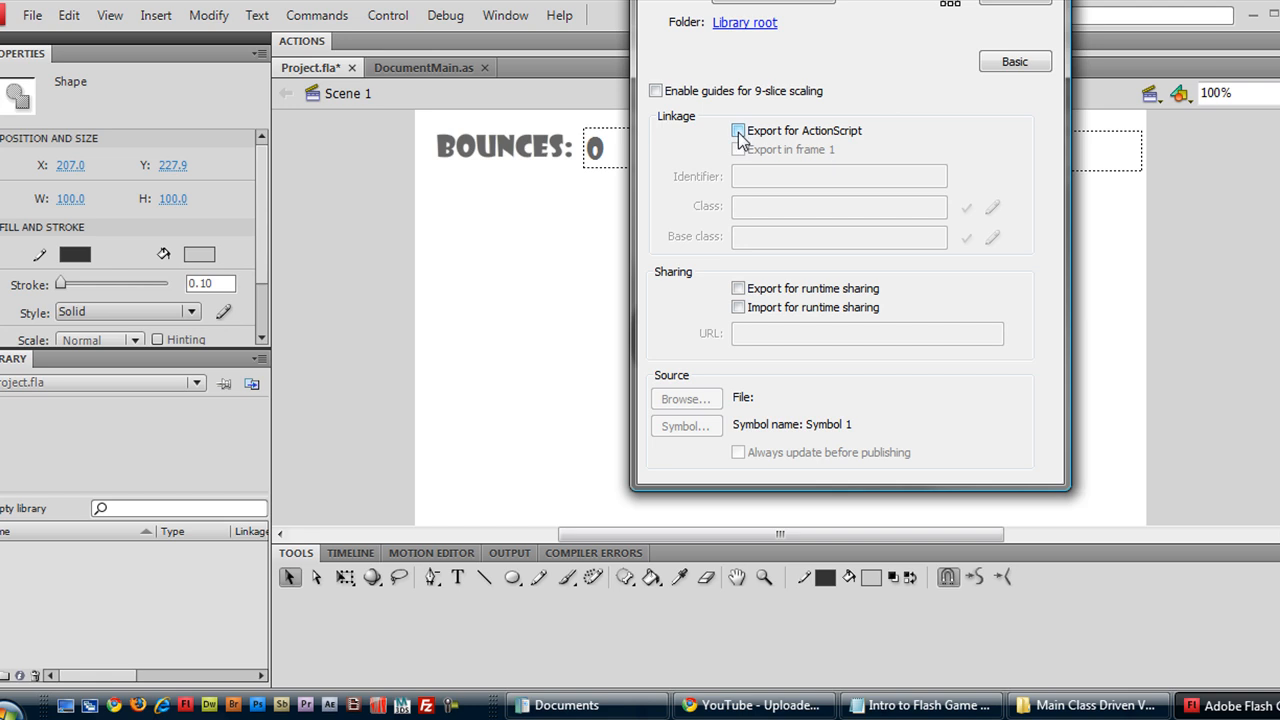
pyautogui.click(738, 132)
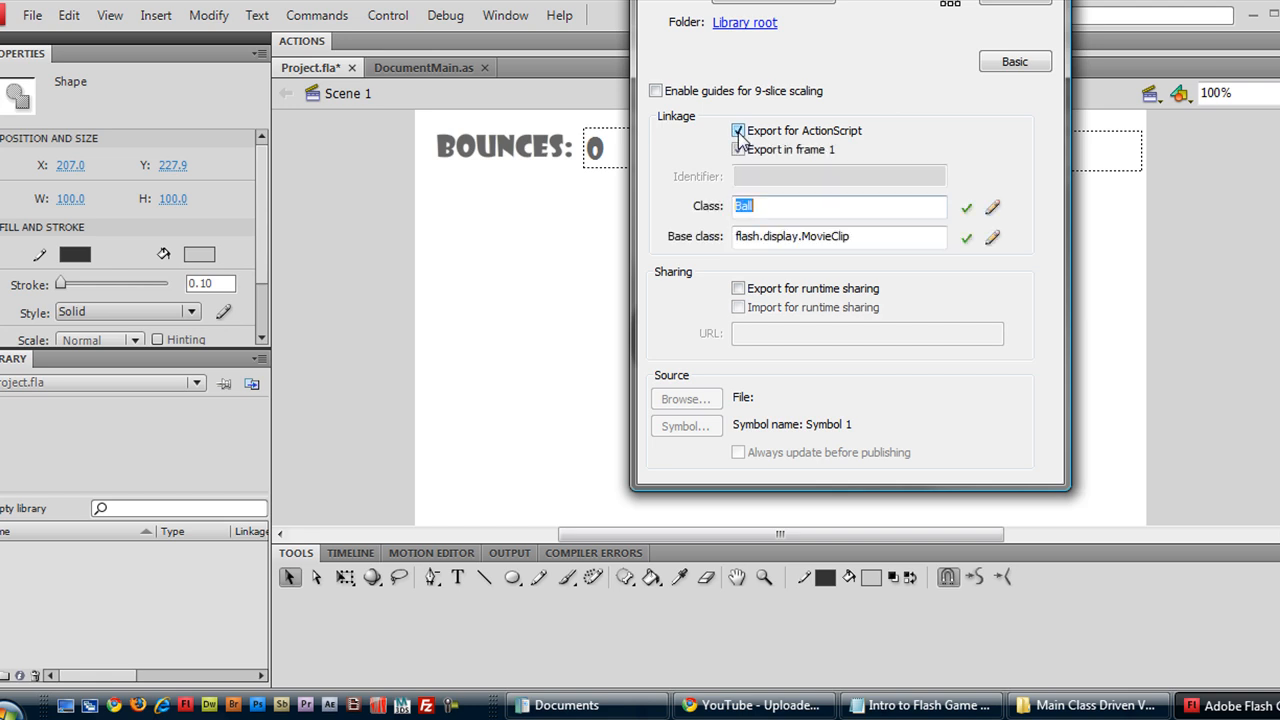
pyautogui.click(738, 132)
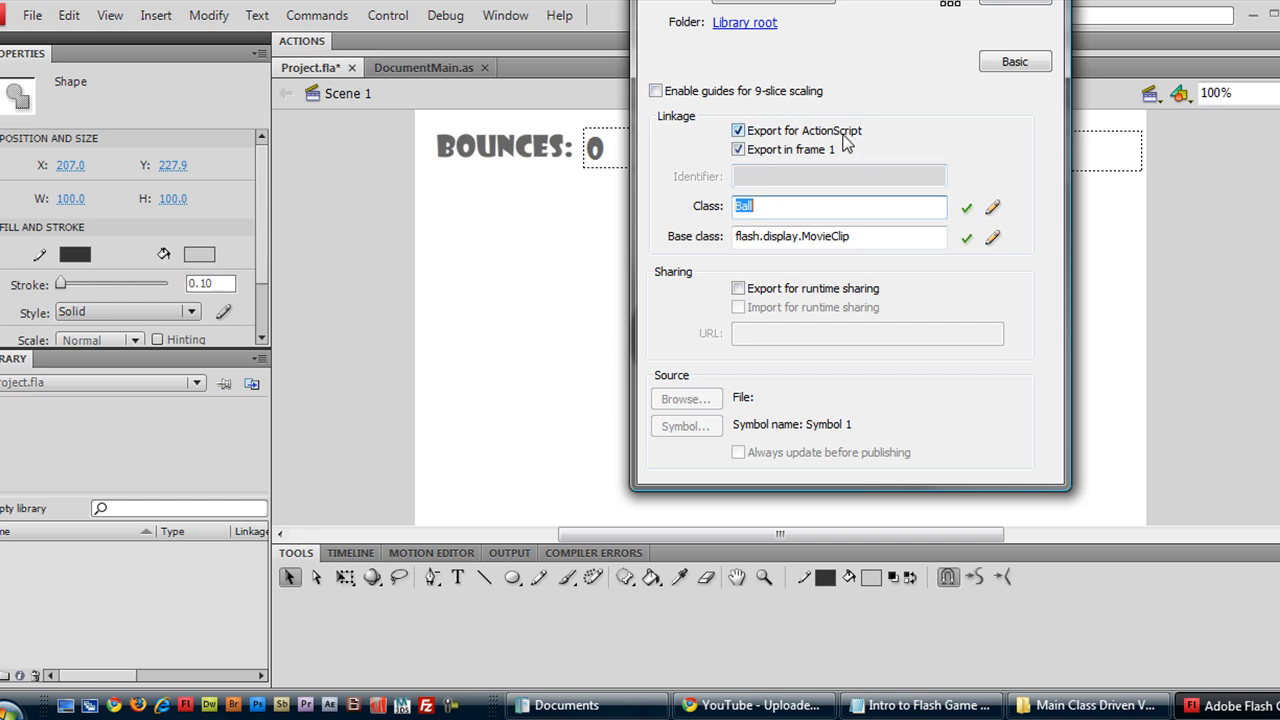
pyautogui.moveTo(810, 160)
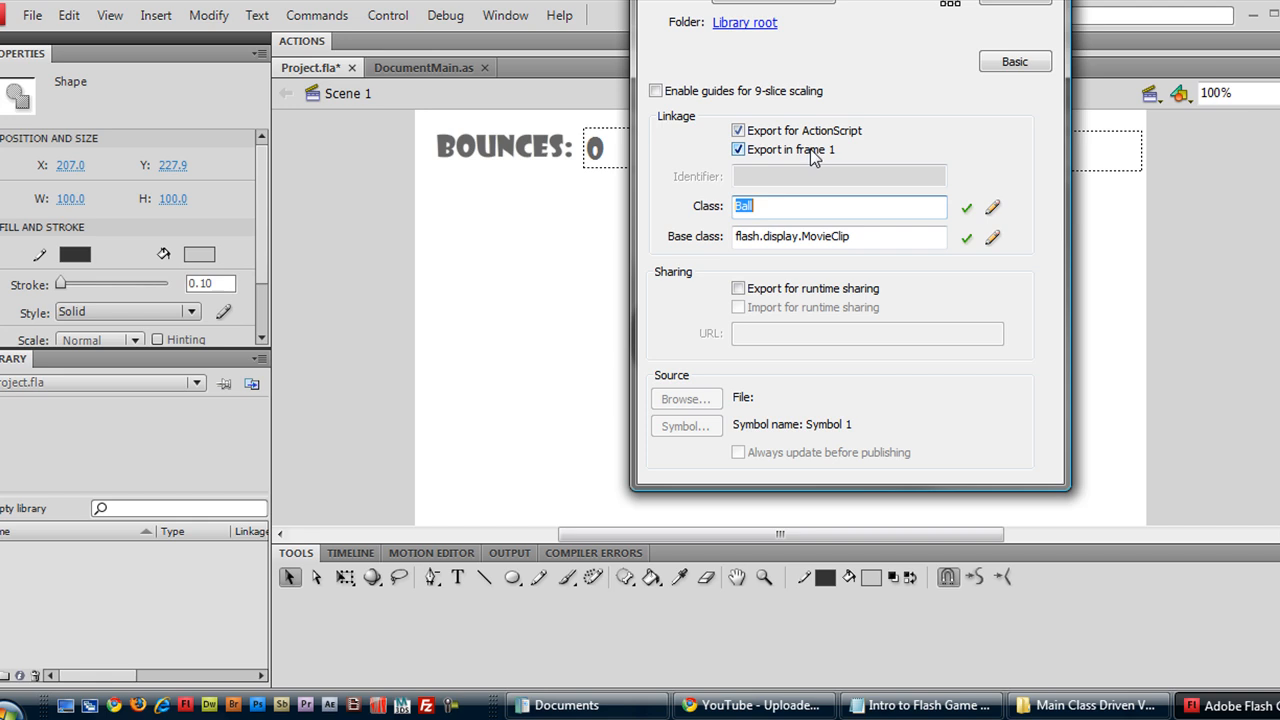
pyautogui.click(966, 208)
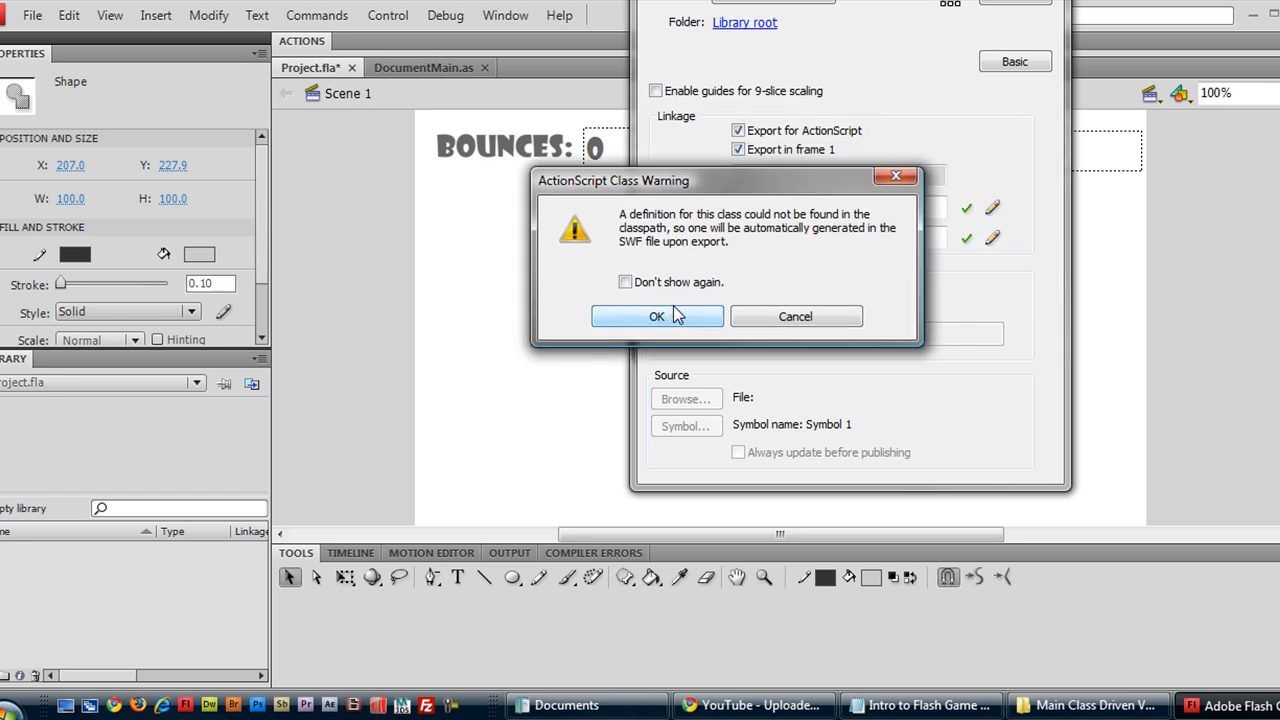
pyautogui.click(656, 316)
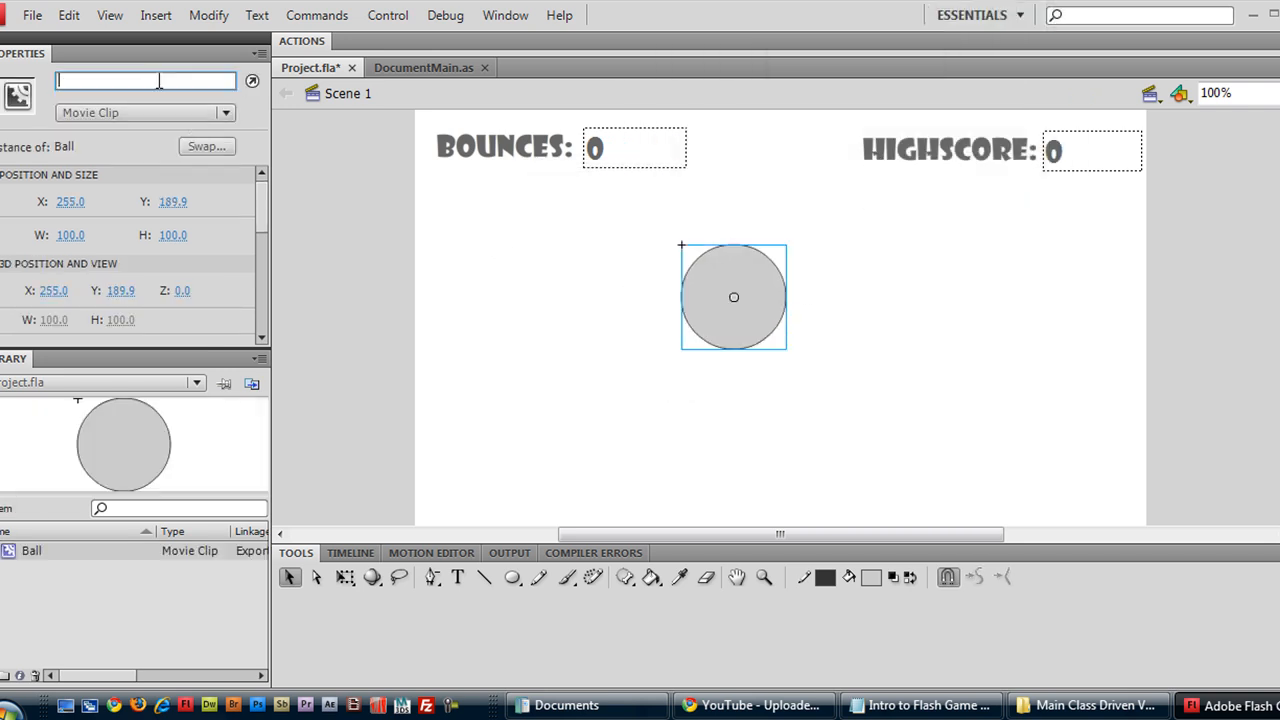
# Name the Ball instance _ball and drag it toward the middle of the stage.
pyautogui.write('_ball')
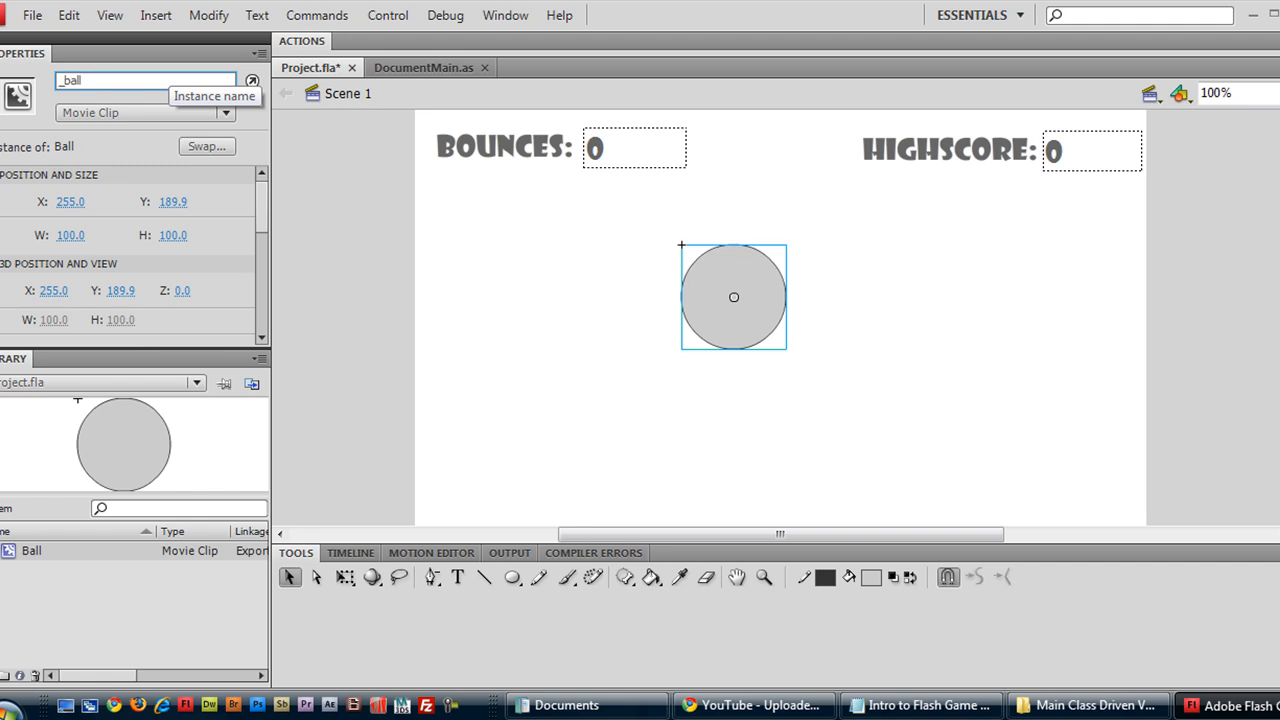
pyautogui.moveTo(732, 296); pyautogui.dragTo(724, 352)
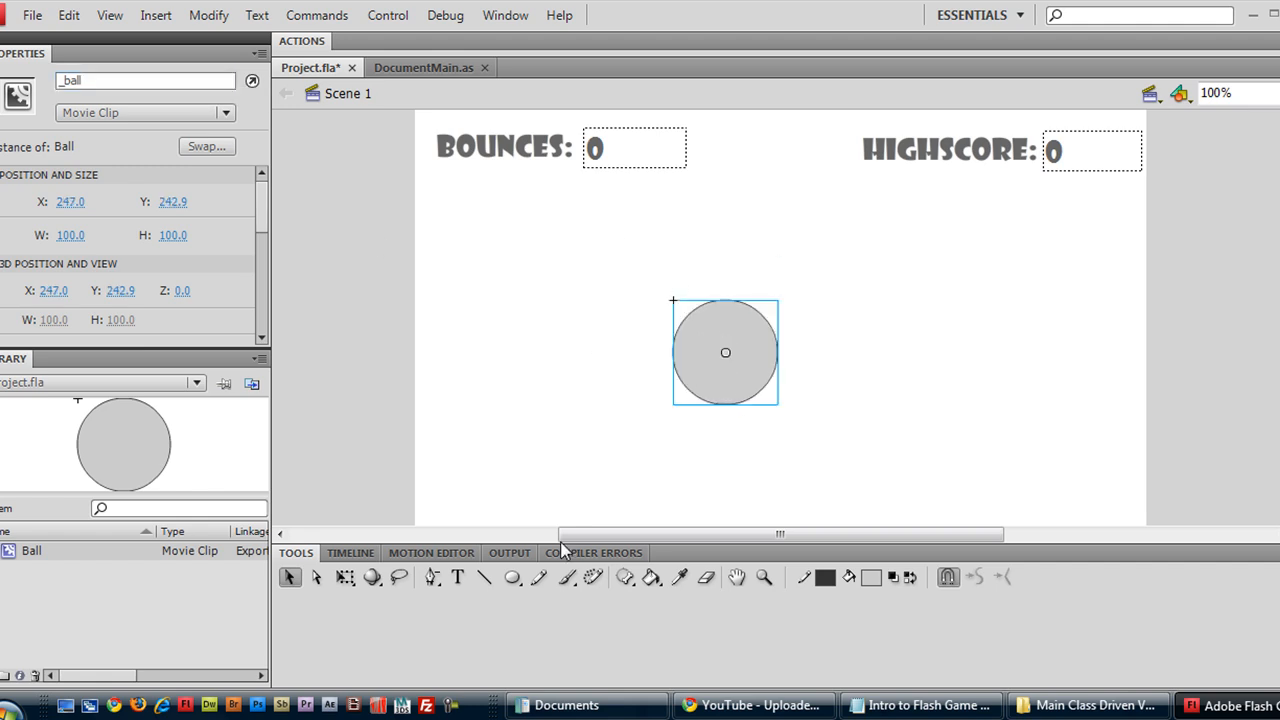
pyautogui.moveTo(564, 164)
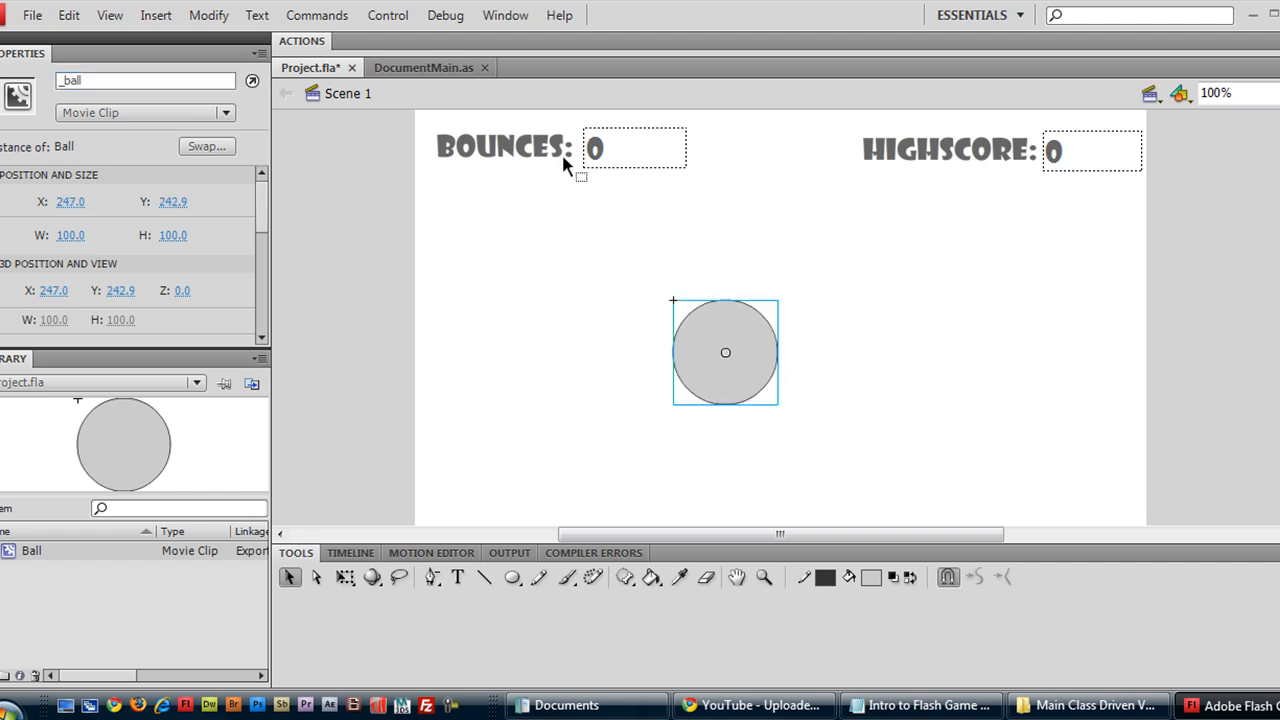
pyautogui.moveTo(1100, 152)
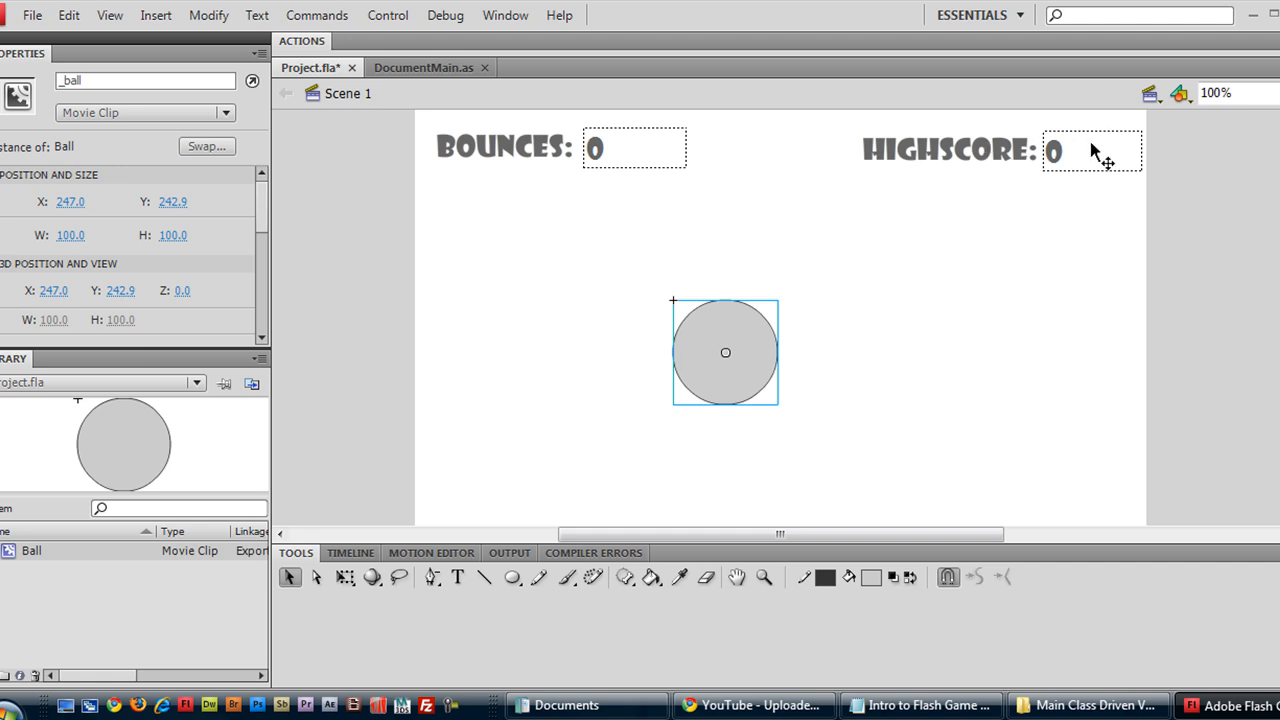
pyautogui.moveTo(888, 164)
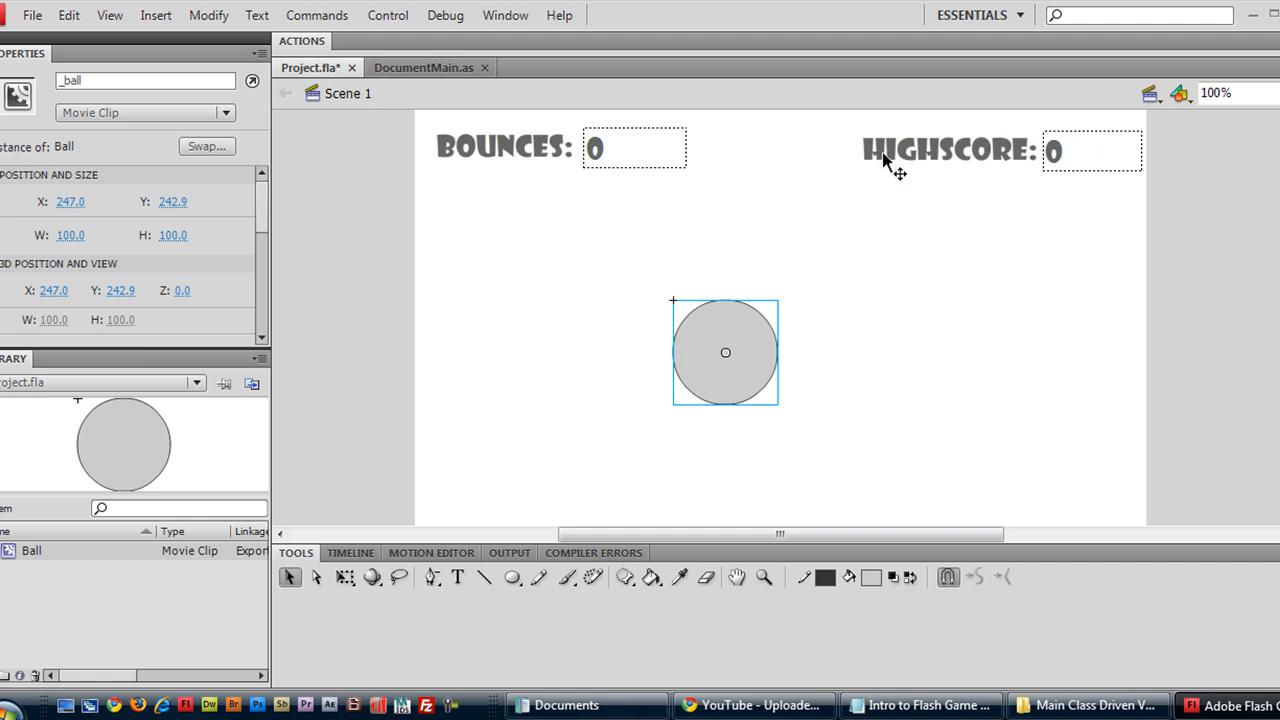
pyautogui.click(948, 148)
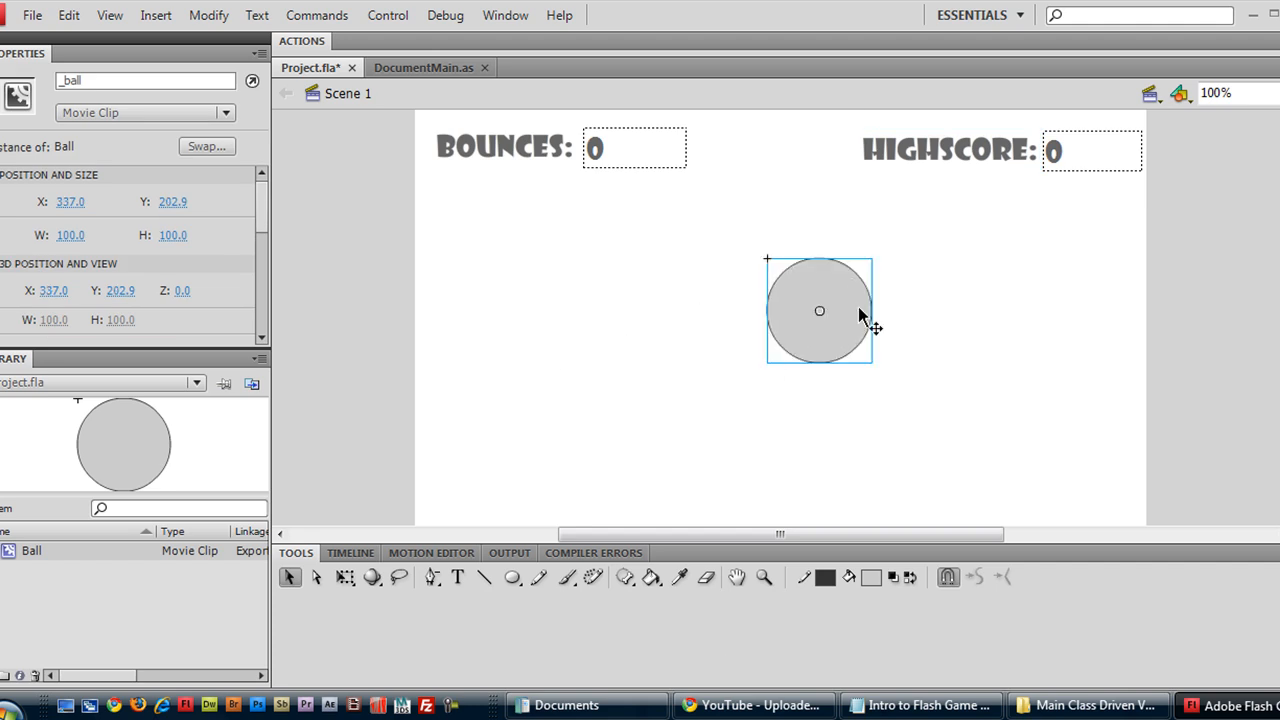
pyautogui.moveTo(820, 312); pyautogui.dragTo(684, 280)
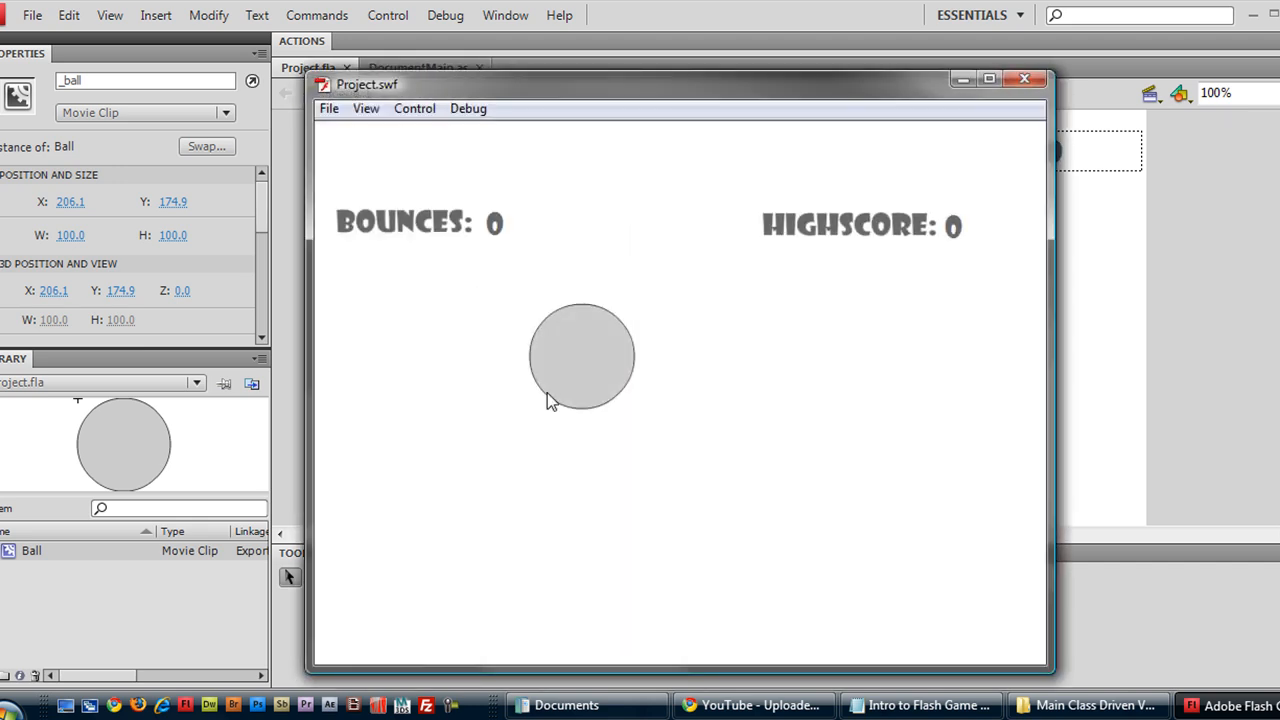
pyautogui.moveTo(618, 240)
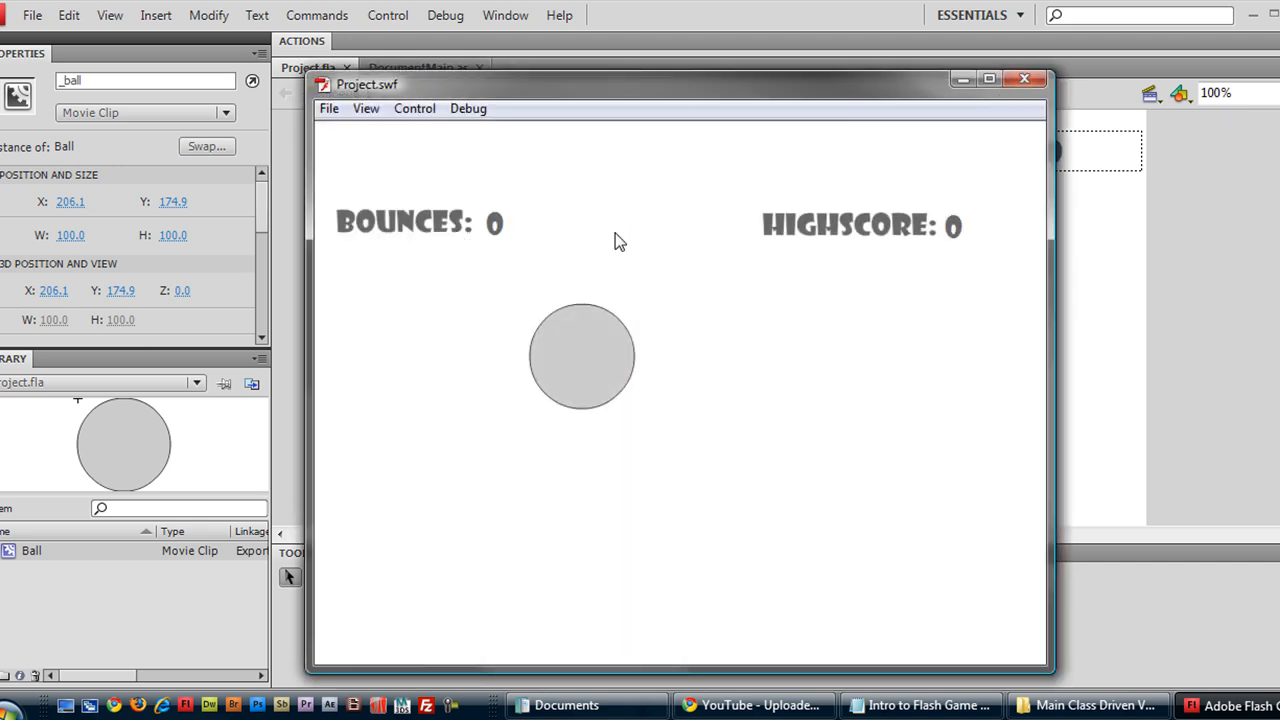
pyautogui.moveTo(440, 236)
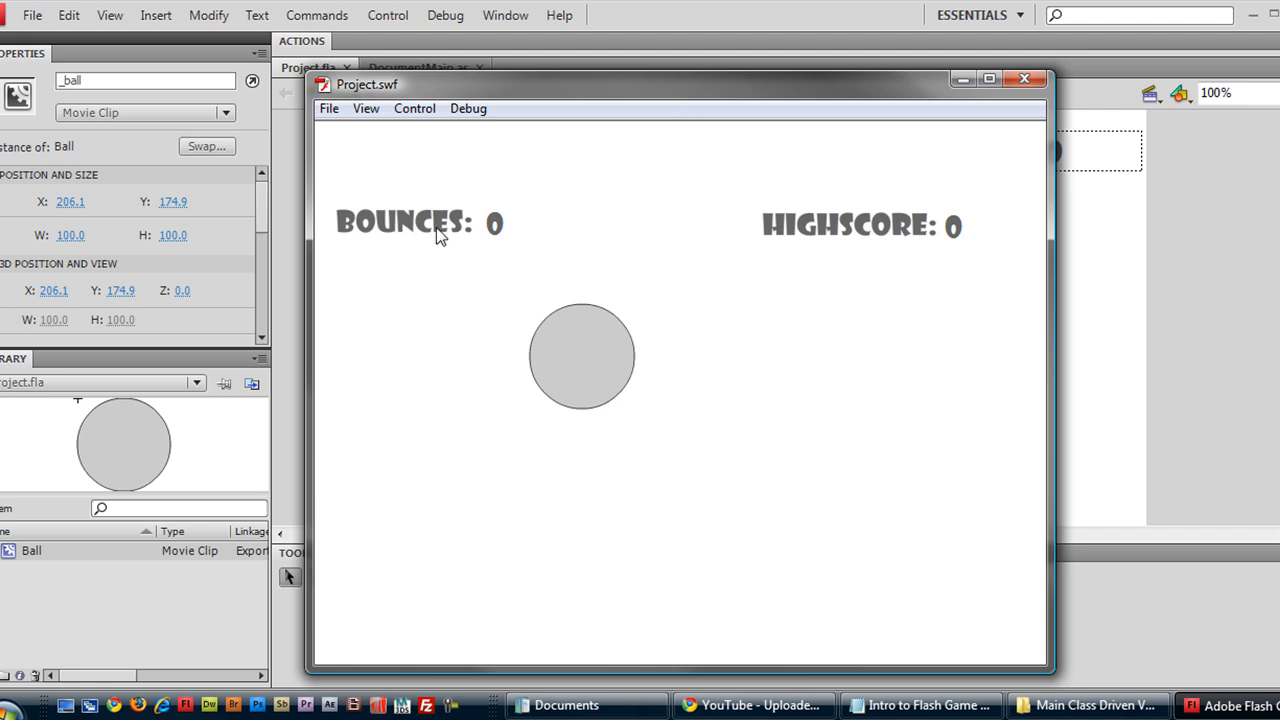
# Close the Project.swf test movie window to return to the stage.
pyautogui.click(1024, 80)
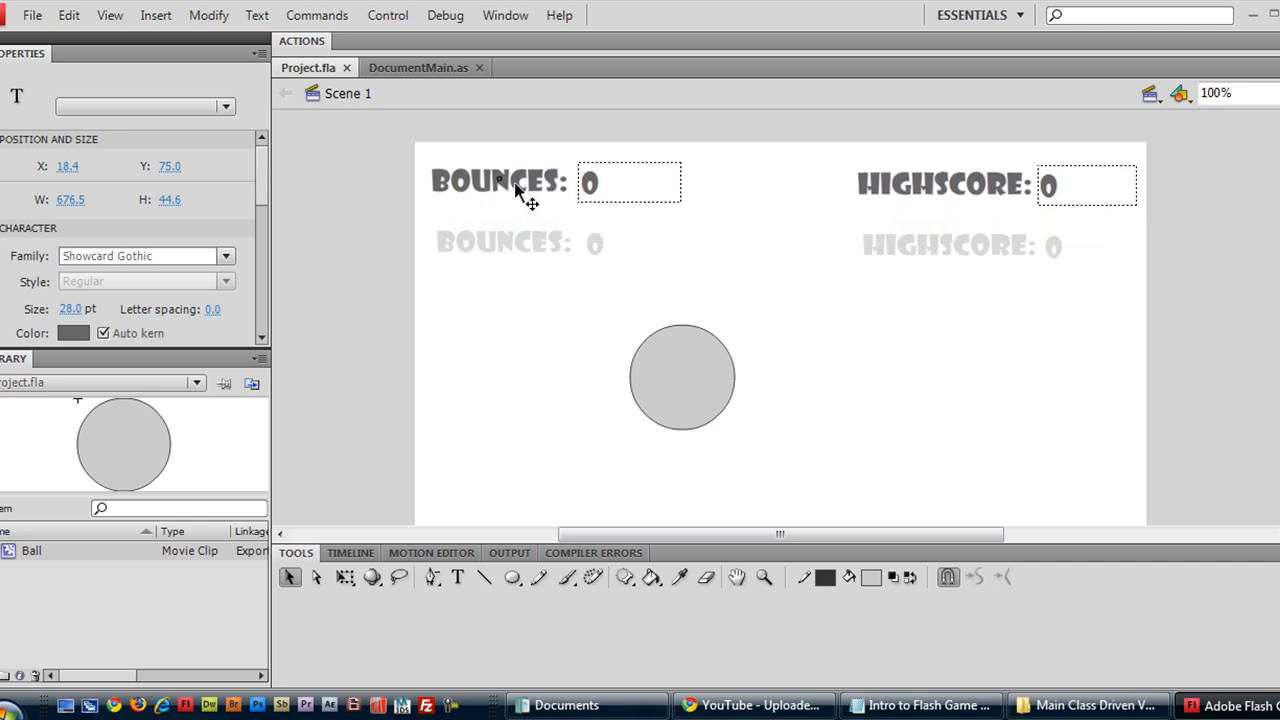
# Top-align the BOUNCES label and its 0 value field using the Align panel.
pyautogui.click(504, 16)
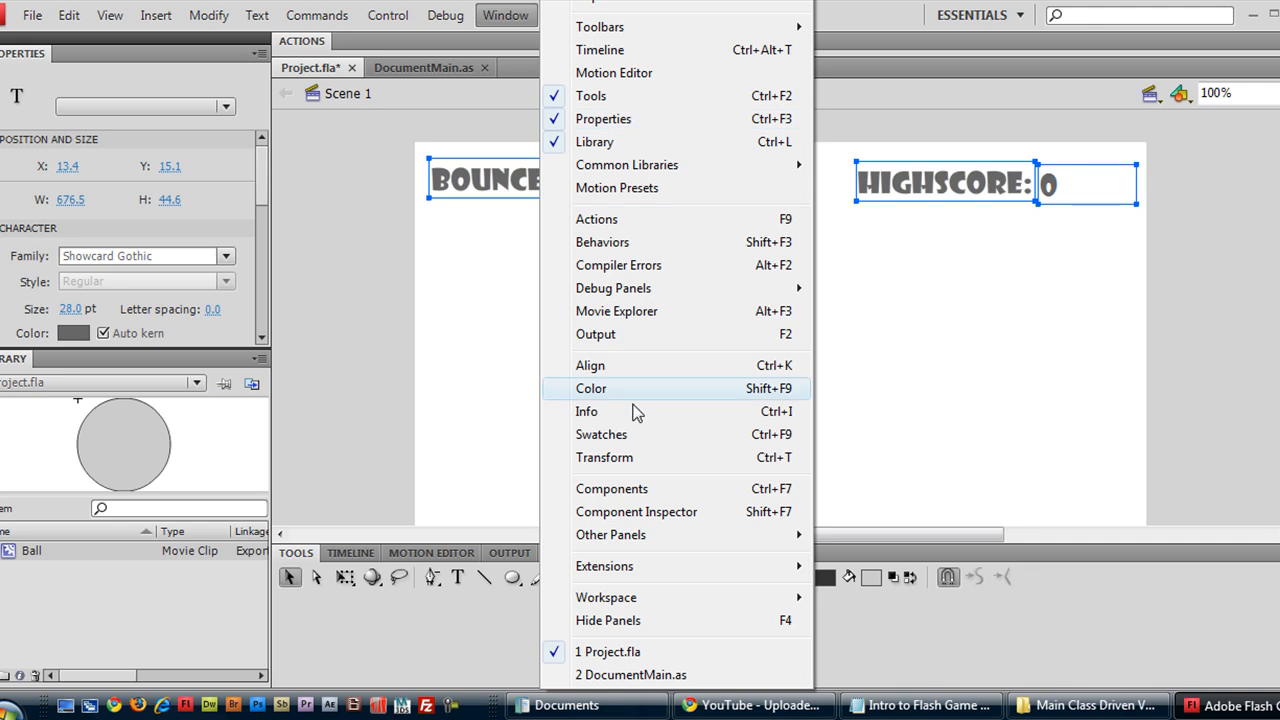
pyautogui.click(590, 364)
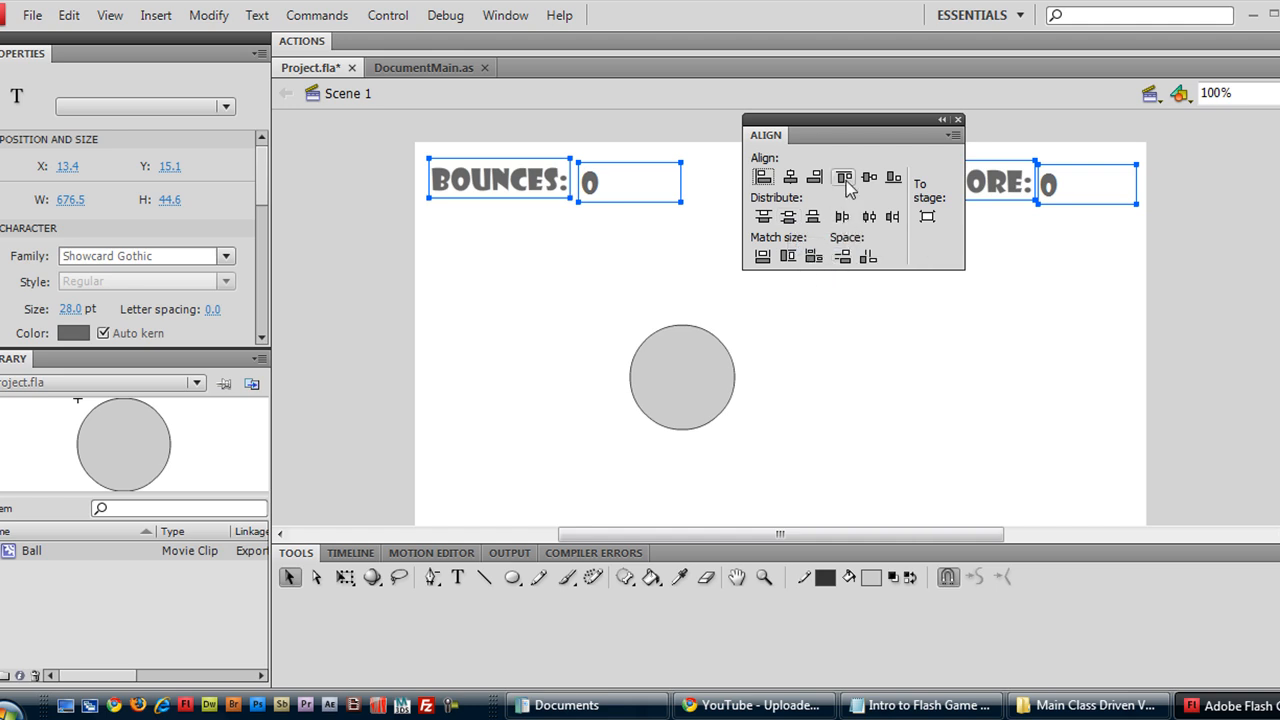
pyautogui.moveTo(844, 176)
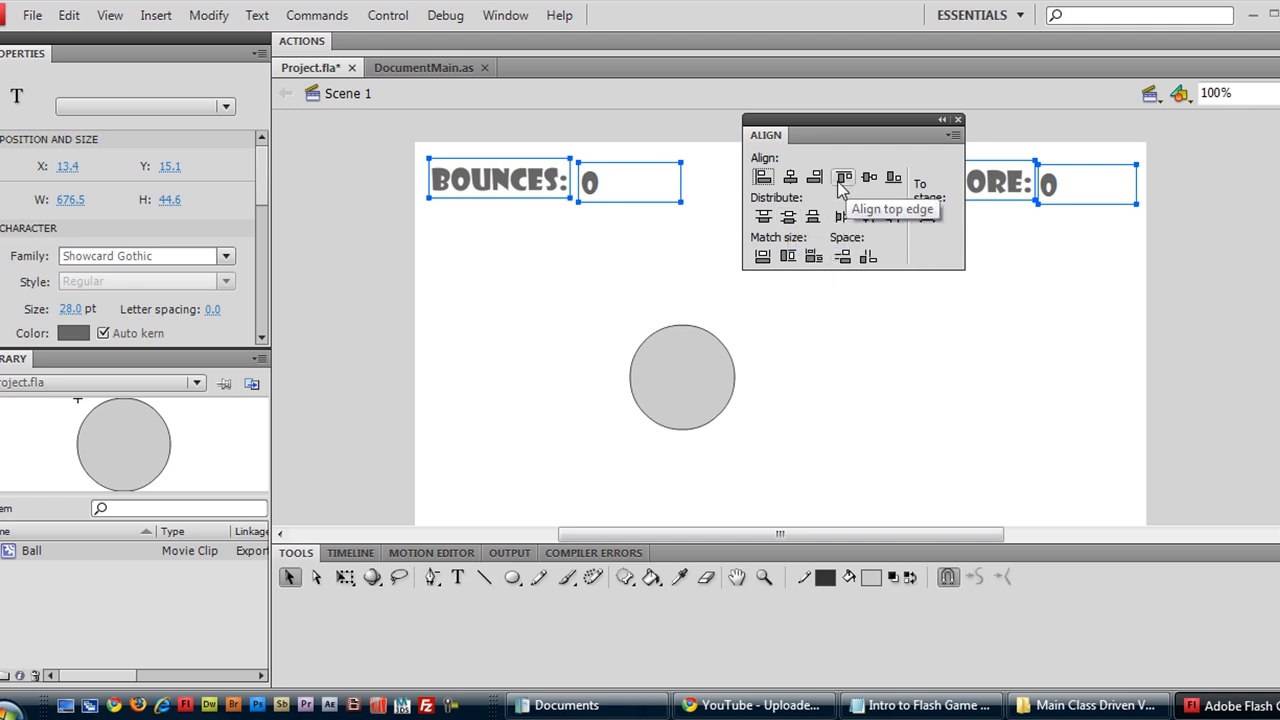
pyautogui.click(844, 176)
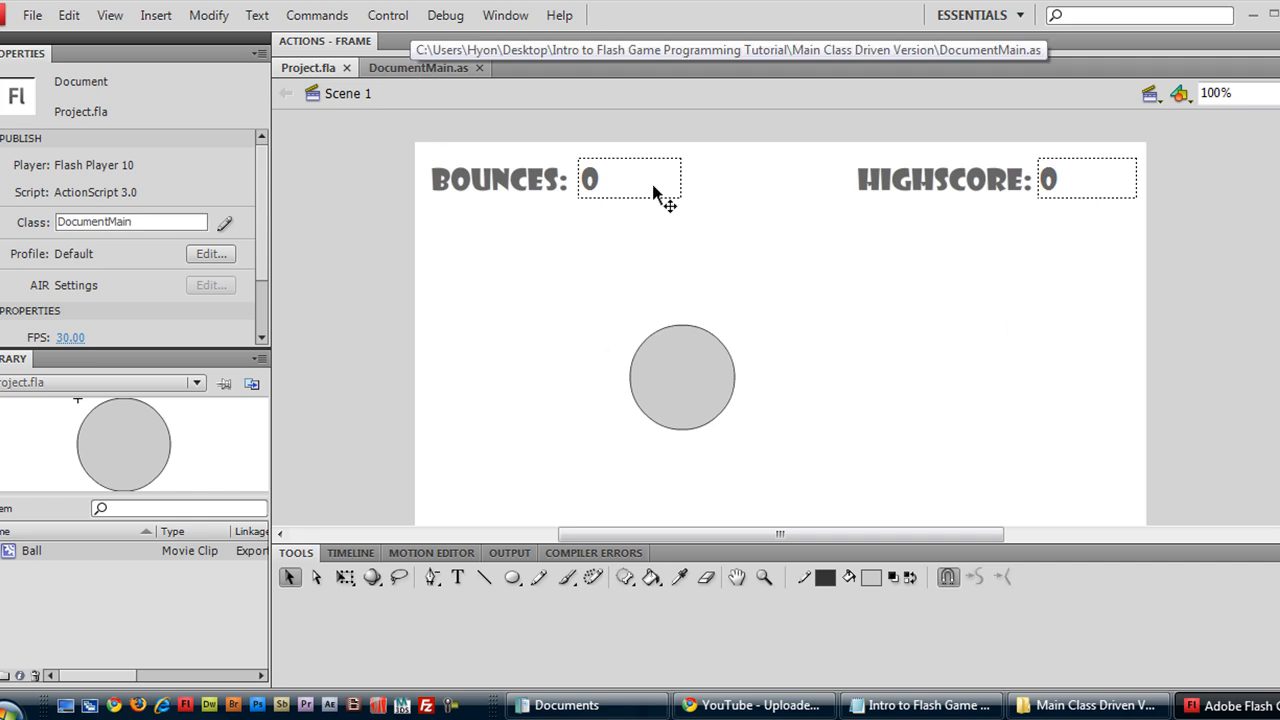
pyautogui.moveTo(424, 78)
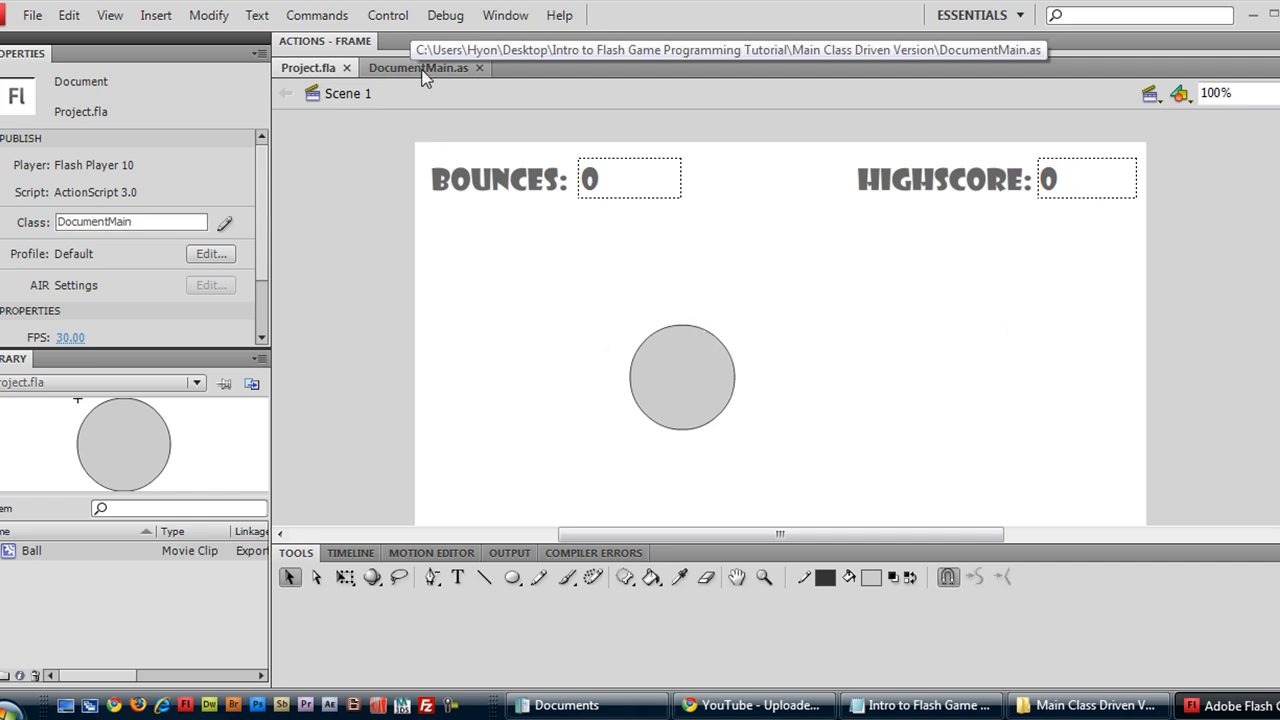
# Start a new 'public' line above the DocumentMain constructor, then return to the Project.fla stage.
pyautogui.click(416, 68)
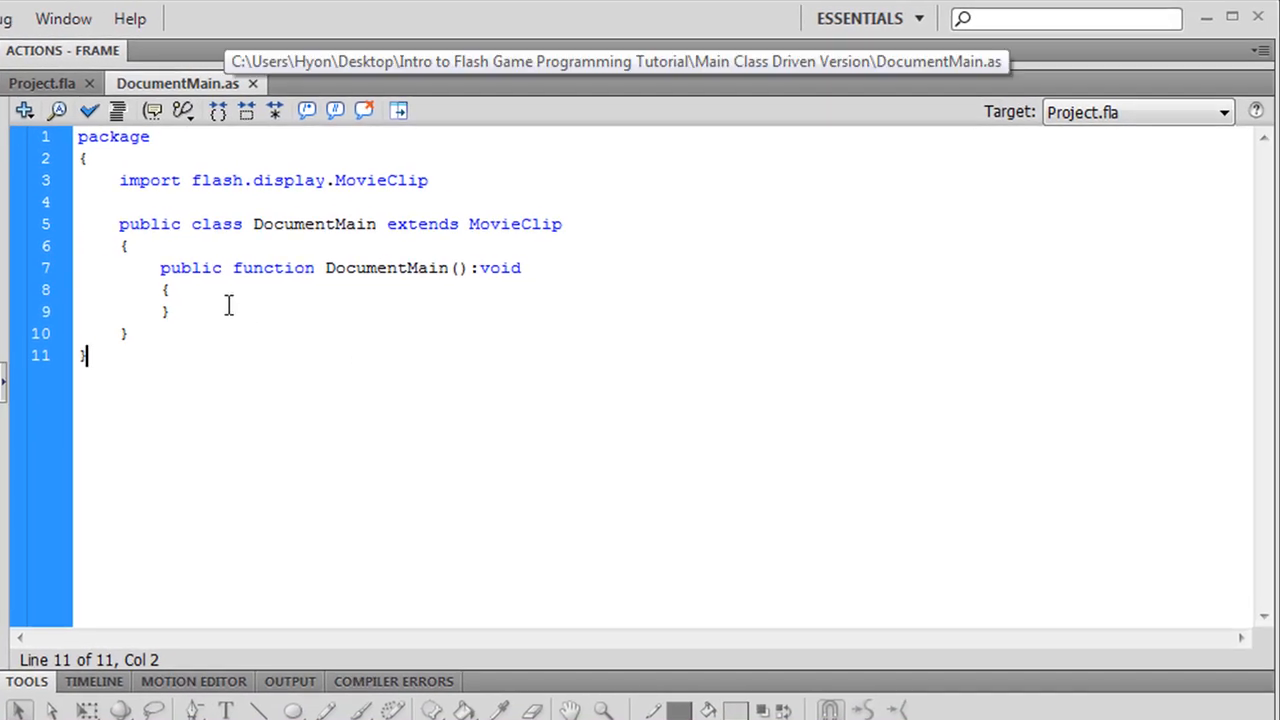
pyautogui.click(230, 288)
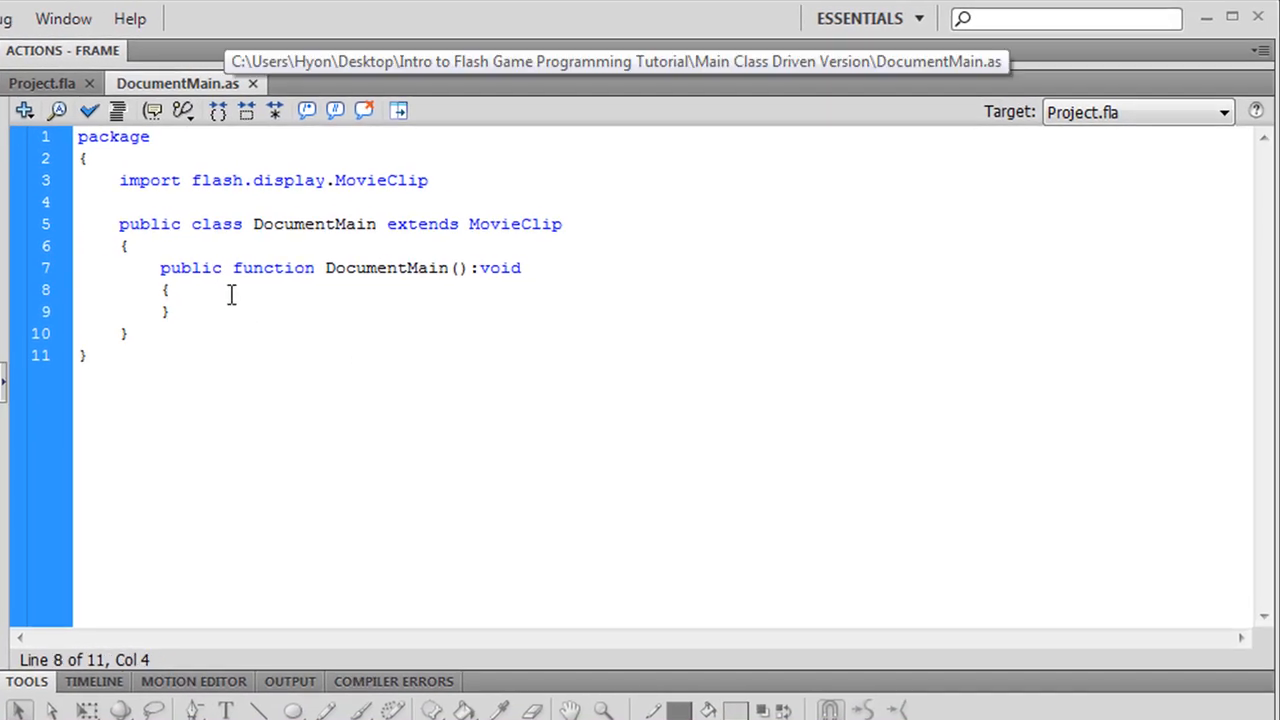
pyautogui.click(160, 268)
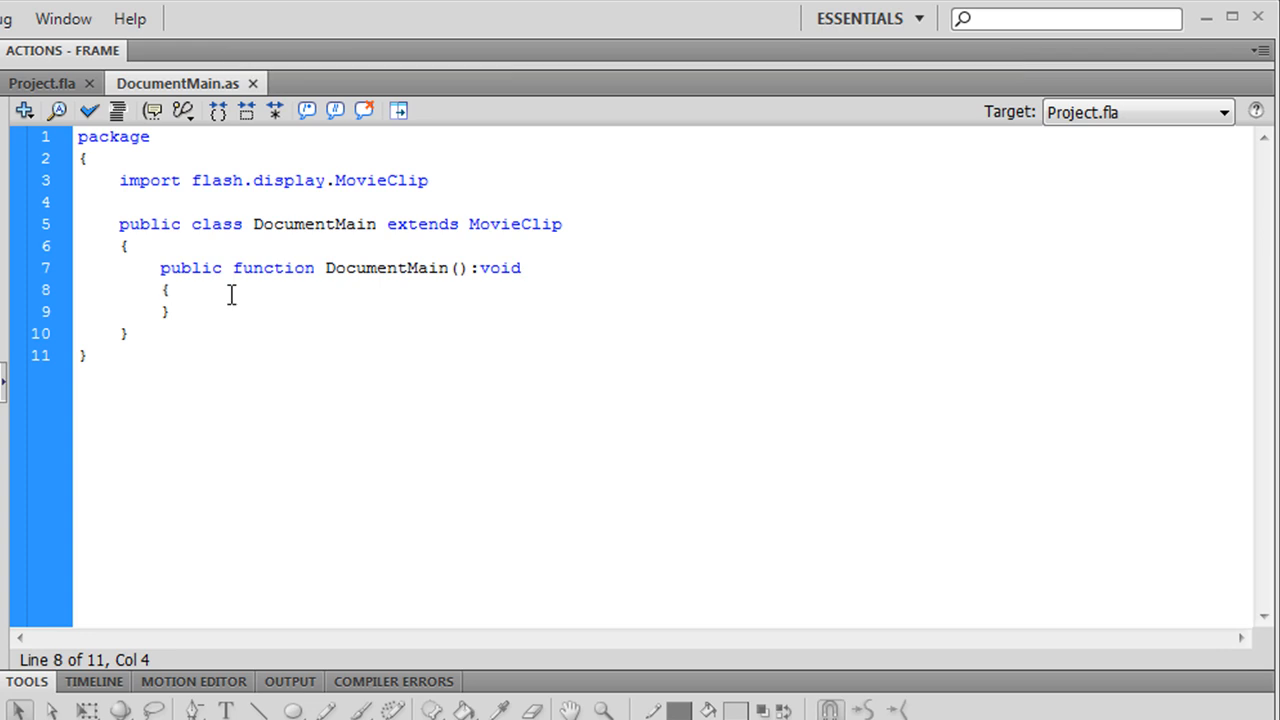
pyautogui.click(160, 268)
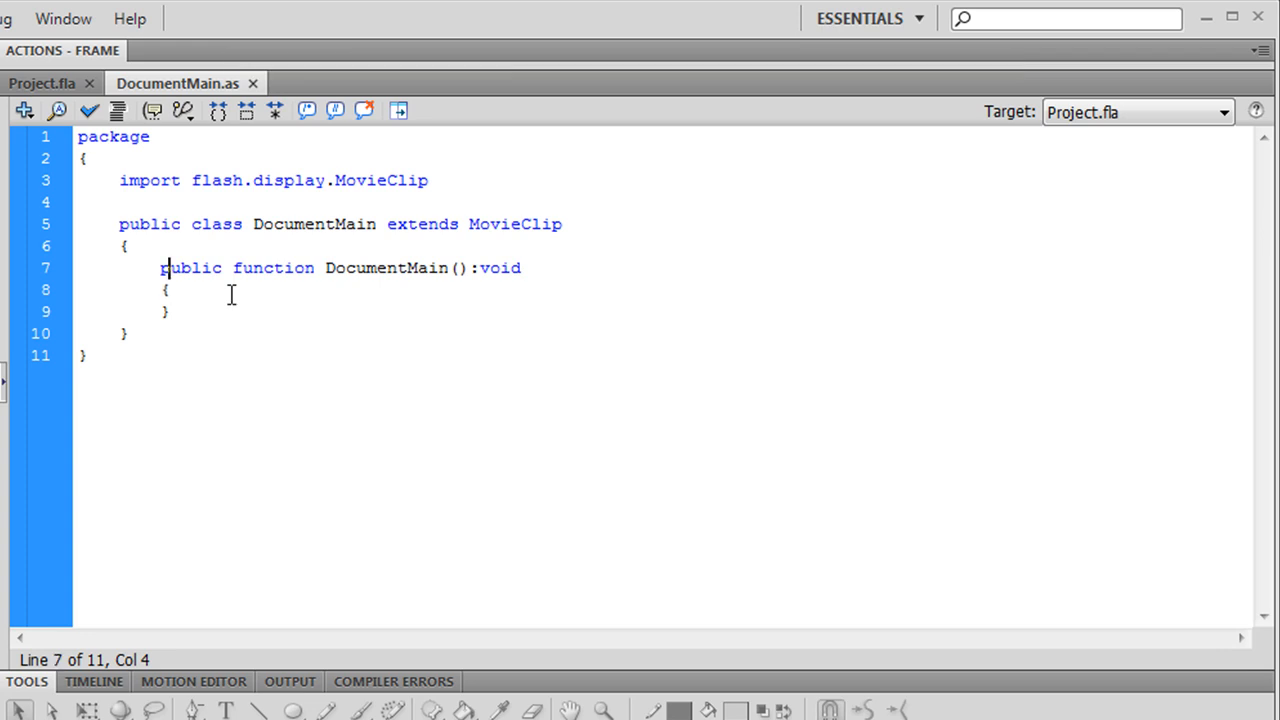
pyautogui.write('pu')
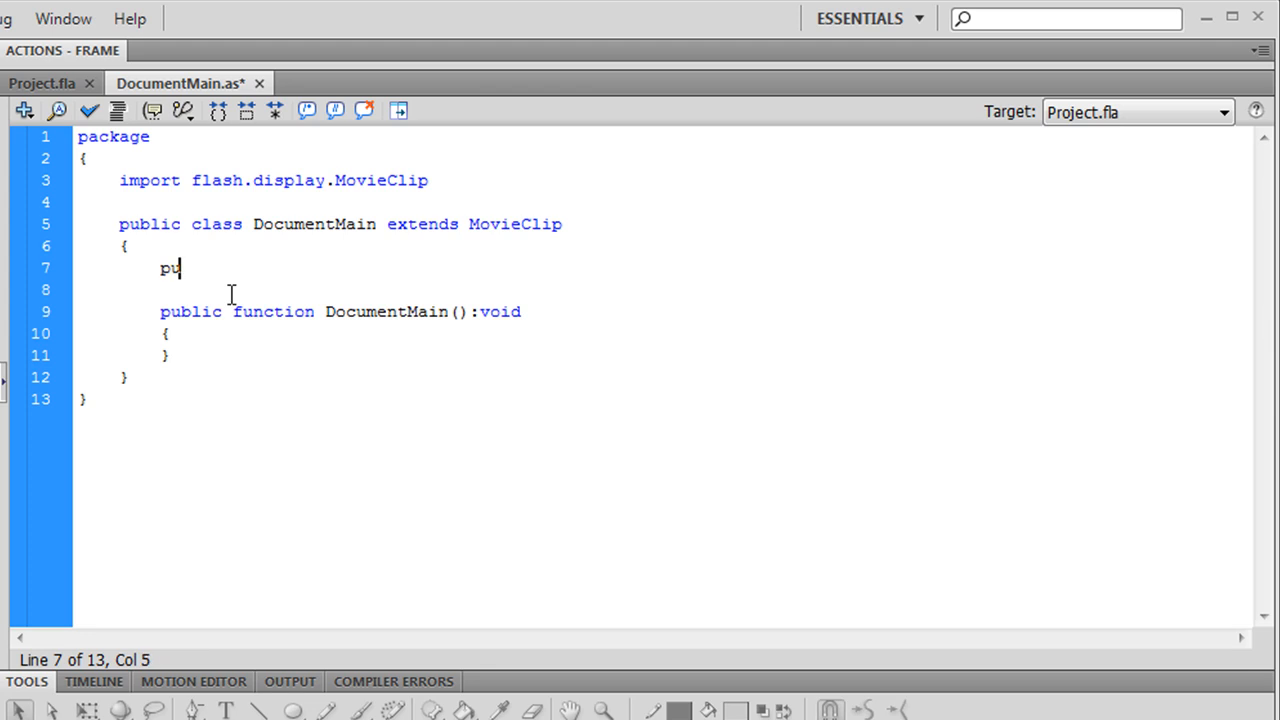
pyautogui.write('blic')
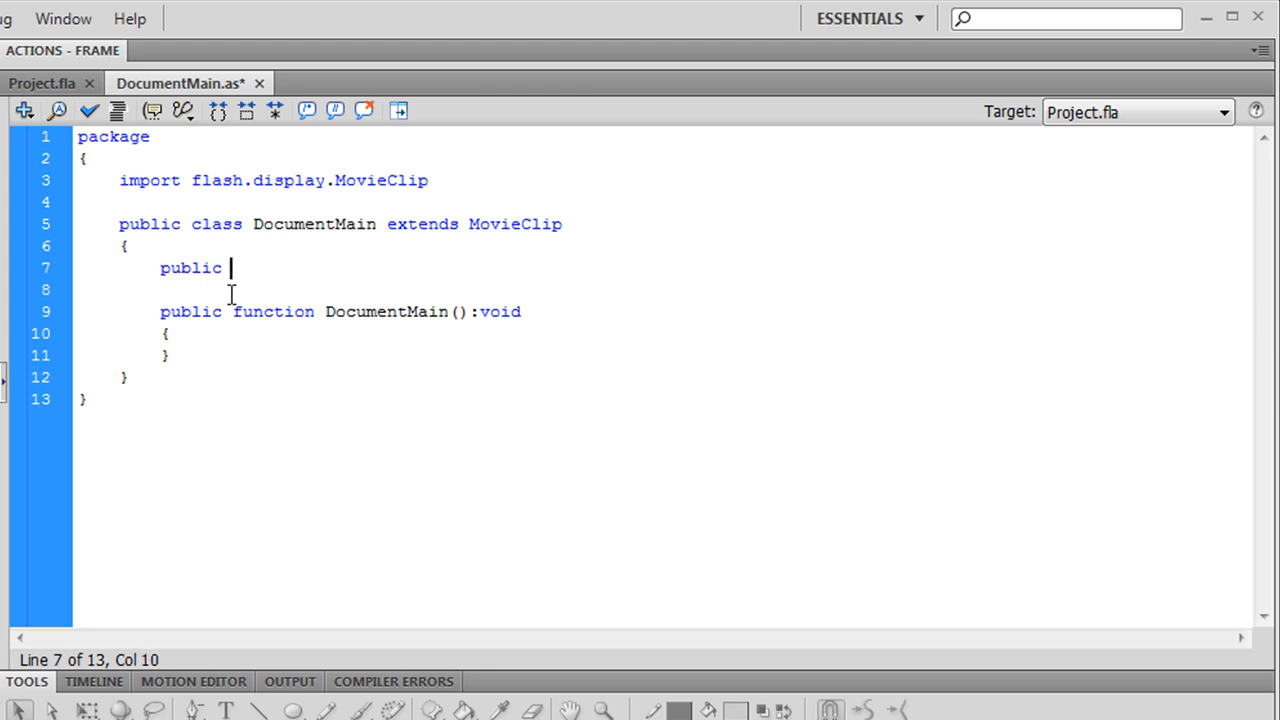
pyautogui.click(42, 84)
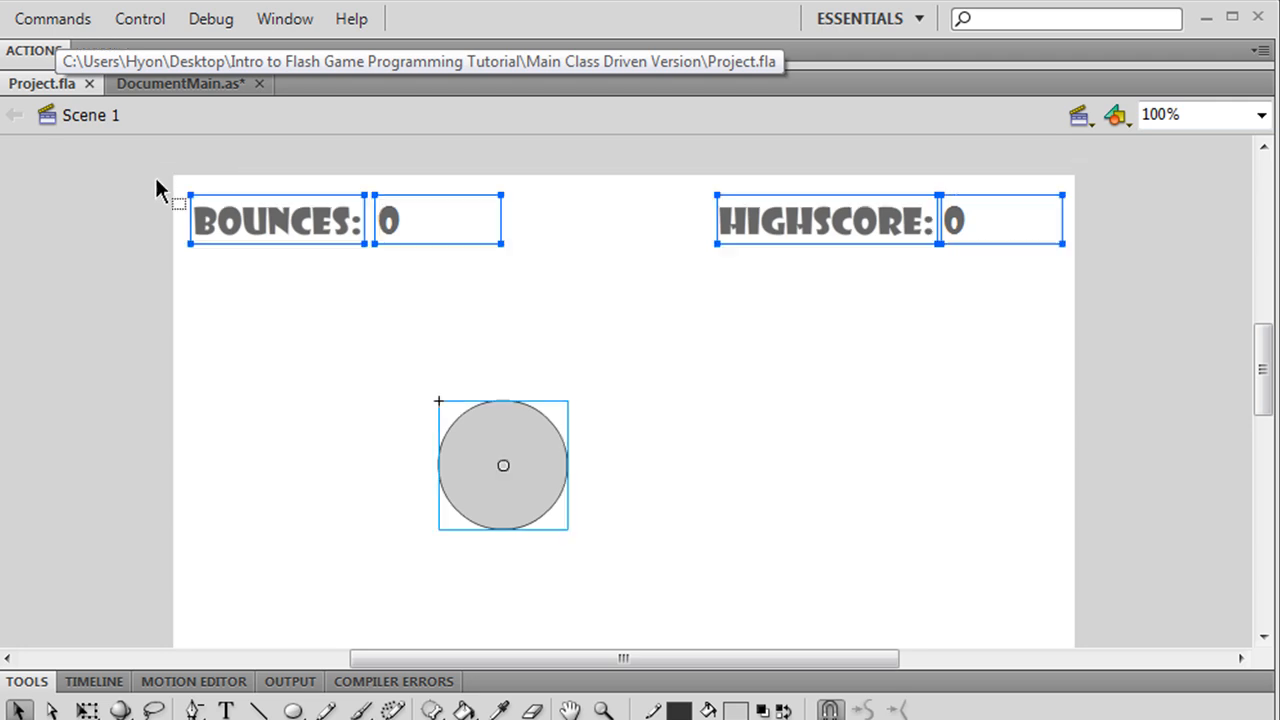
# Switch back to the DocumentMain.as code with its unfinished public line.
pyautogui.click(178, 84)
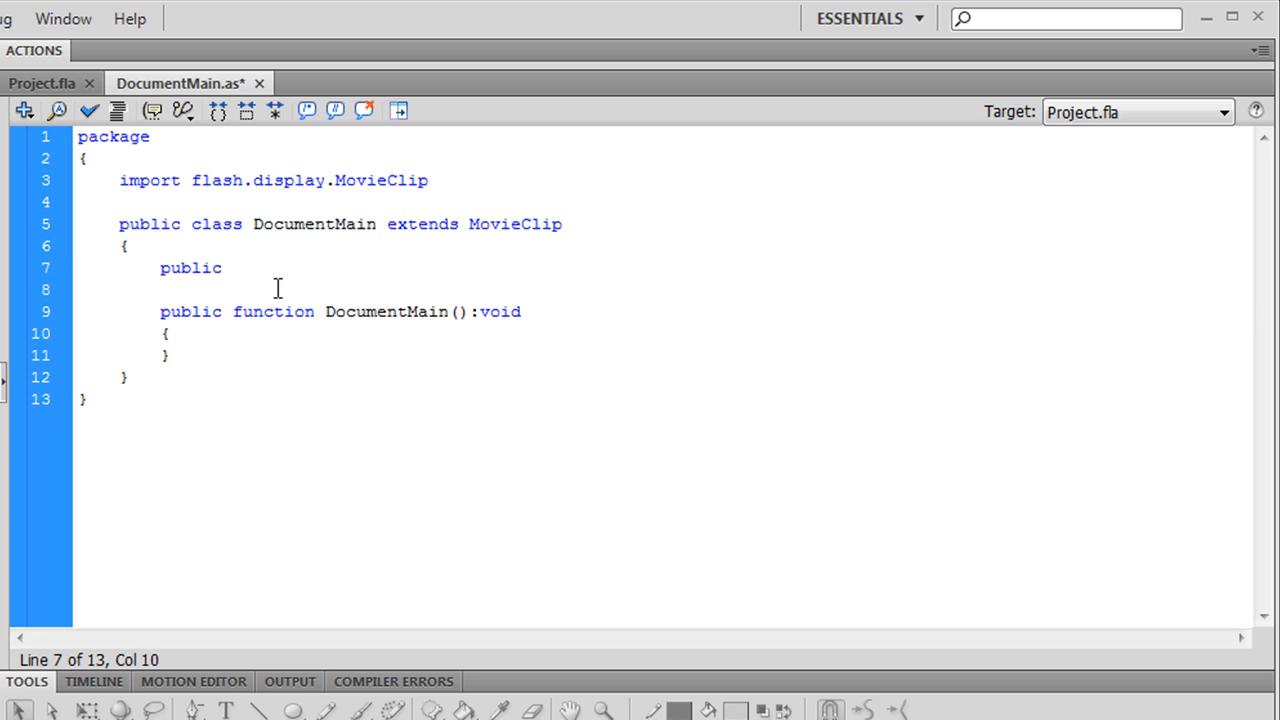
# Declare public vars _bounces:TextField, _highscore:TextField and _ball:Ball above the constructor.
pyautogui.write('_bound')
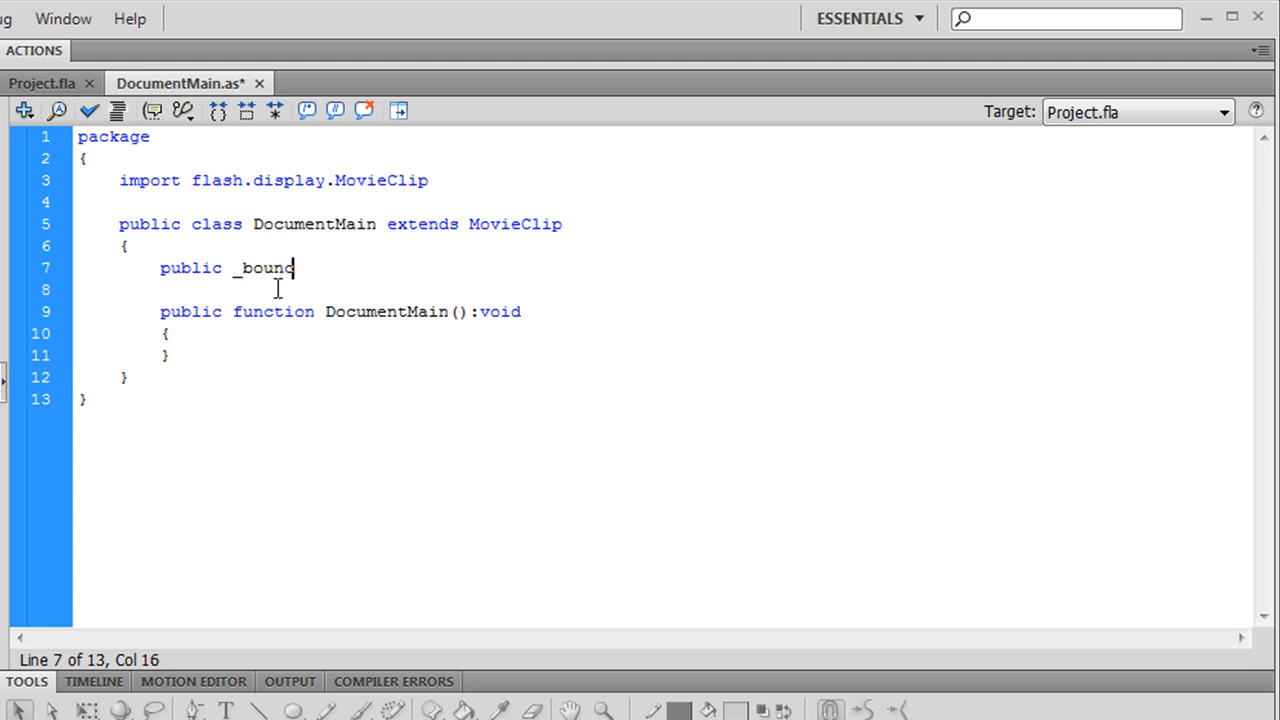
pyautogui.write('es:TextField;')
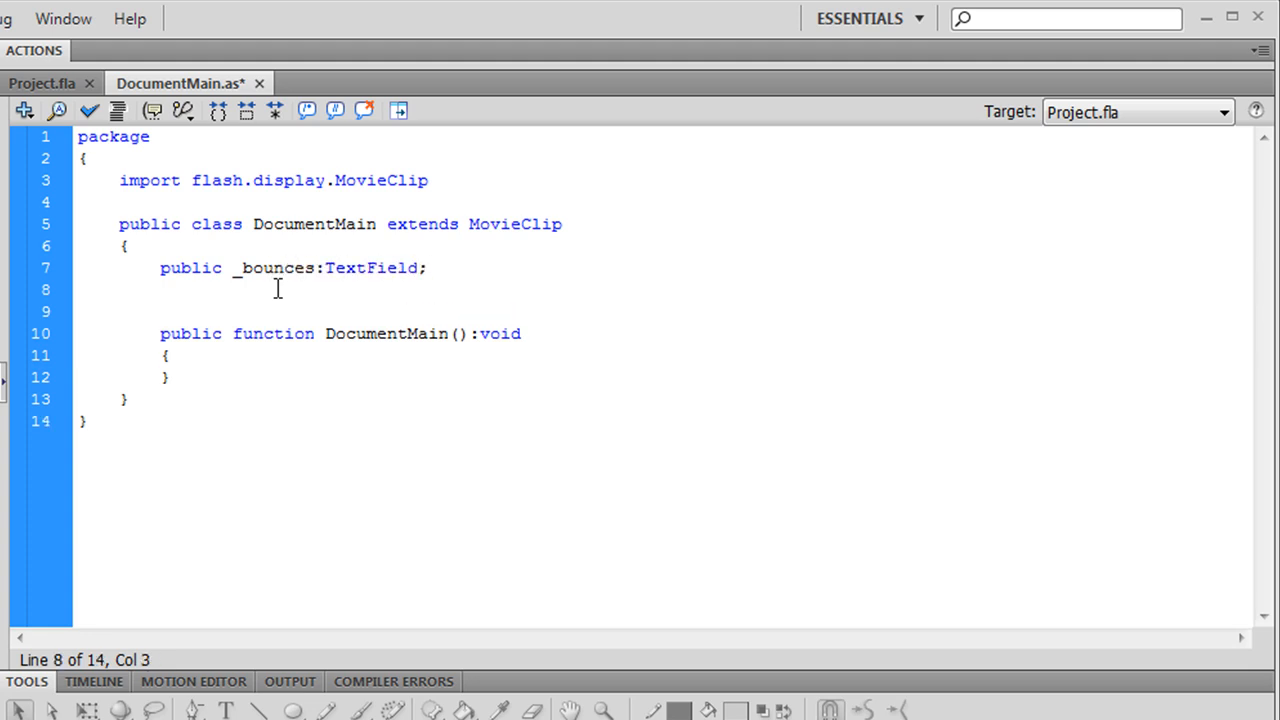
pyautogui.write('var')
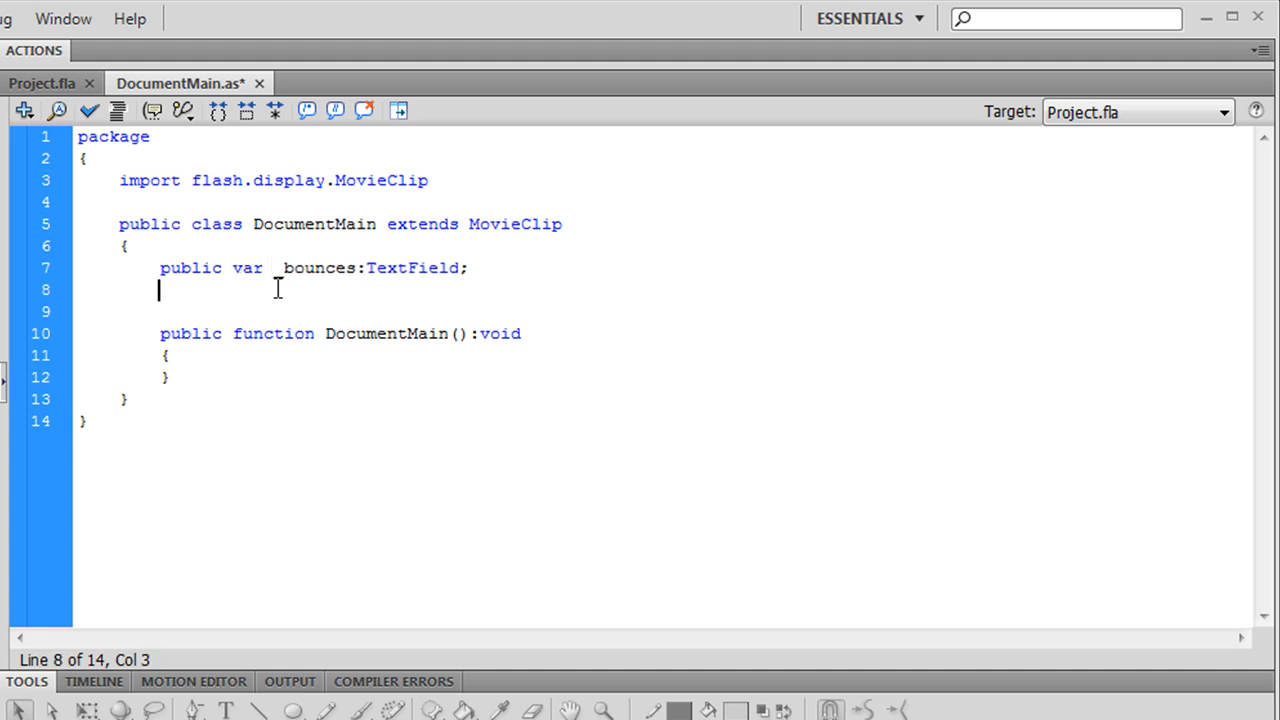
pyautogui.write('public var')
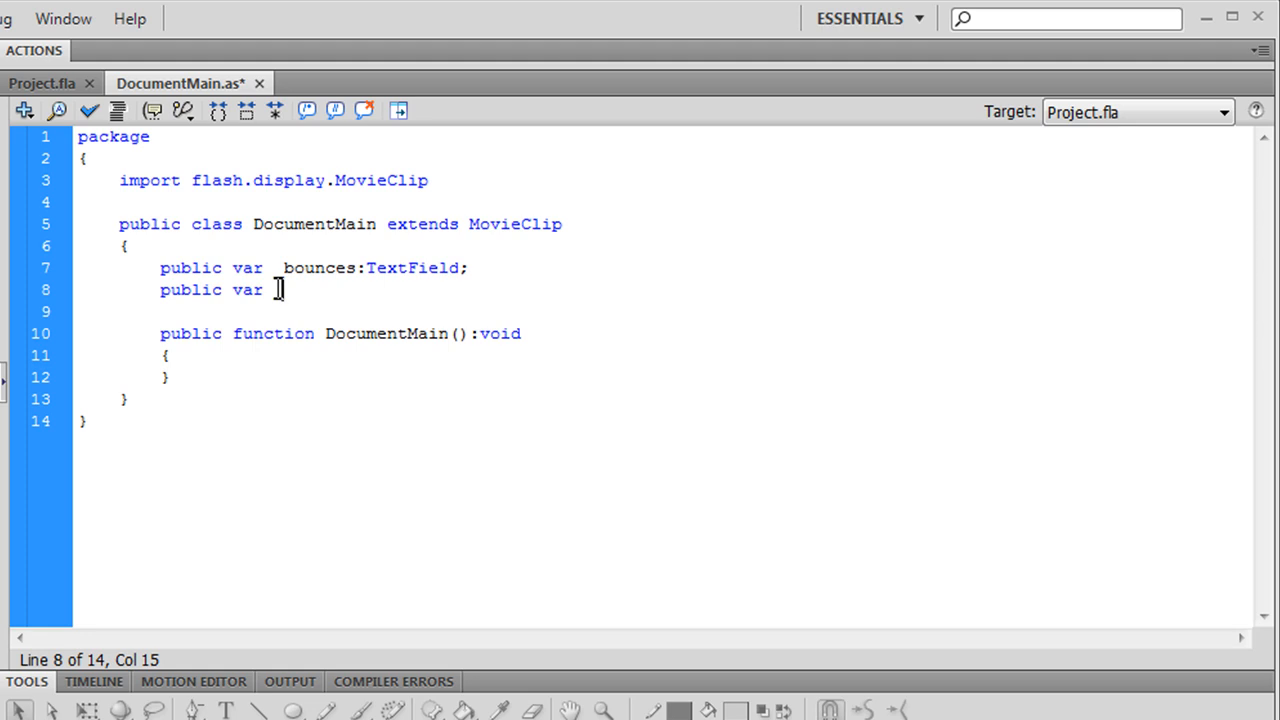
pyautogui.write('highscore')
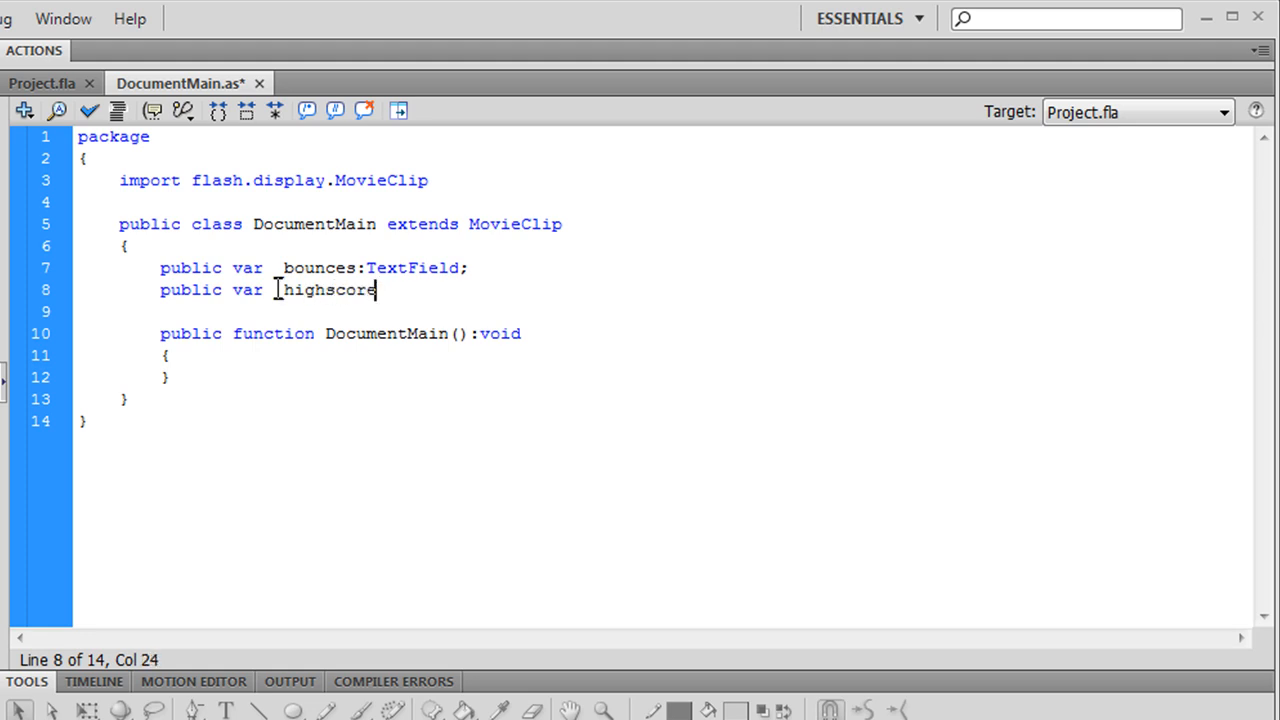
pyautogui.write(':TextField;')
pyautogui.write('p')
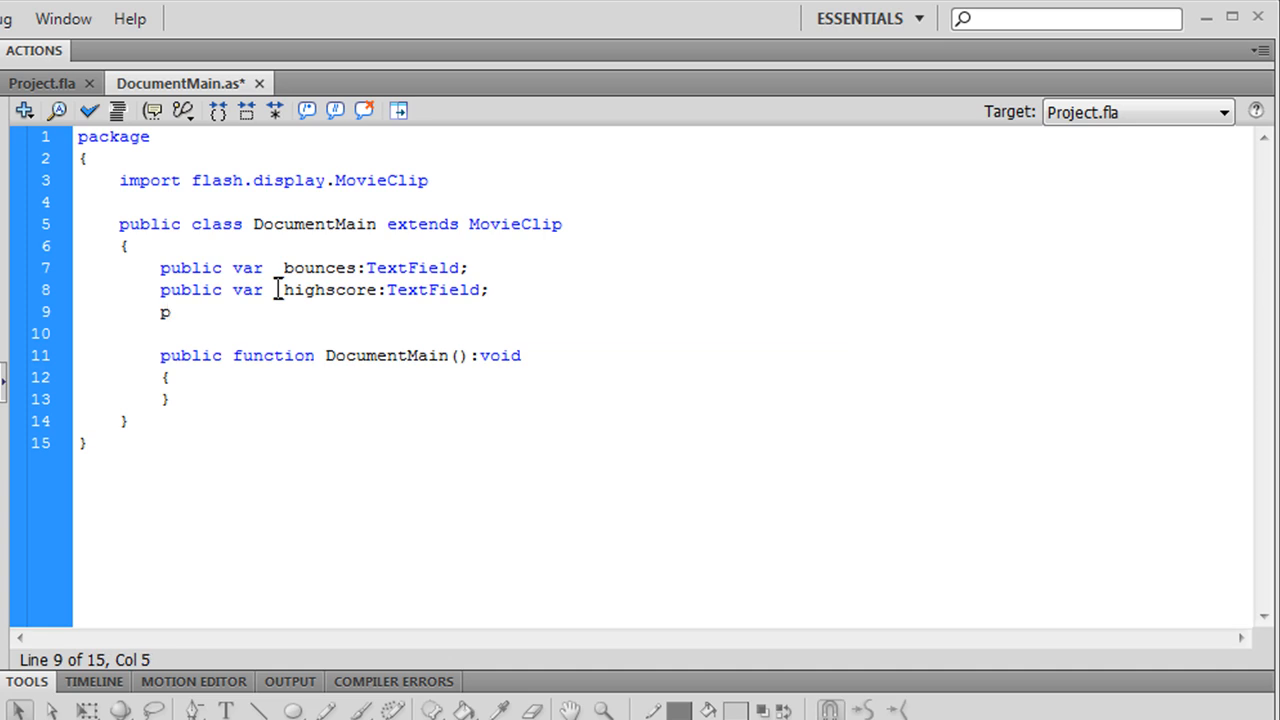
pyautogui.write('ublic var _ball')
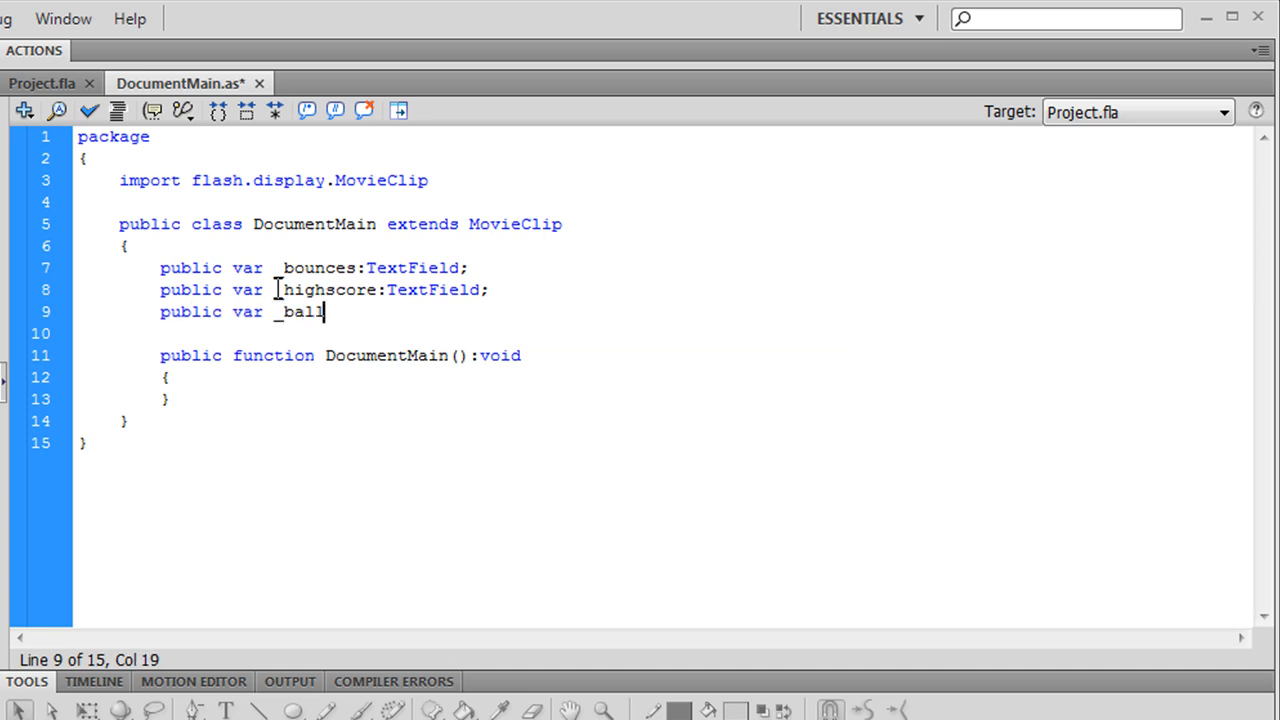
pyautogui.write(':Ball;')
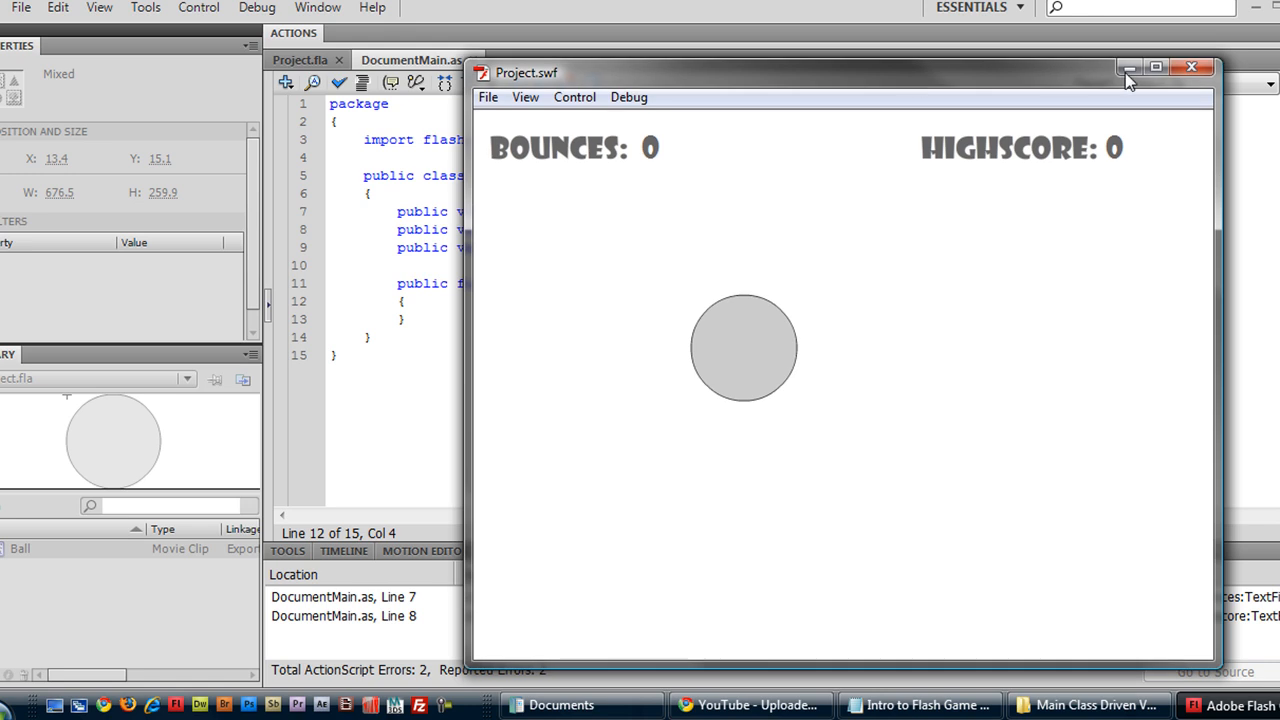
# After reading the compile errors, add an import from flash.text below the MovieClip import.
pyautogui.click(1192, 68)
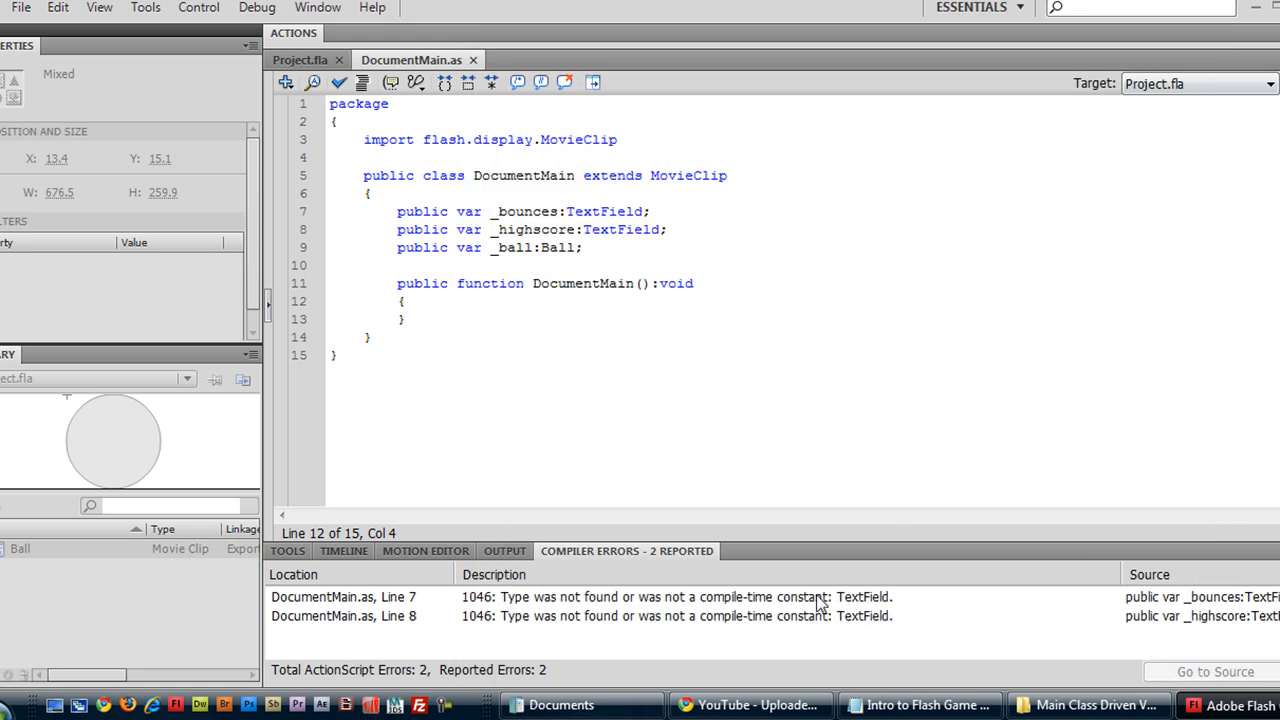
pyautogui.click(616, 140)
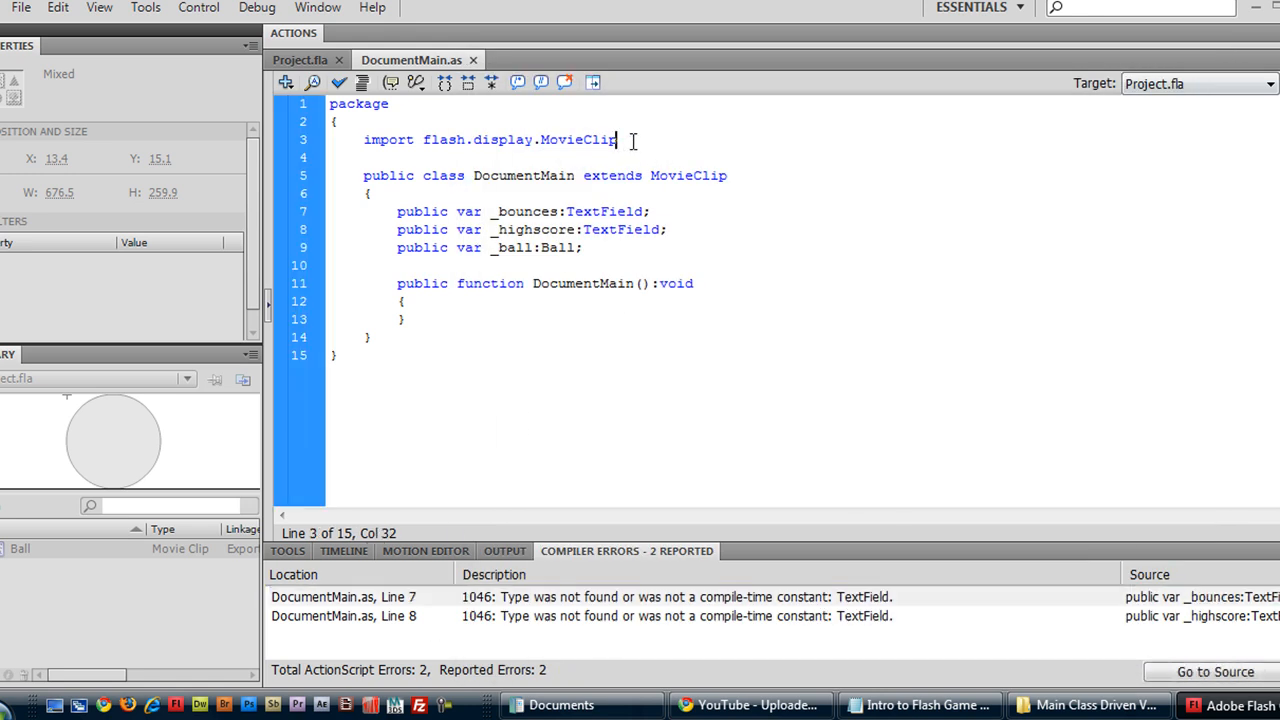
pyautogui.write('import f')
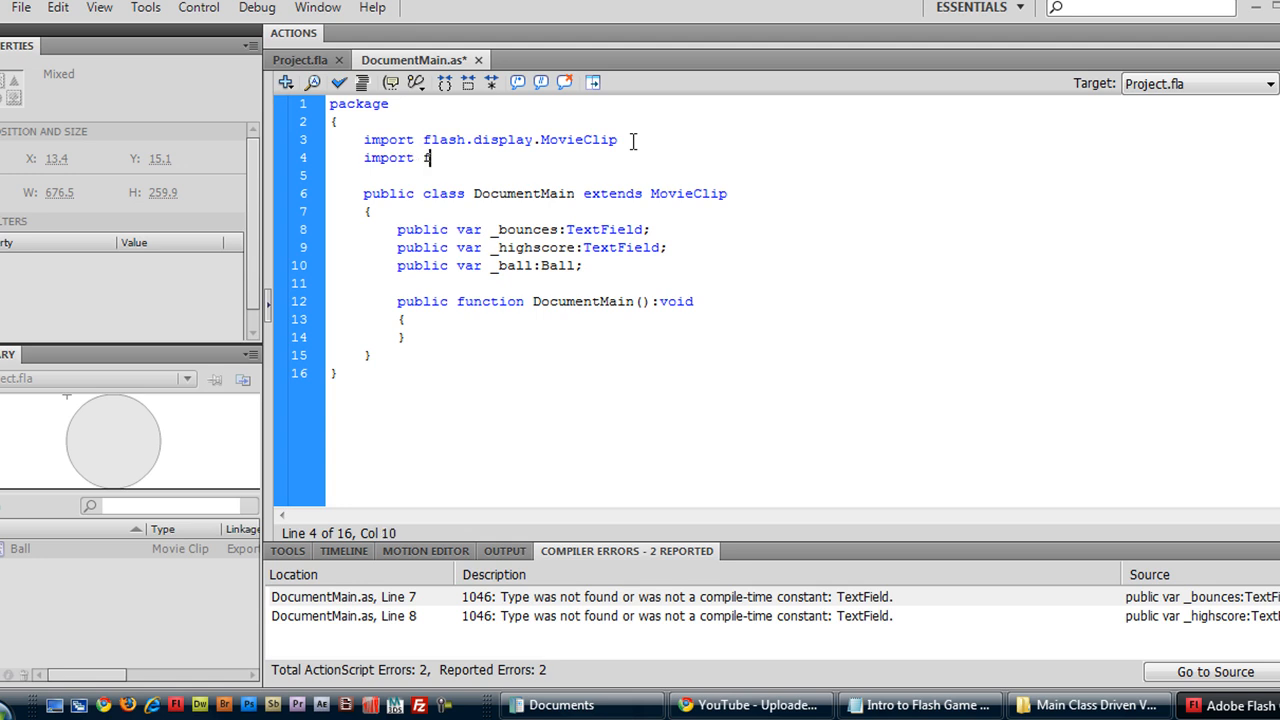
pyautogui.write('lash.text')
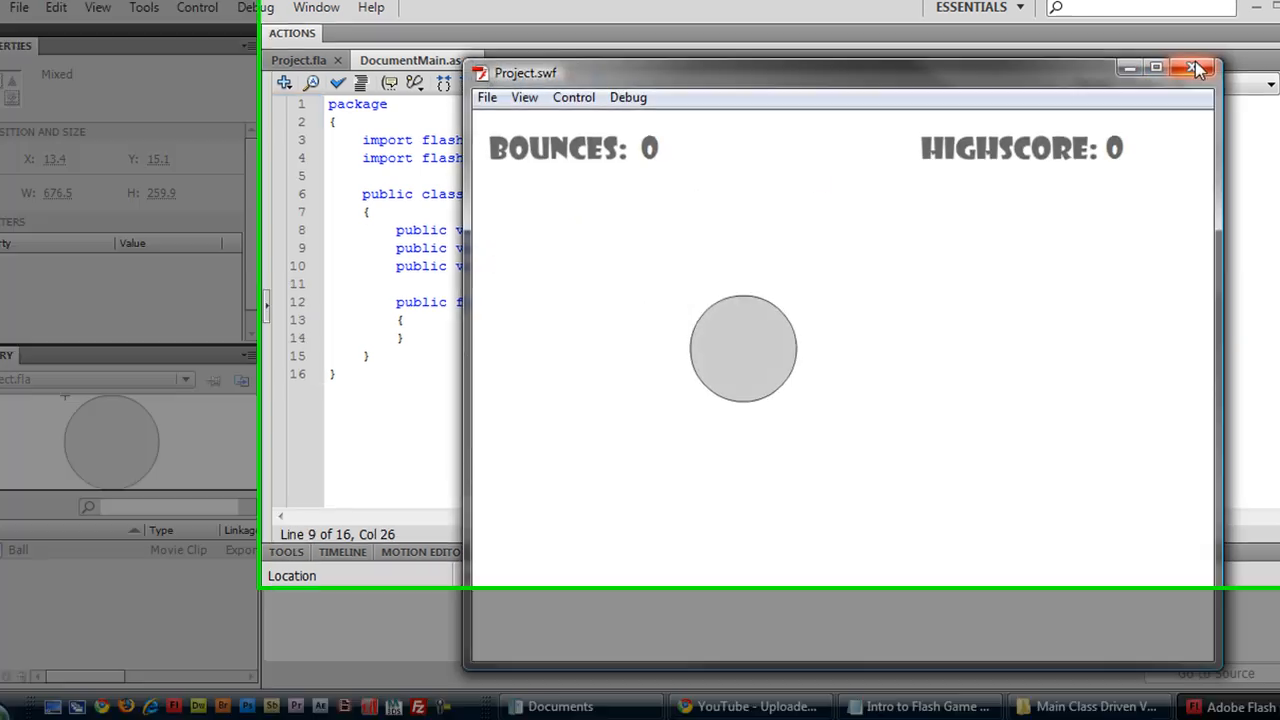
# Register addEventListener(Event.ENTER_FRAME, enterFrameHandler); inside the constructor.
pyautogui.click(1198, 68)
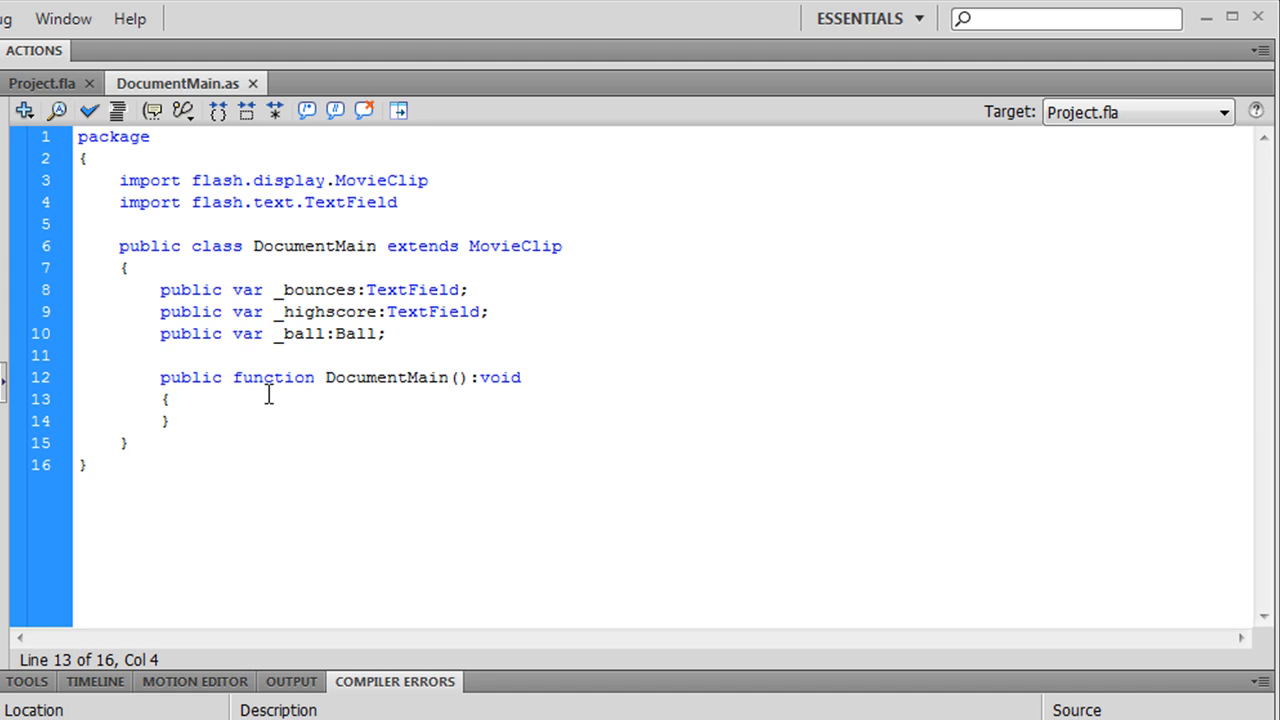
pyautogui.click(168, 400)
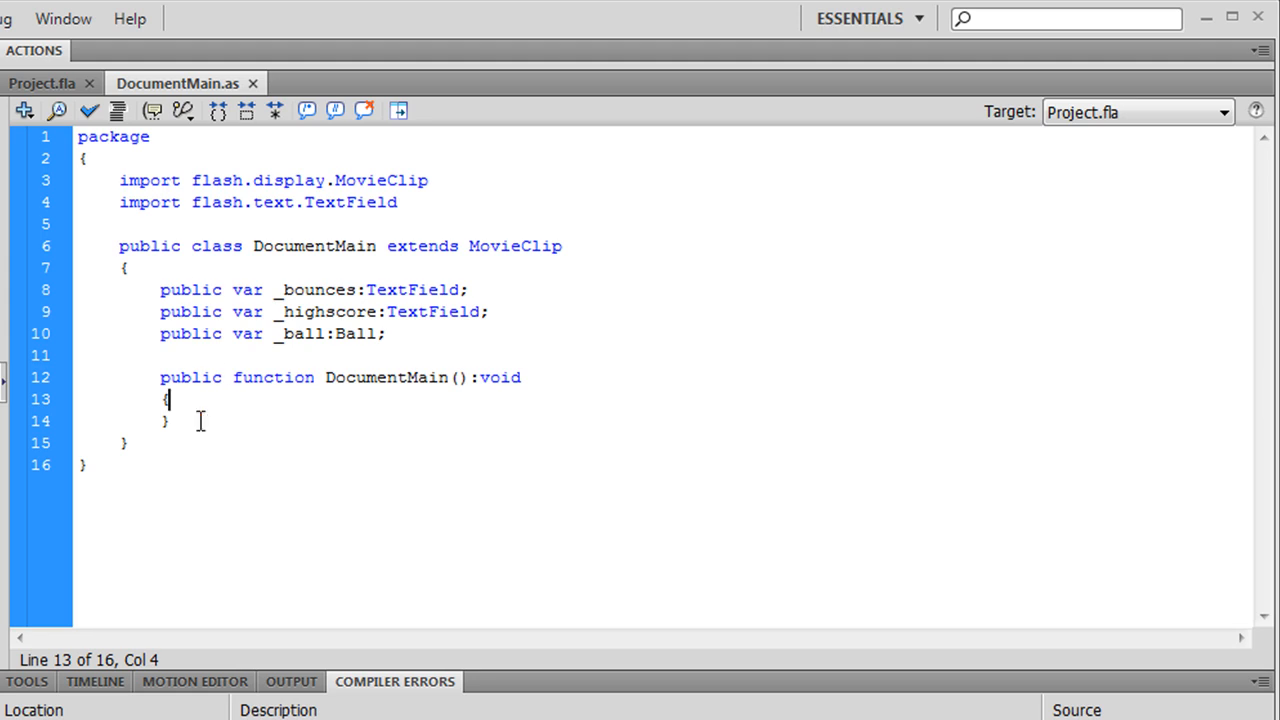
pyautogui.press('Return')
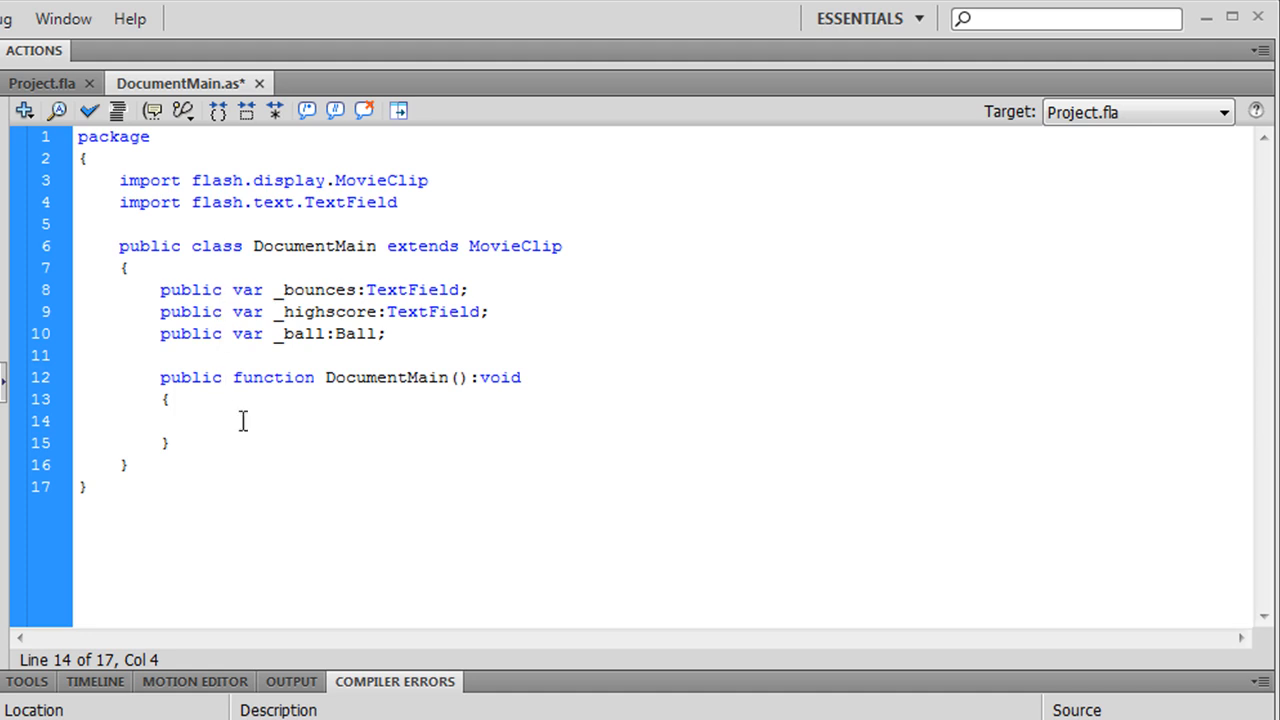
pyautogui.click(200, 420)
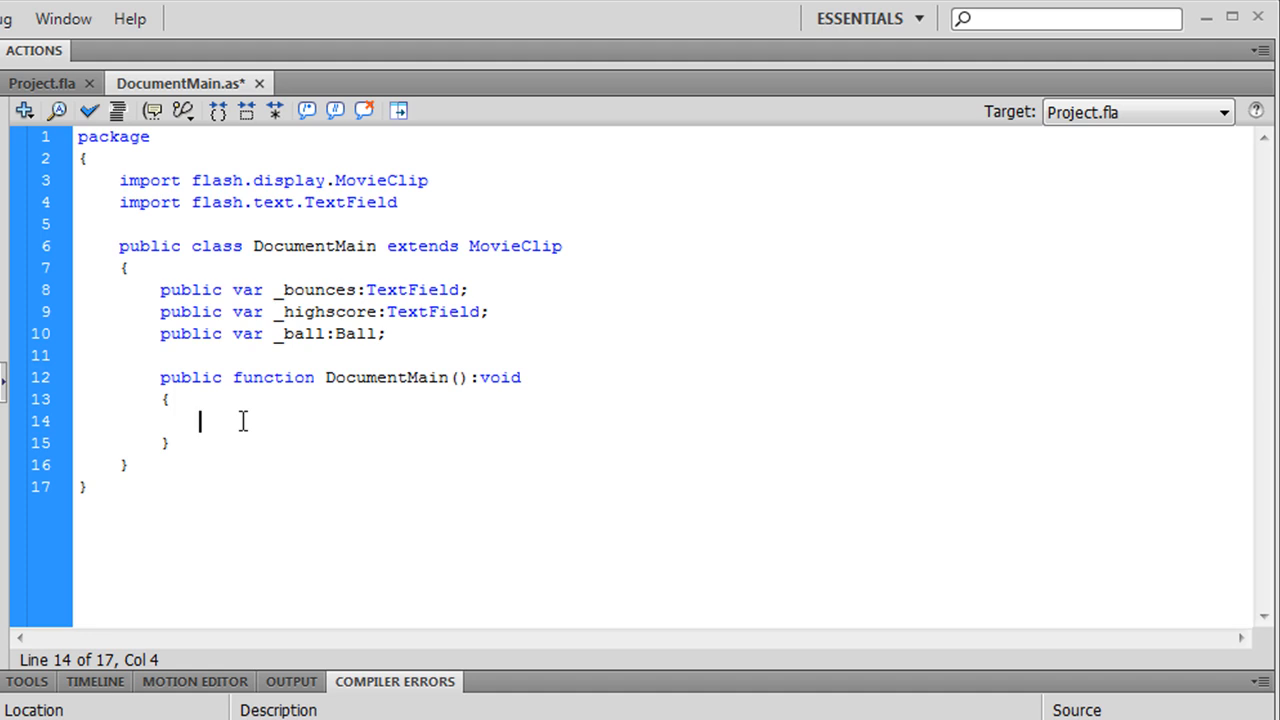
pyautogui.write('addEventI')
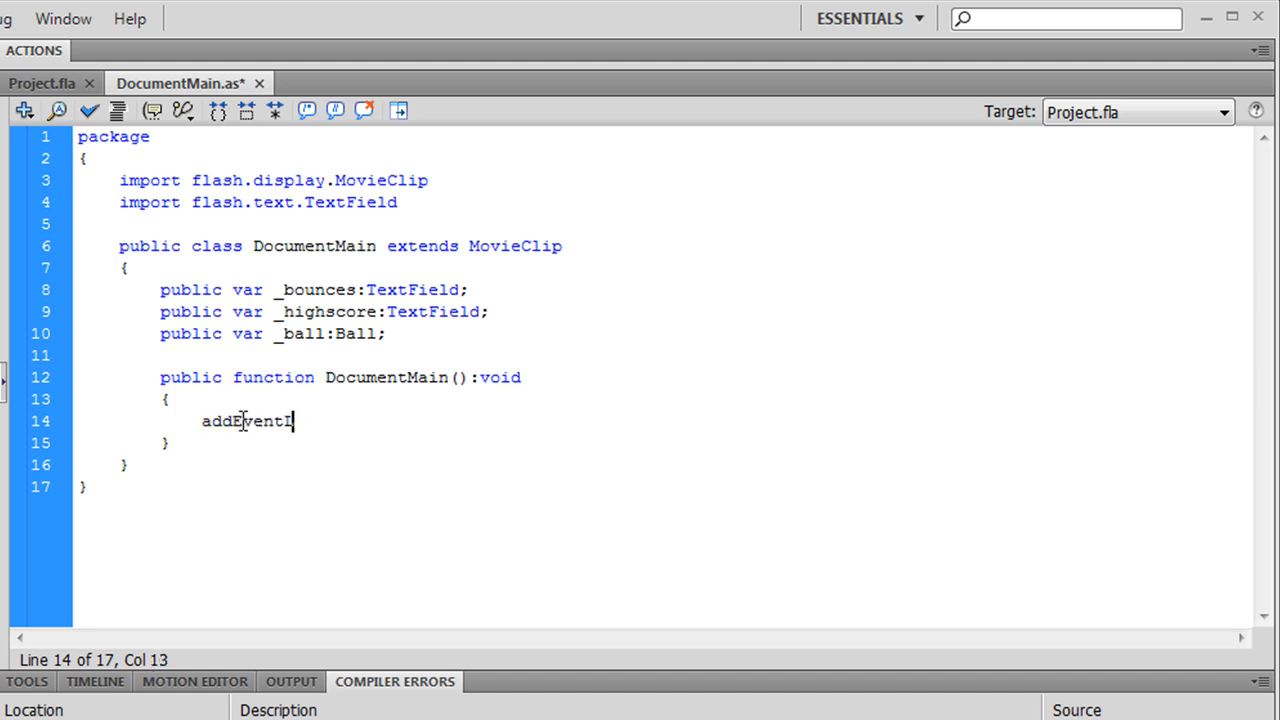
pyautogui.write('Listener(E')
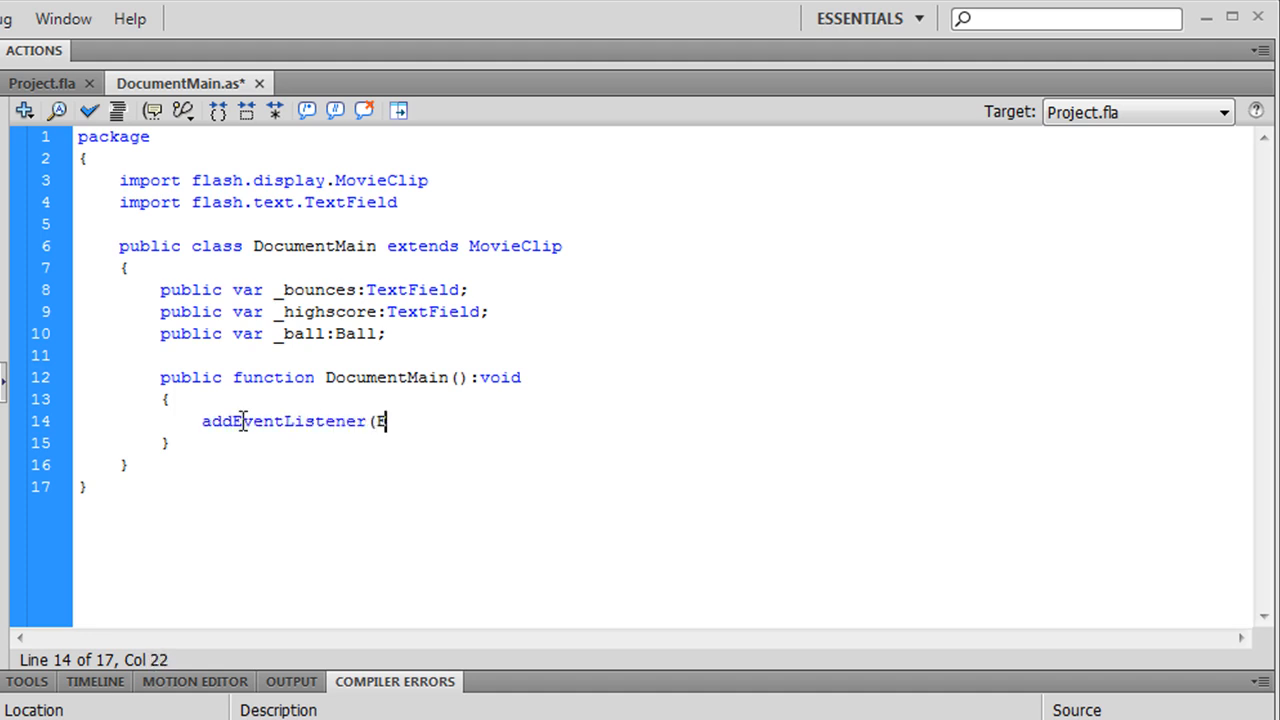
pyautogui.write('vent.ENTER_FRAME')
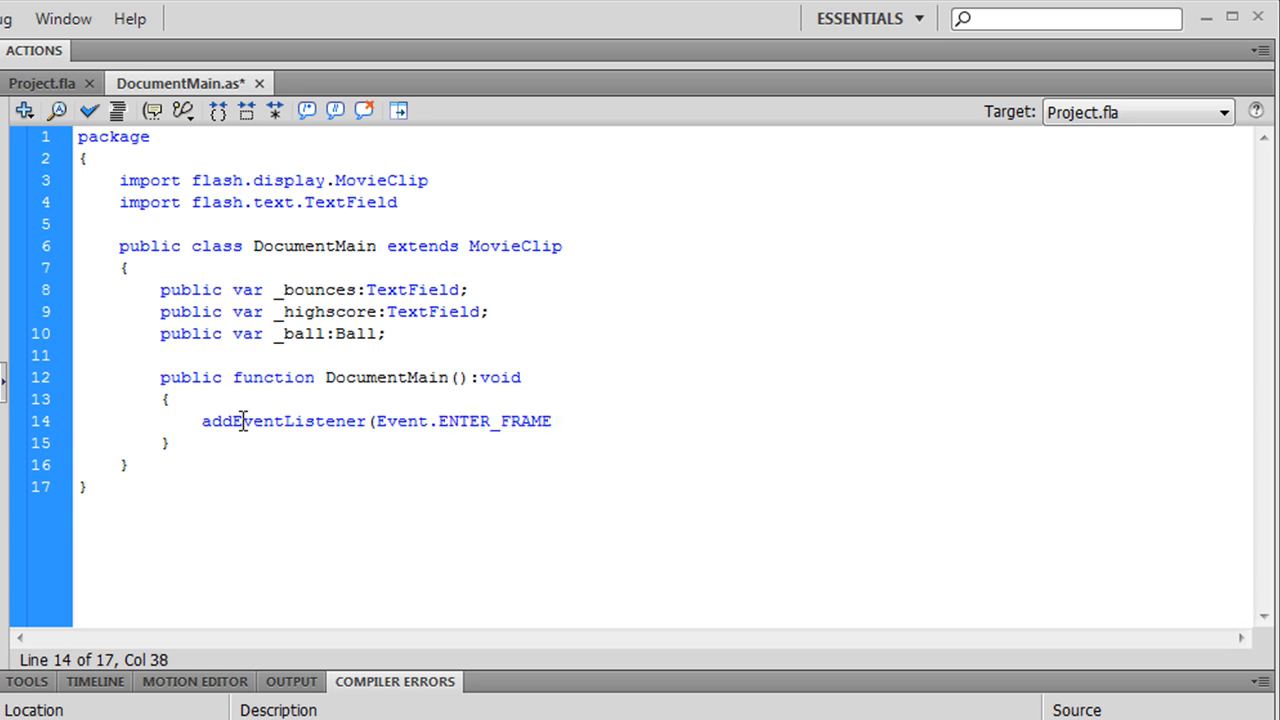
pyautogui.write(',')
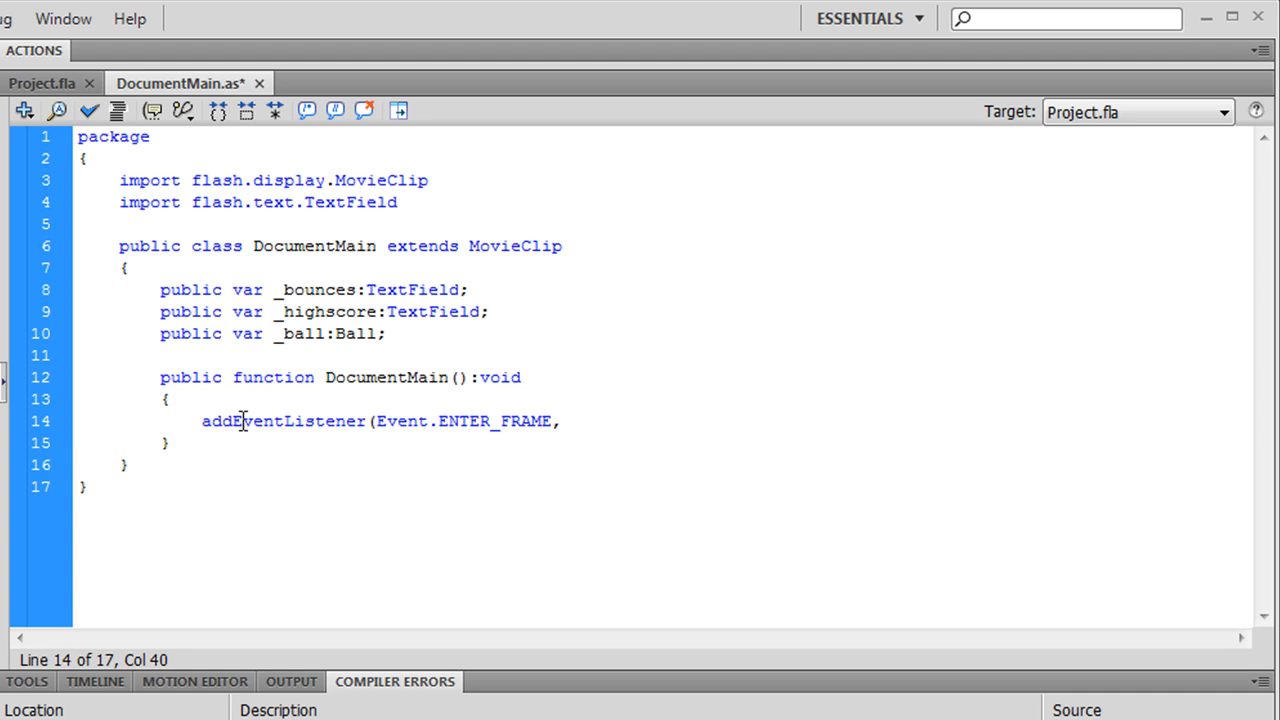
pyautogui.write('enterFrame')
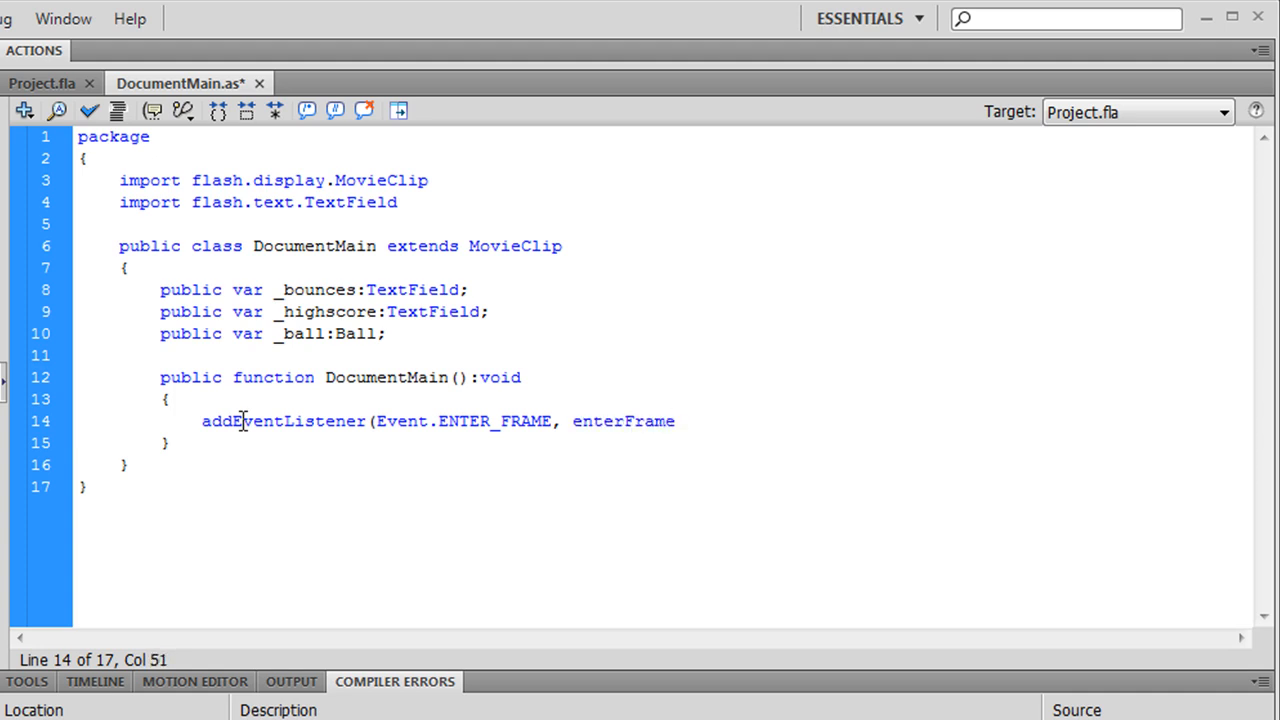
pyautogui.write('Handler)')
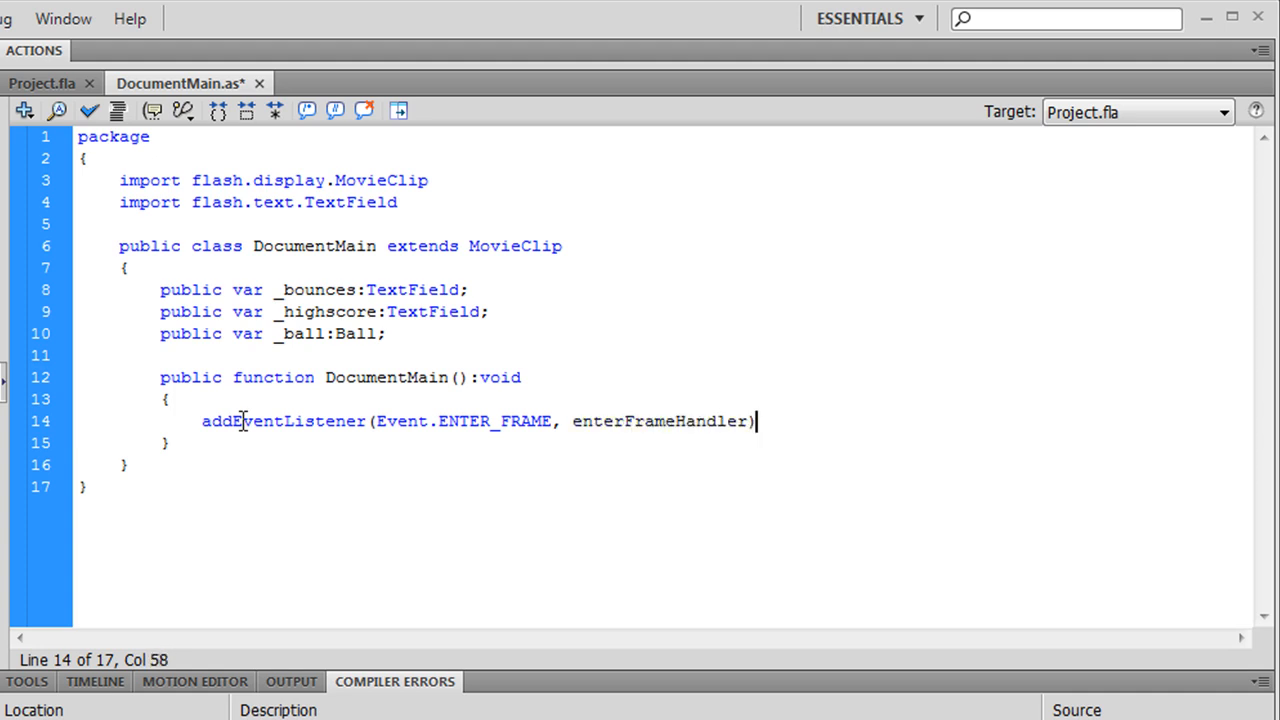
pyautogui.write(';')
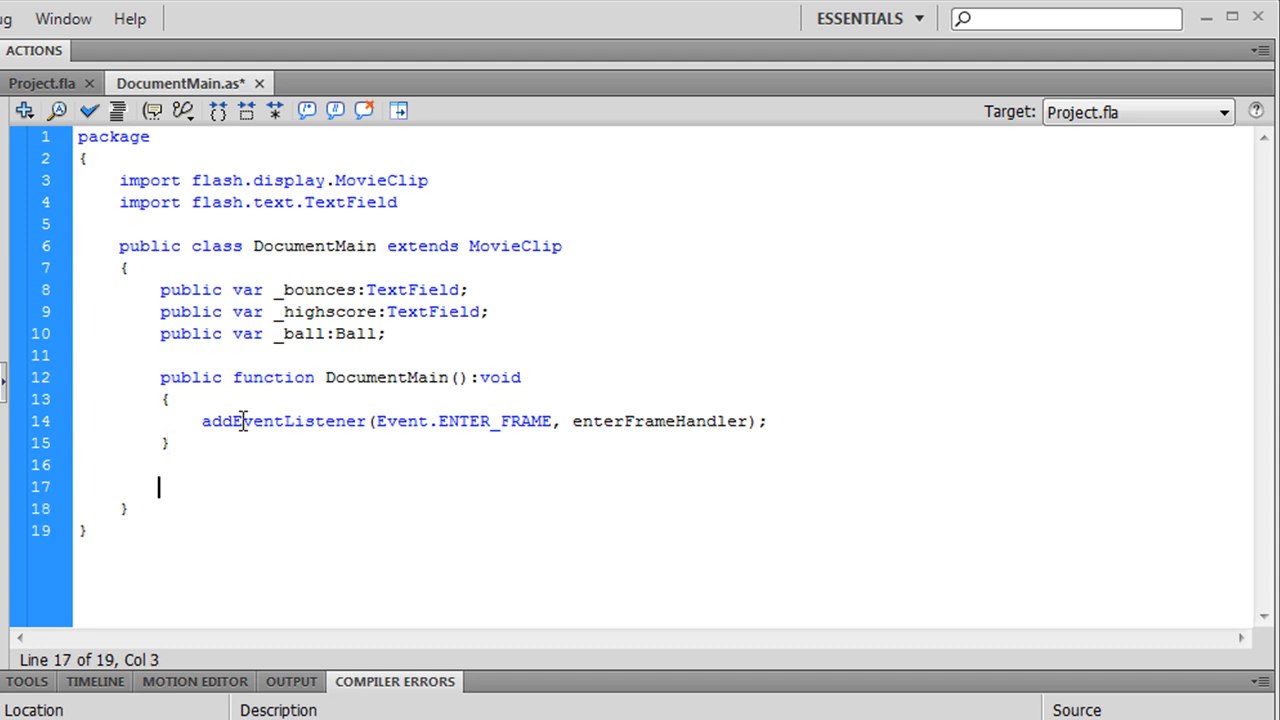
# Add an empty private function enterFrameHandler(e:Event):void below the constructor.
pyautogui.write('private')
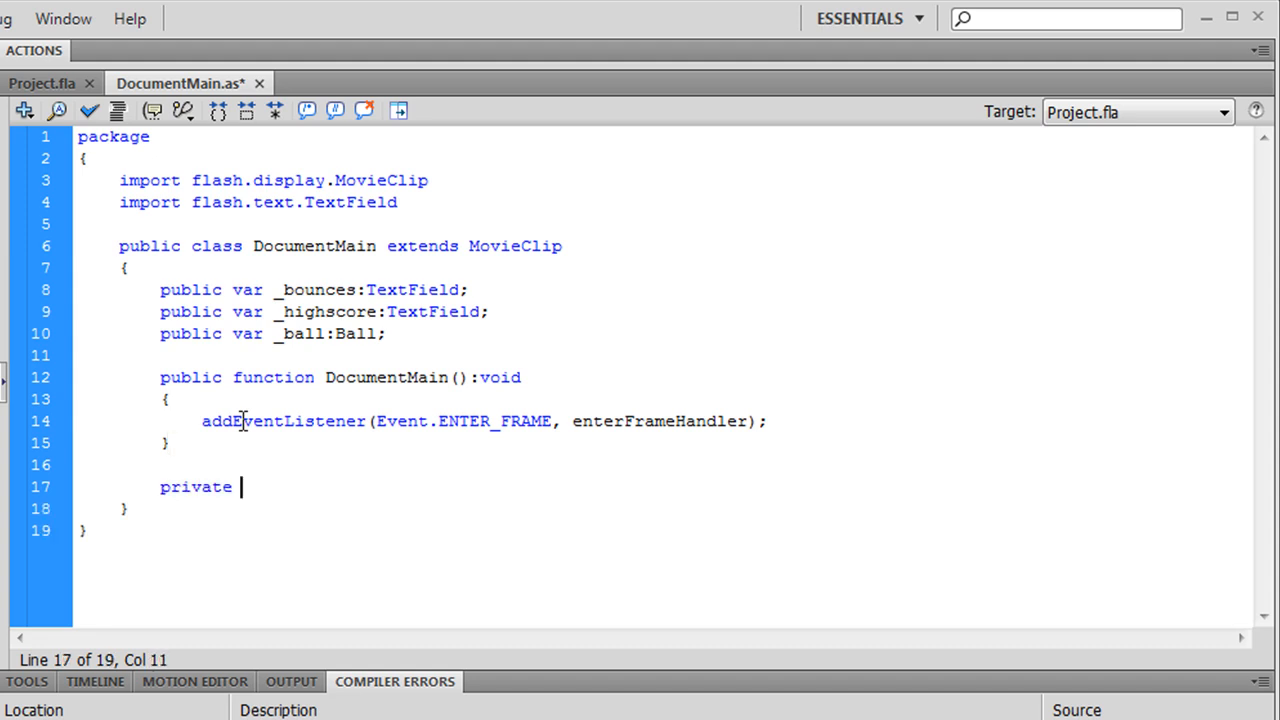
pyautogui.write('function enterF')
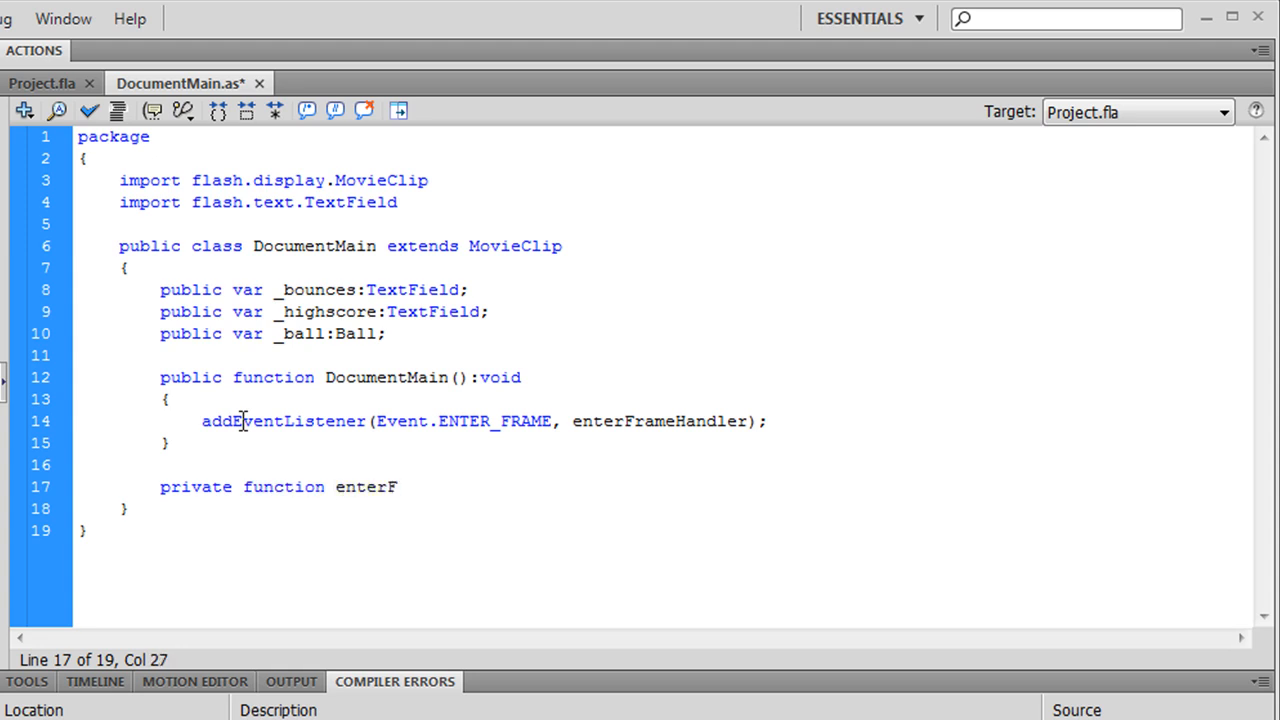
pyautogui.write('rameHandler (')
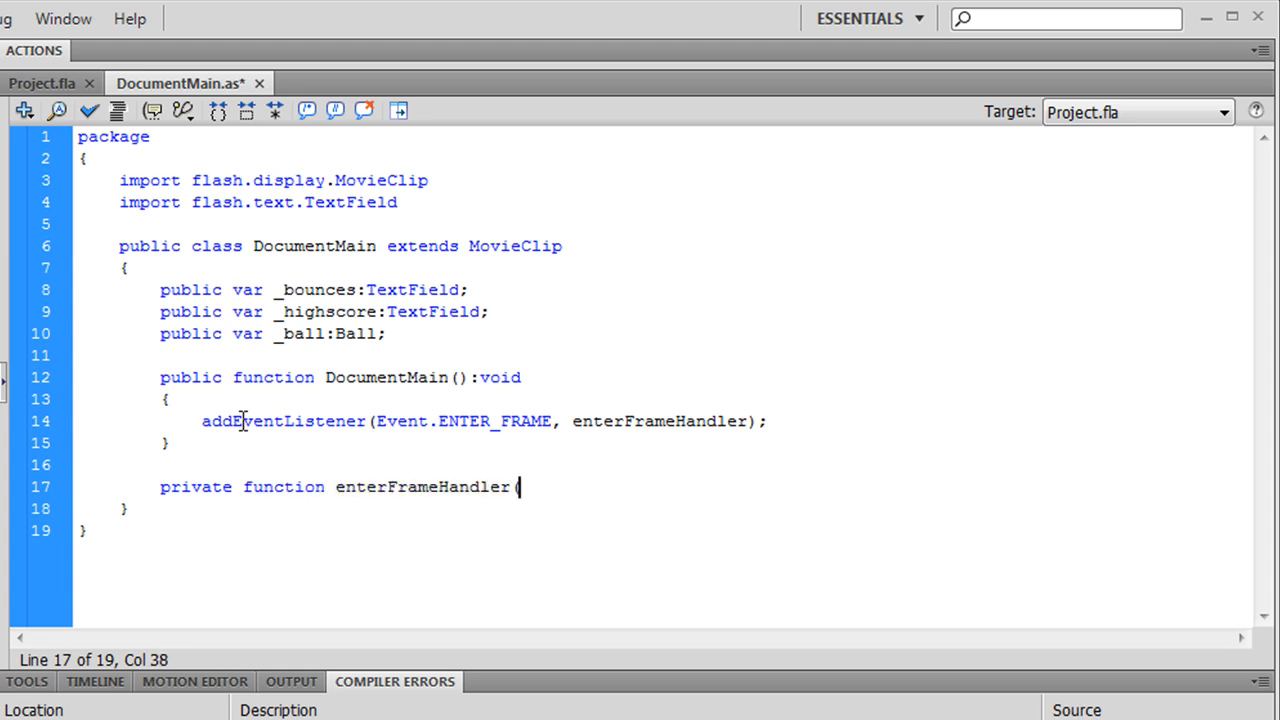
pyautogui.write('e:Event)')
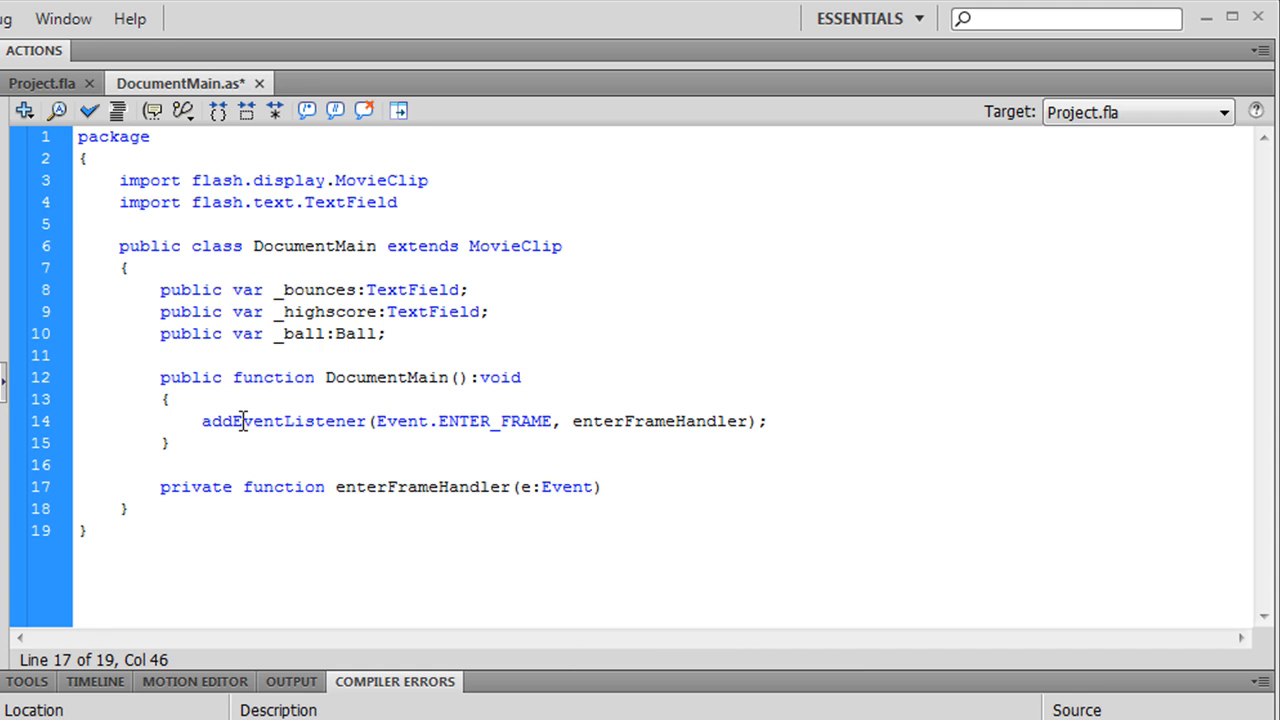
pyautogui.click(600, 488)
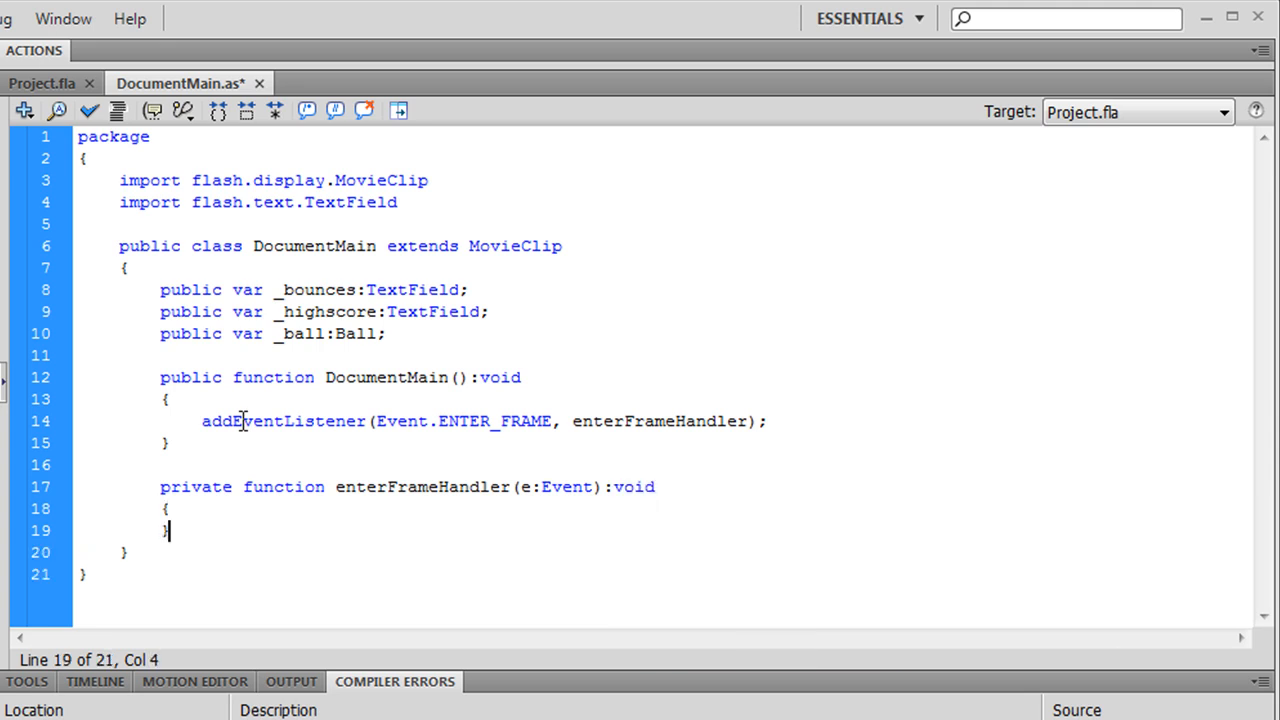
# Duplicate the listener line and change it to MouseEvent.MOUSE_DOWN with mouseDownHandler.
pyautogui.press('Return')
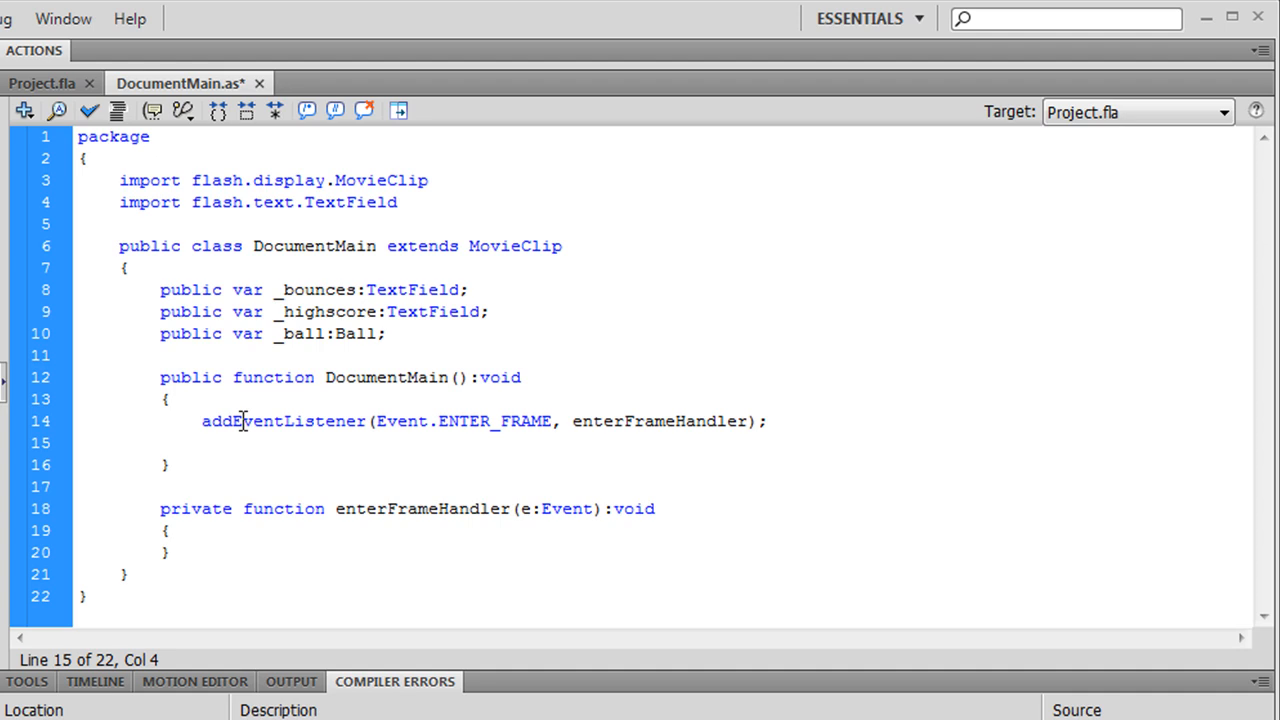
pyautogui.tripleClick(484, 420)
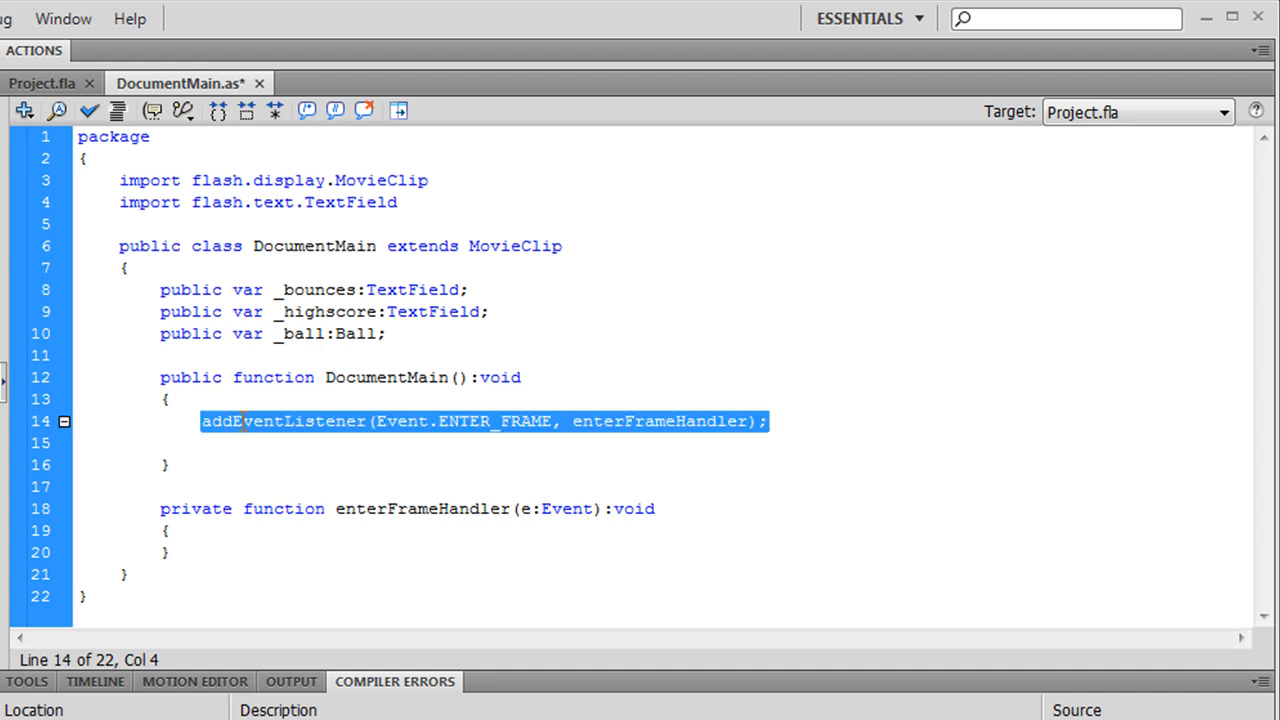
pyautogui.click(200, 444)
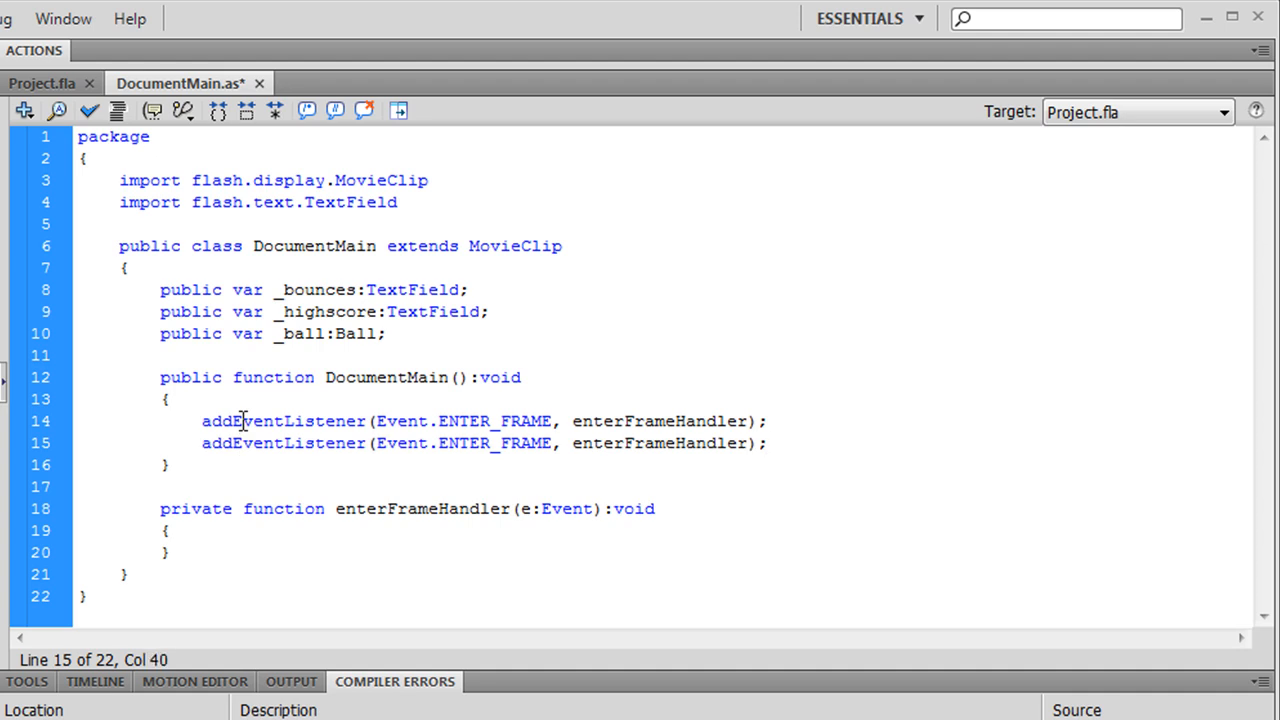
pyautogui.write('mouseDow')
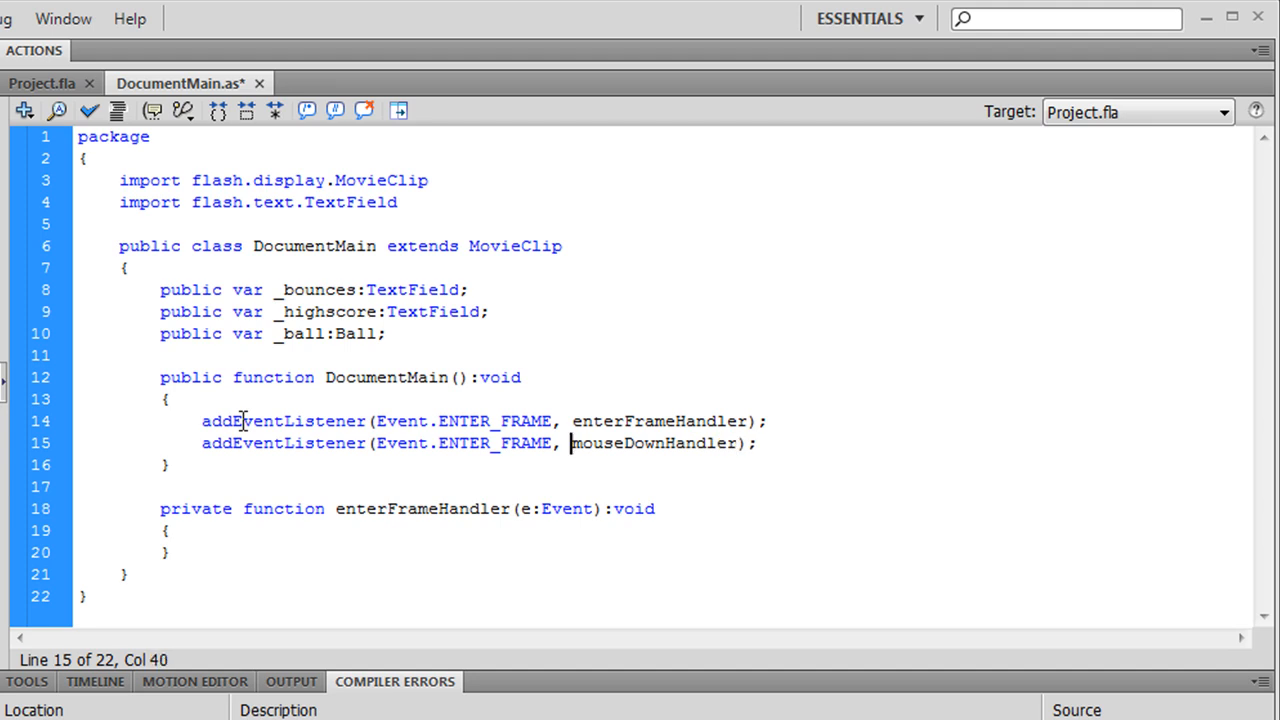
pyautogui.doubleClick(402, 444)
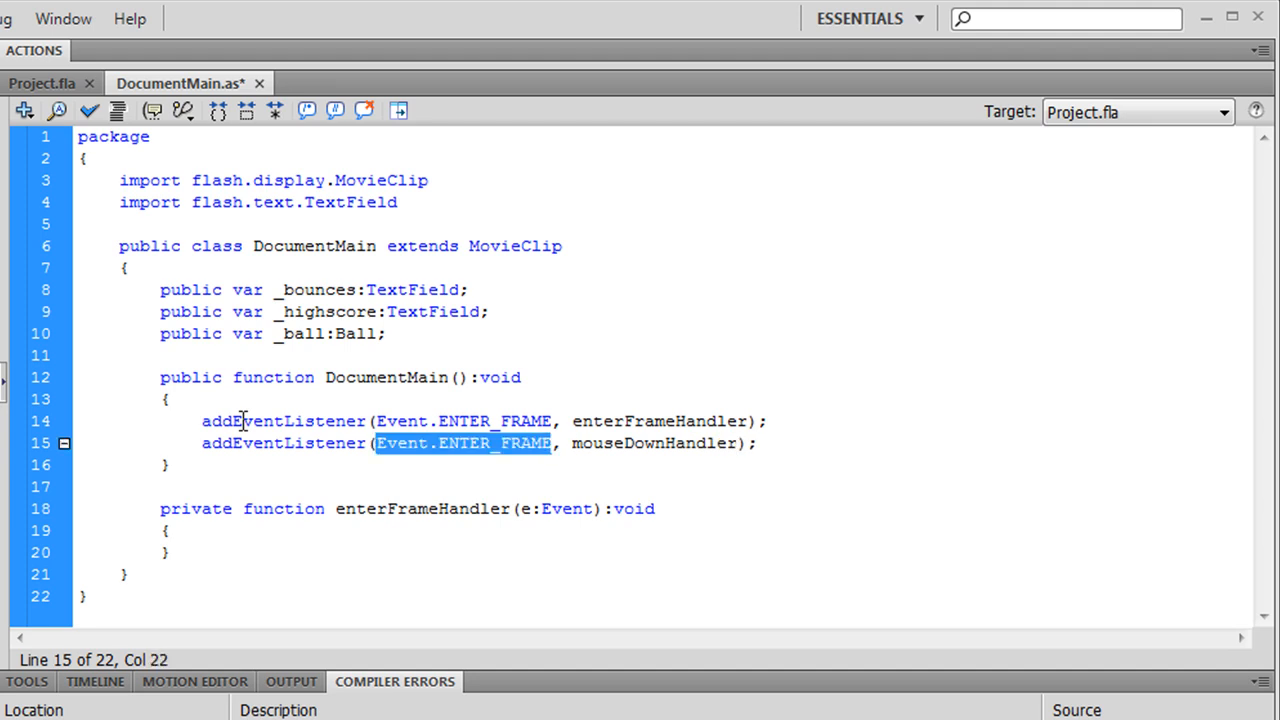
pyautogui.write('MouseEvent')
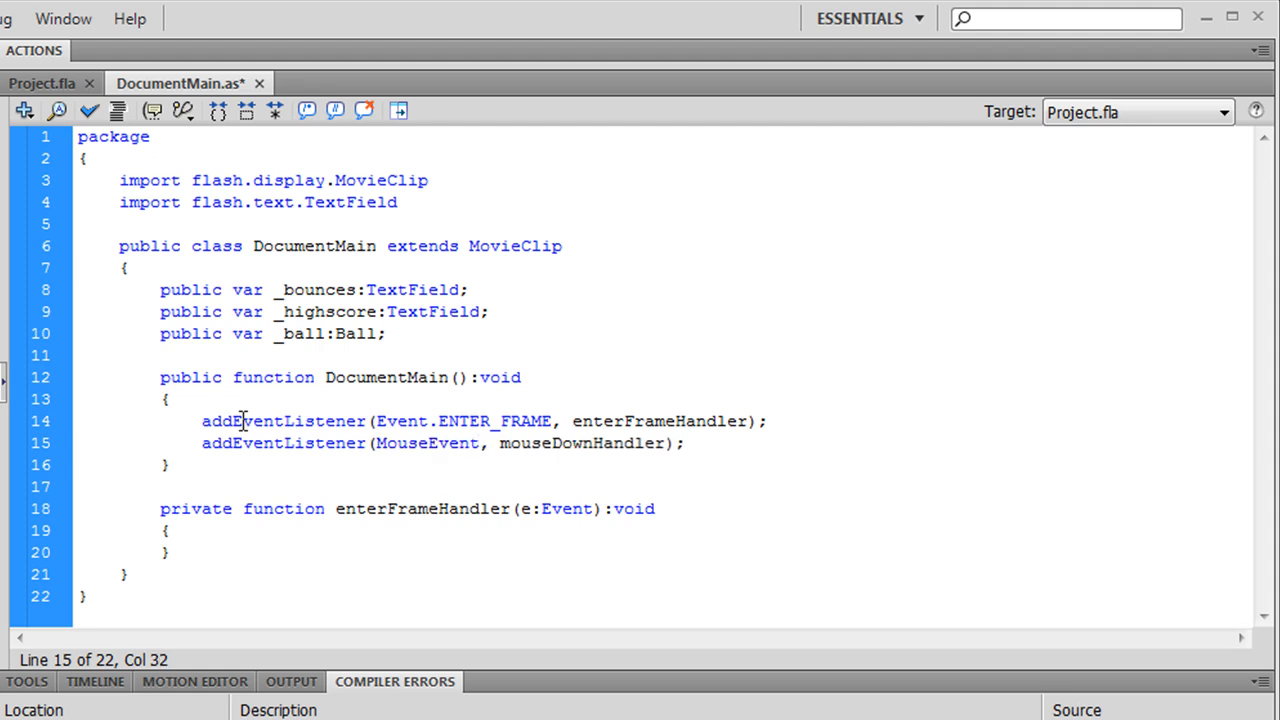
pyautogui.write('.MOUSE_DOWN')
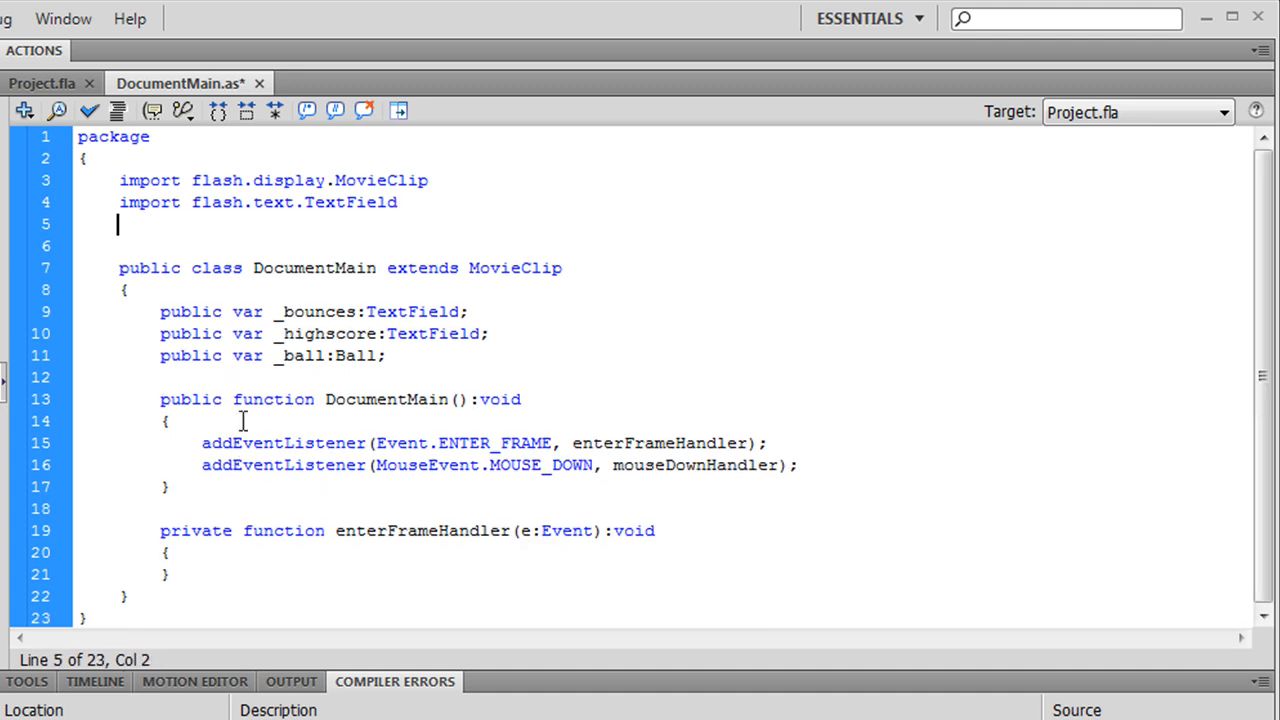
# Import flash.events classes and add an empty private mouseDownHandler(e:MouseEvent):void function.
pyautogui.write('import flash.events.Event')
pyautogui.write('import flash.events.MouseEvent')
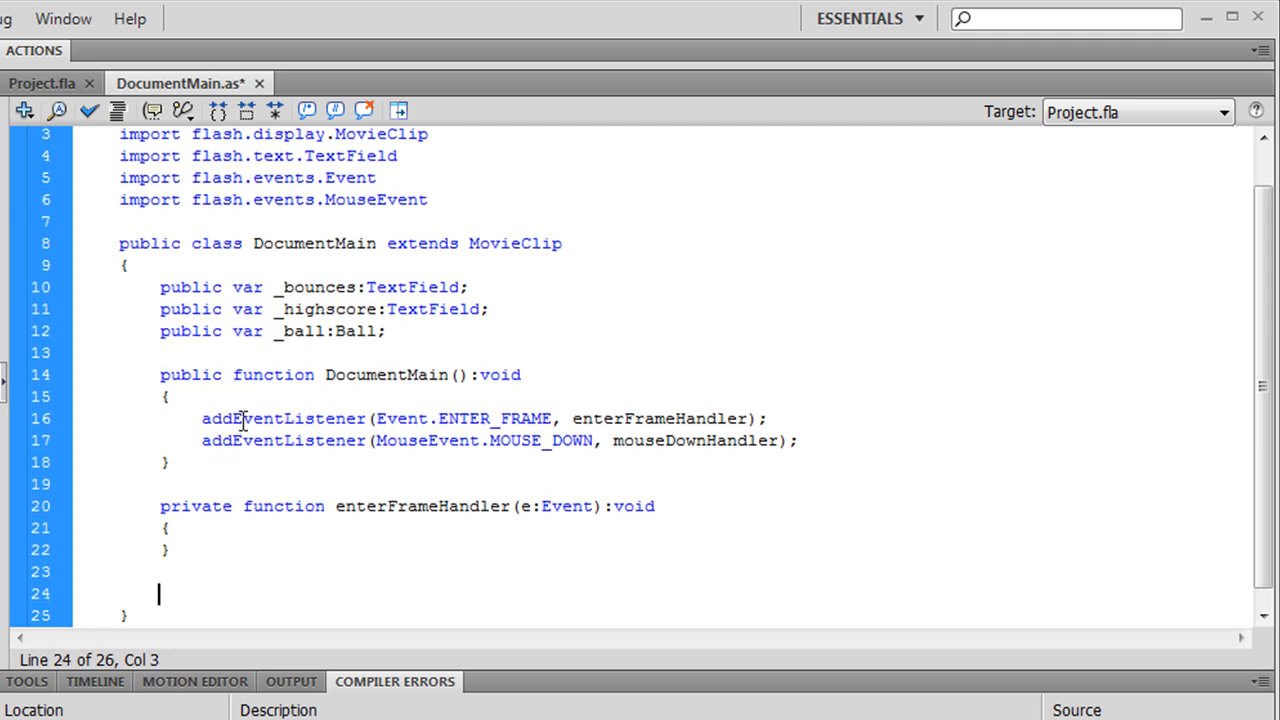
pyautogui.write('private function')
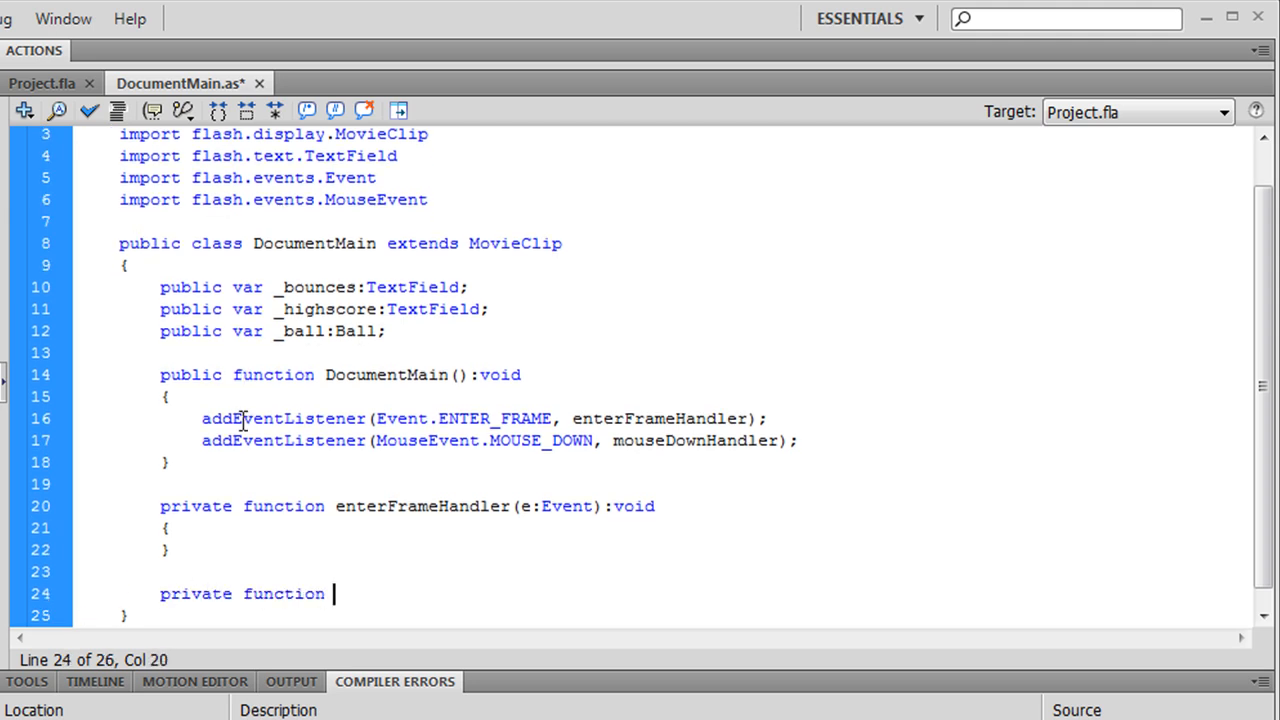
pyautogui.write('mouseDownH')
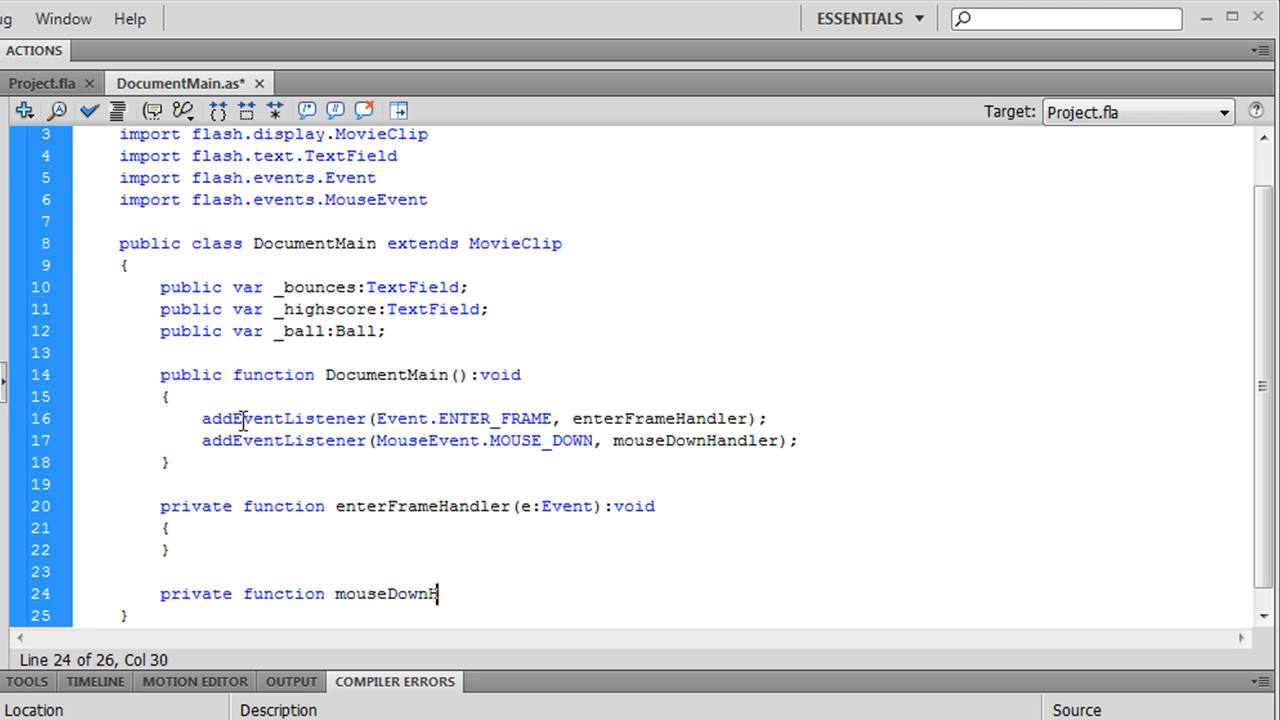
pyautogui.write('Handler(e')
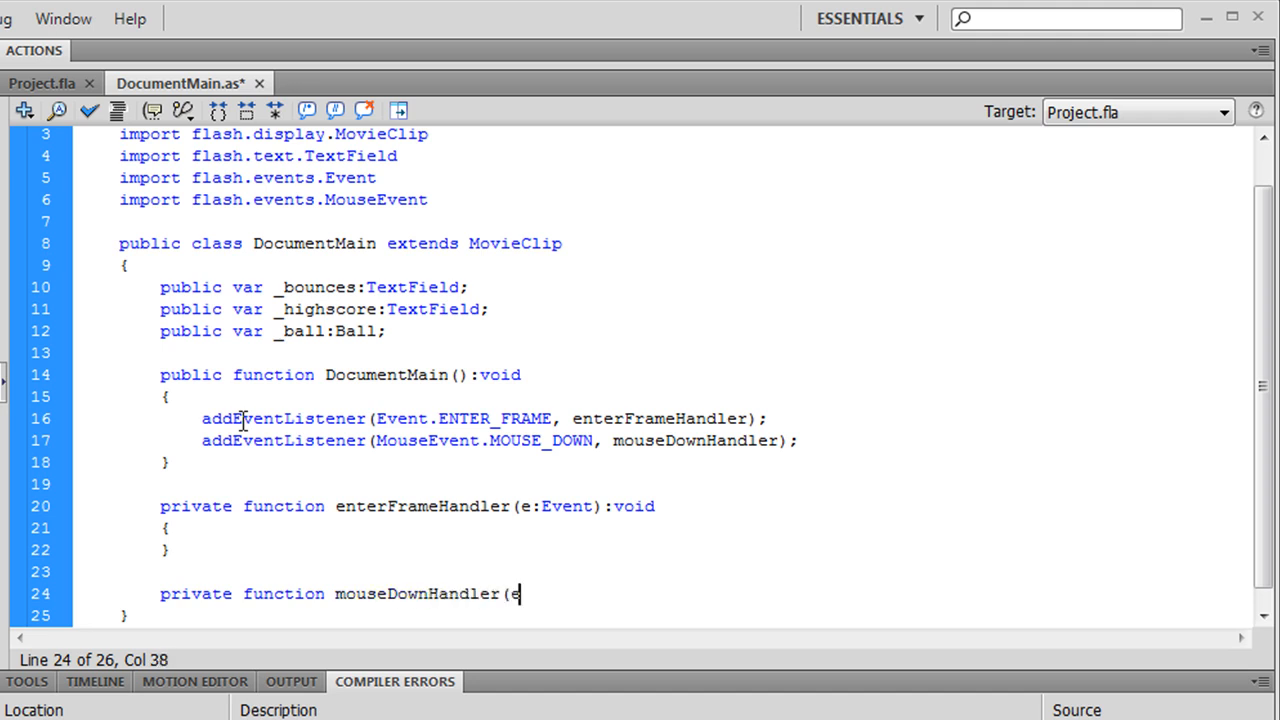
pyautogui.write(':MouseE')
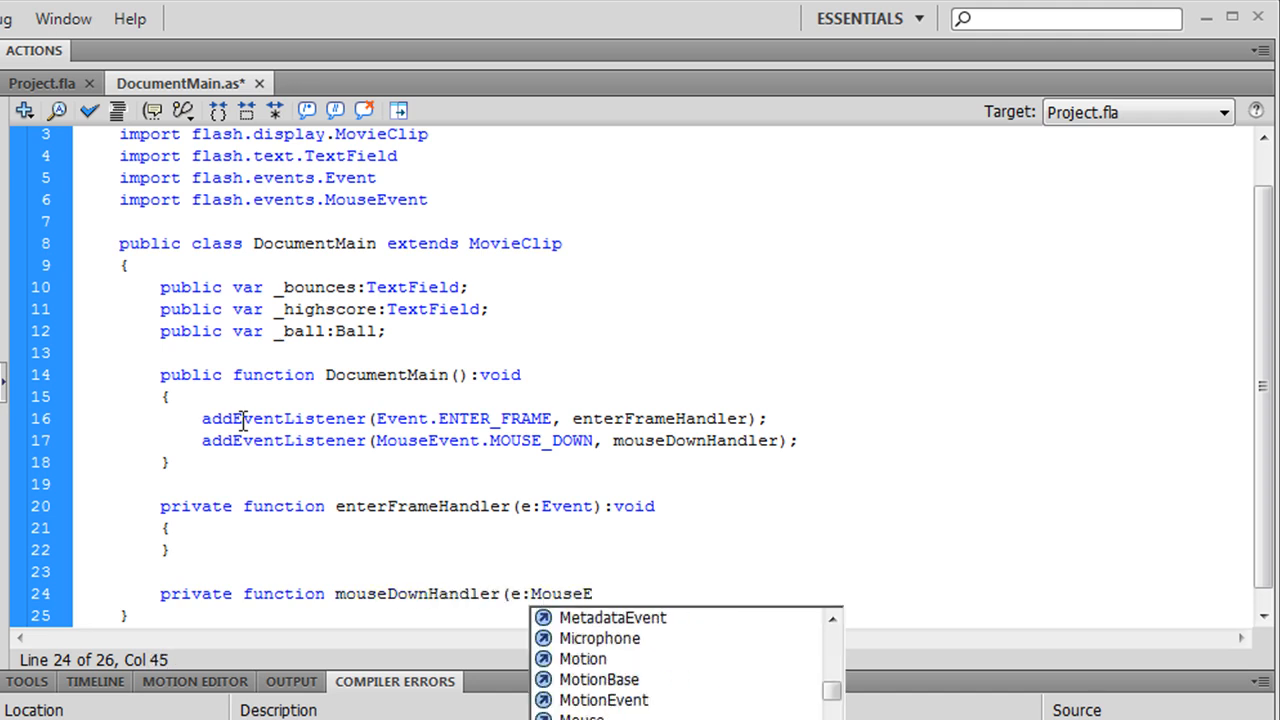
pyautogui.write('vent):void')
pyautogui.write('}')
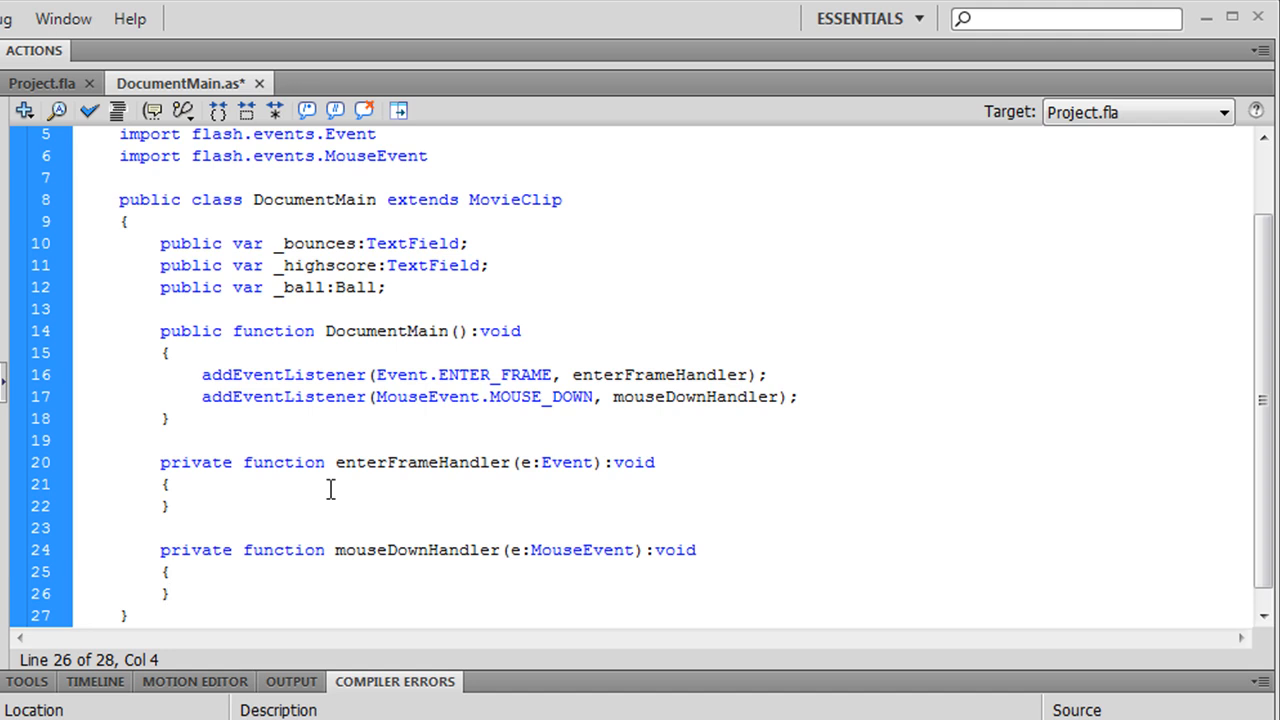
pyautogui.click(316, 478)
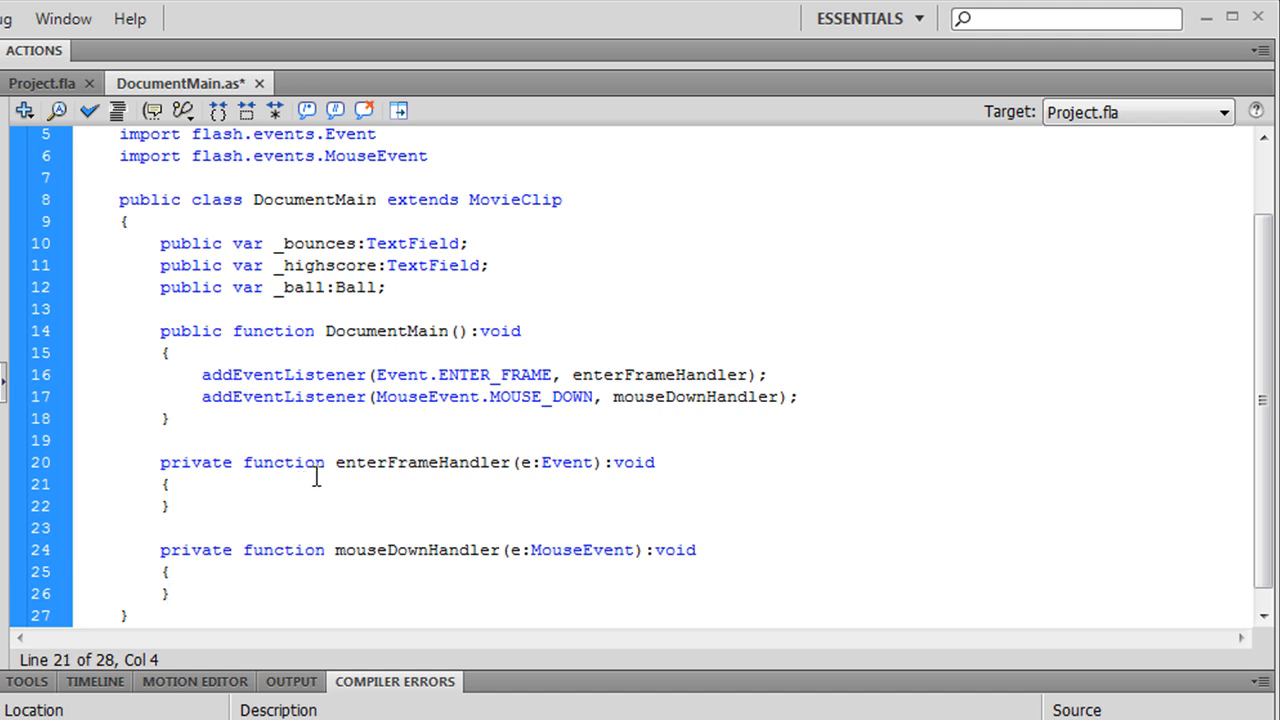
pyautogui.click(170, 484)
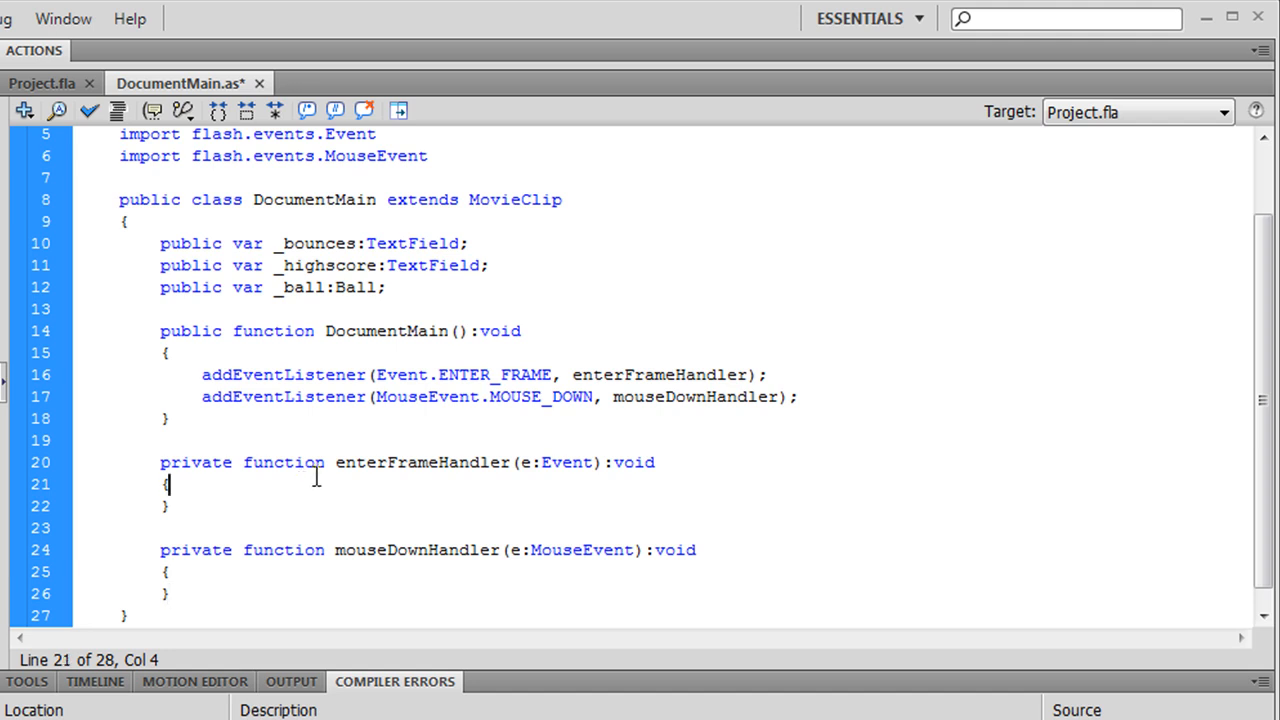